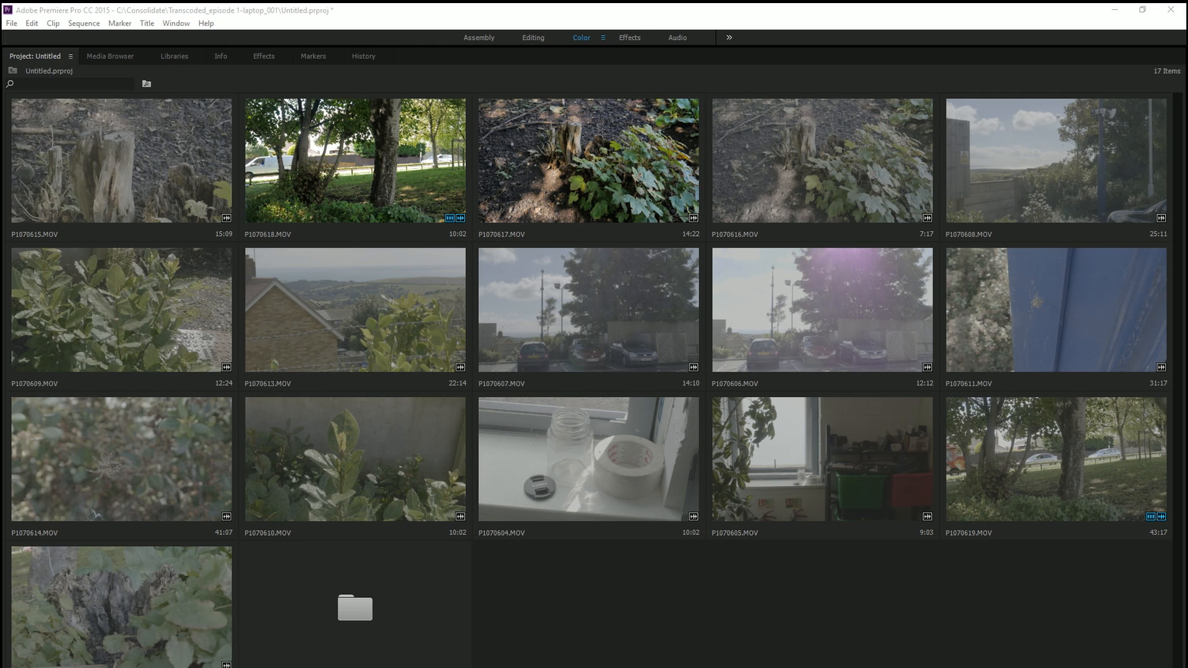
pyautogui.moveTo(210, 288)
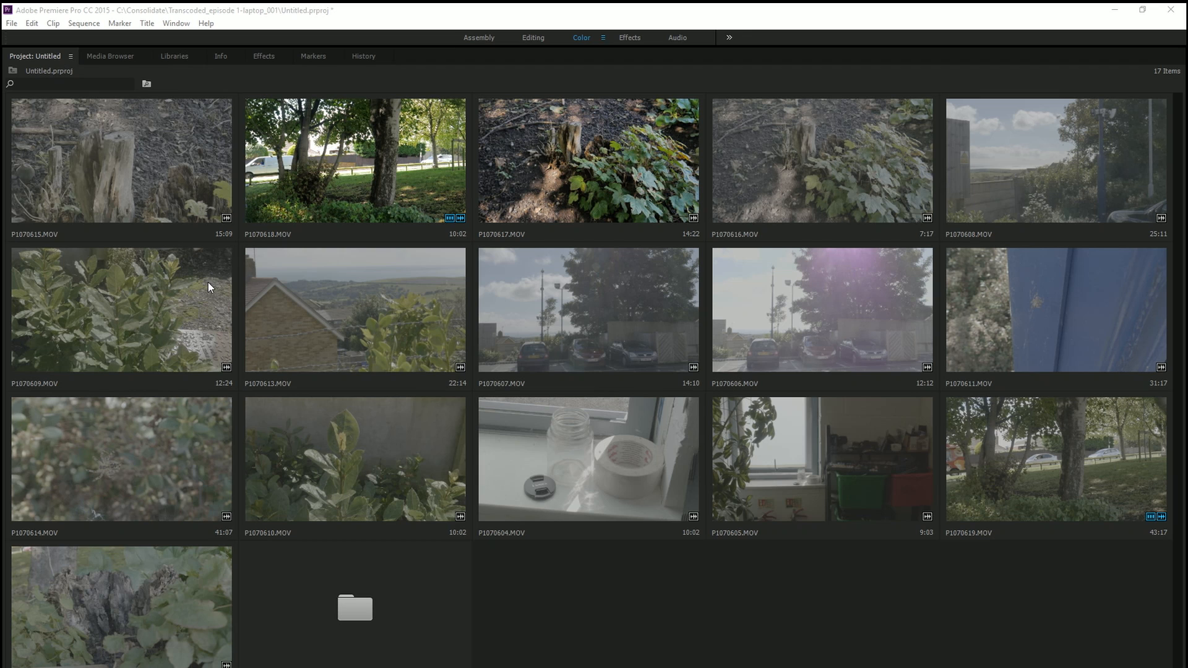
pyautogui.moveTo(195, 547)
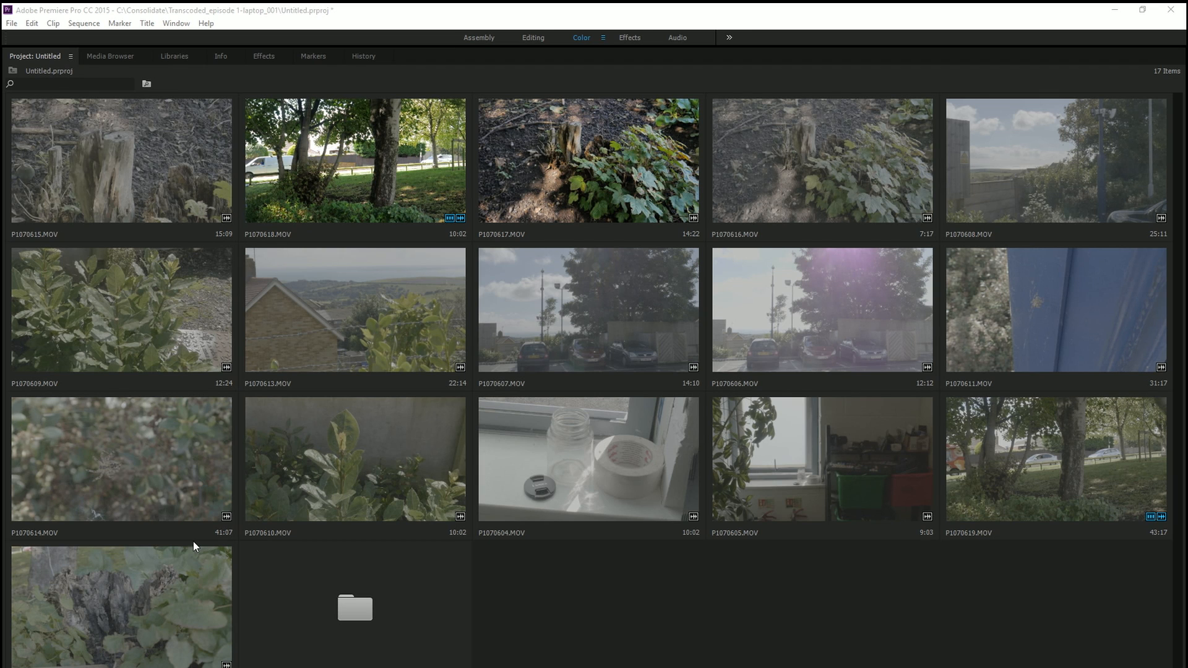
pyautogui.moveTo(241, 303)
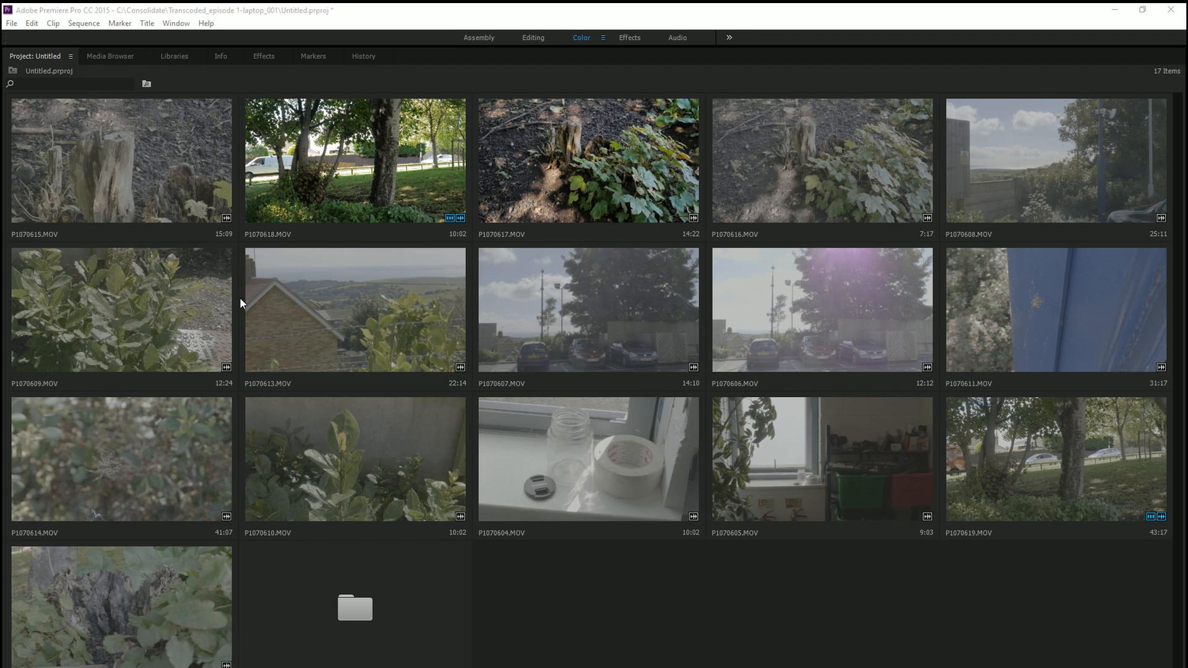
pyautogui.moveTo(357, 166)
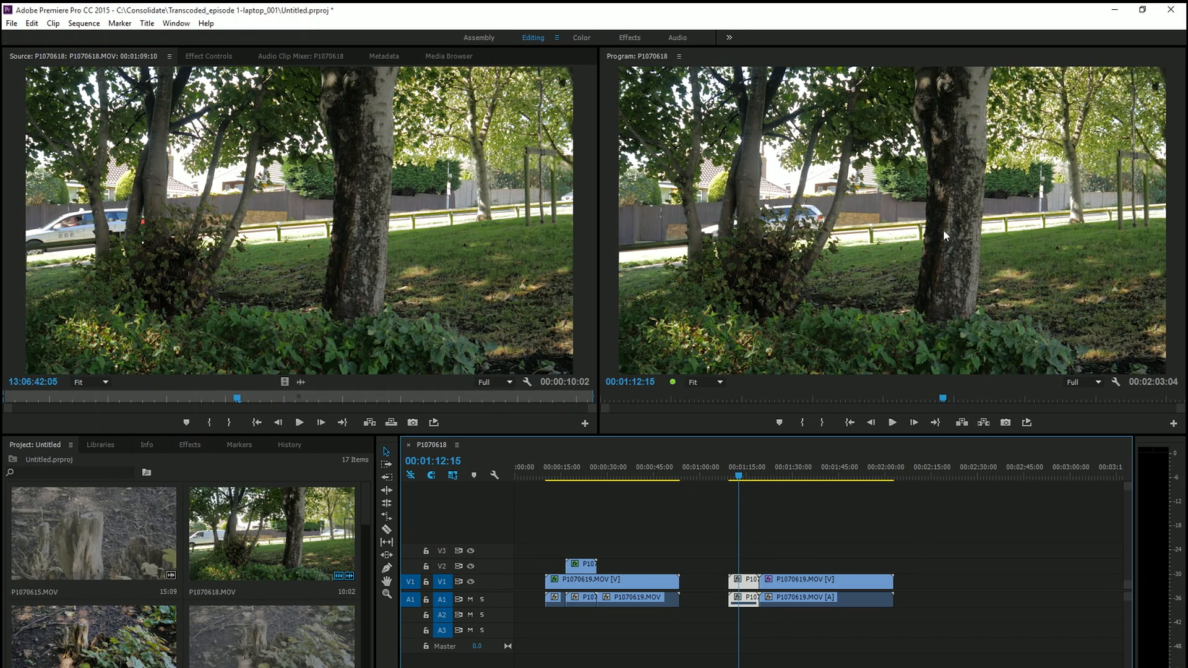
pyautogui.moveTo(863, 512)
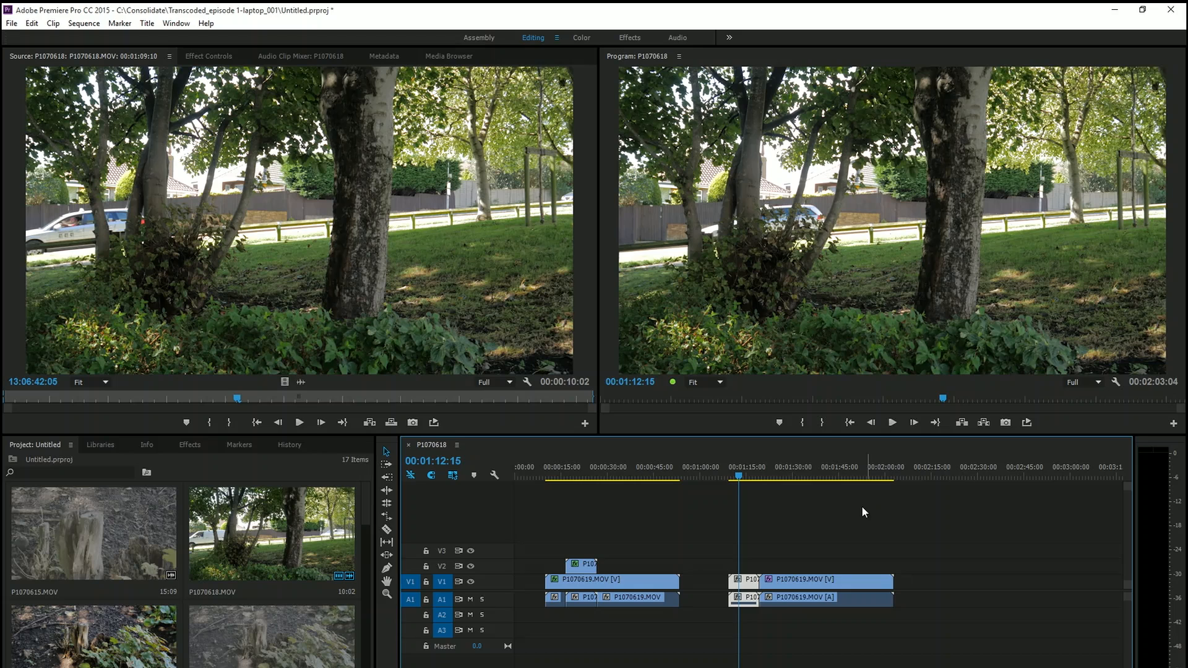
# Move the playhead onto the later, flat V-Log P1070619 clip in the sequence
pyautogui.click(786, 476)
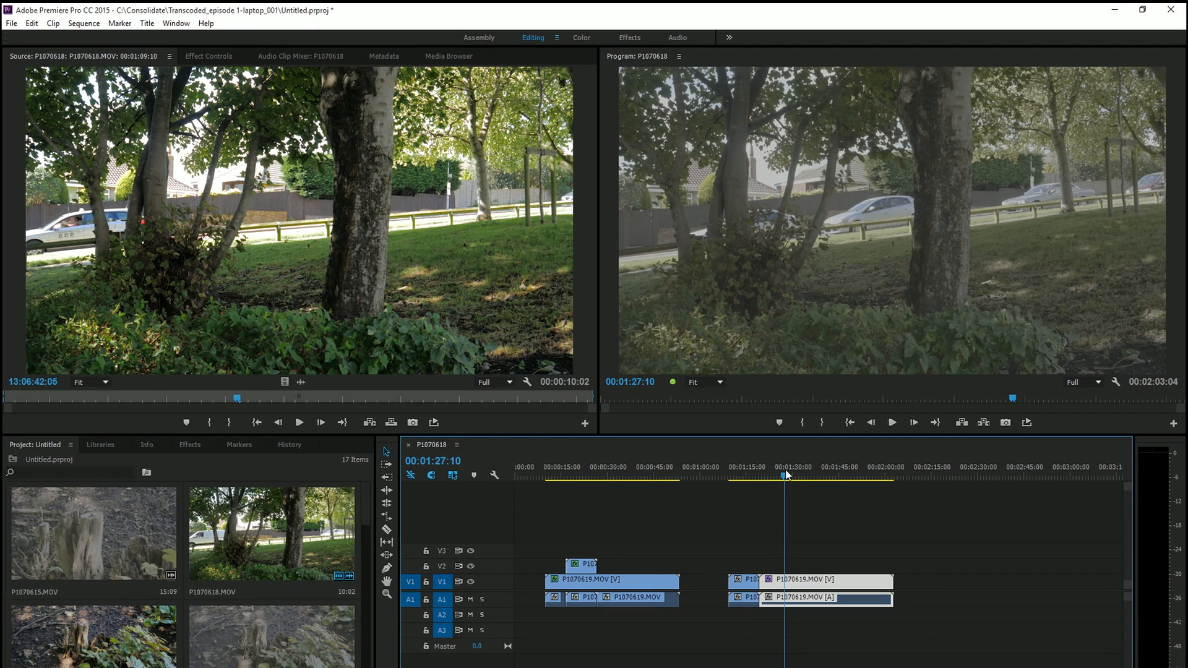
pyautogui.moveTo(740, 283)
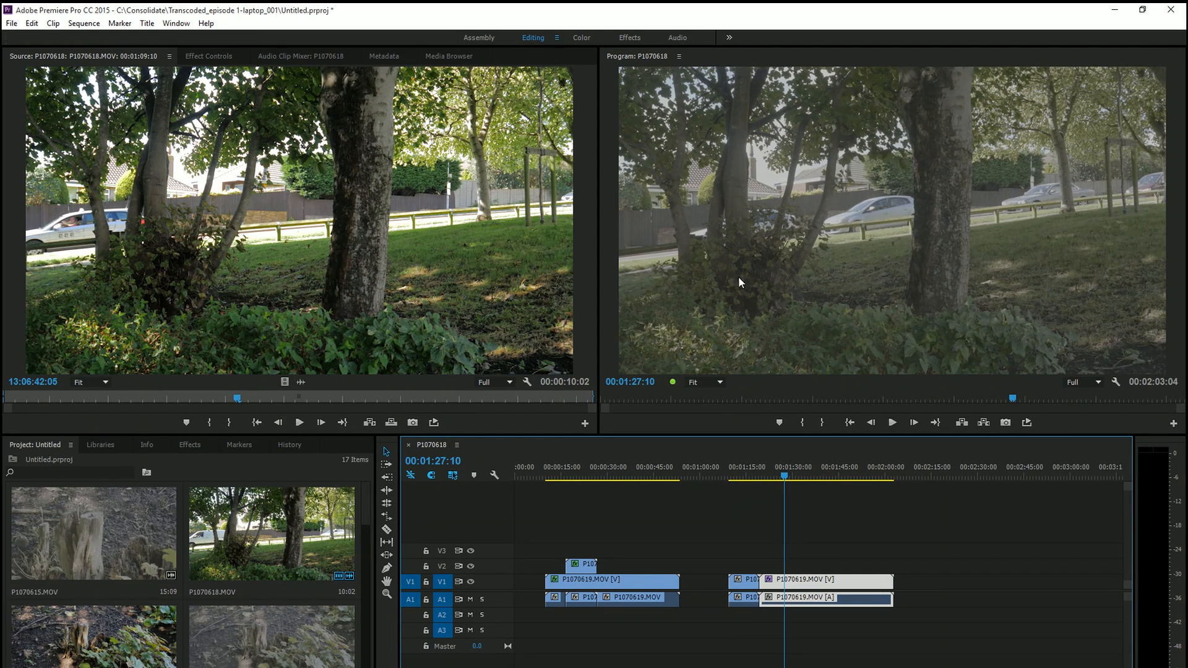
pyautogui.moveTo(1167, 310)
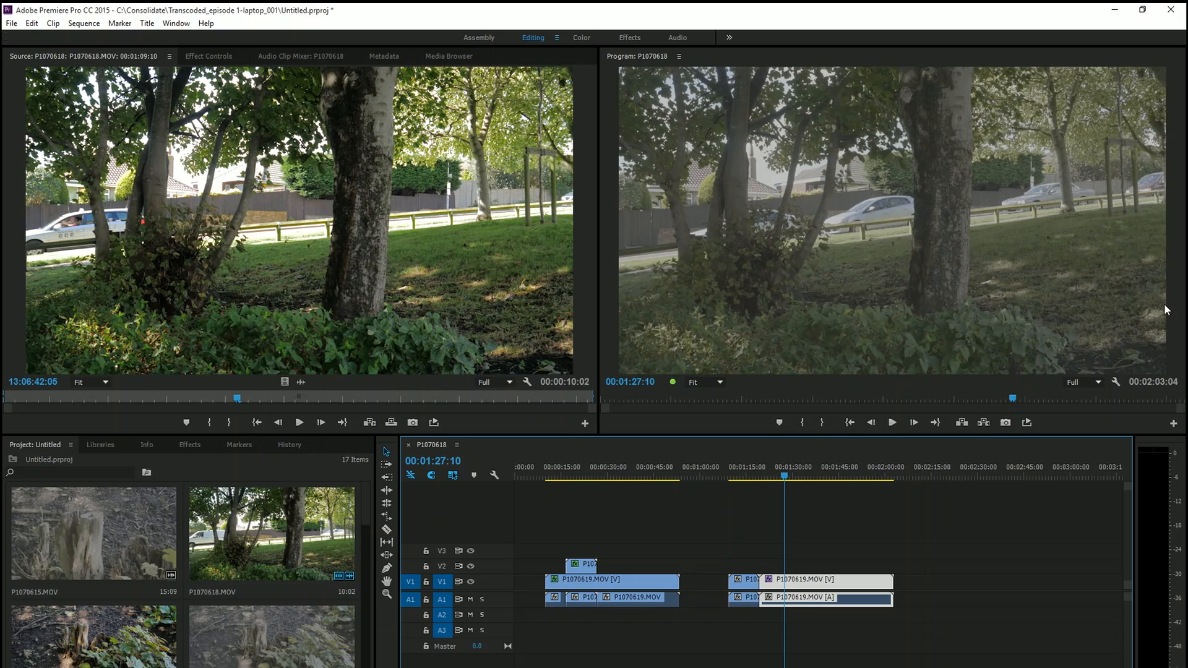
pyautogui.moveTo(873, 224)
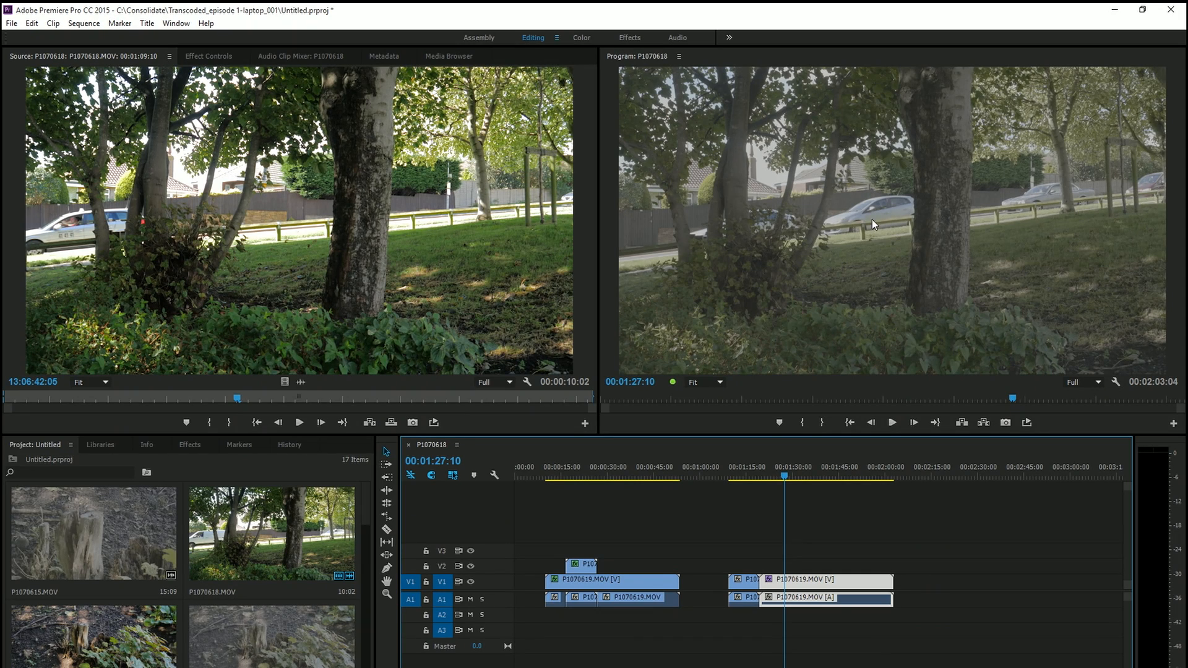
pyautogui.moveTo(870, 291)
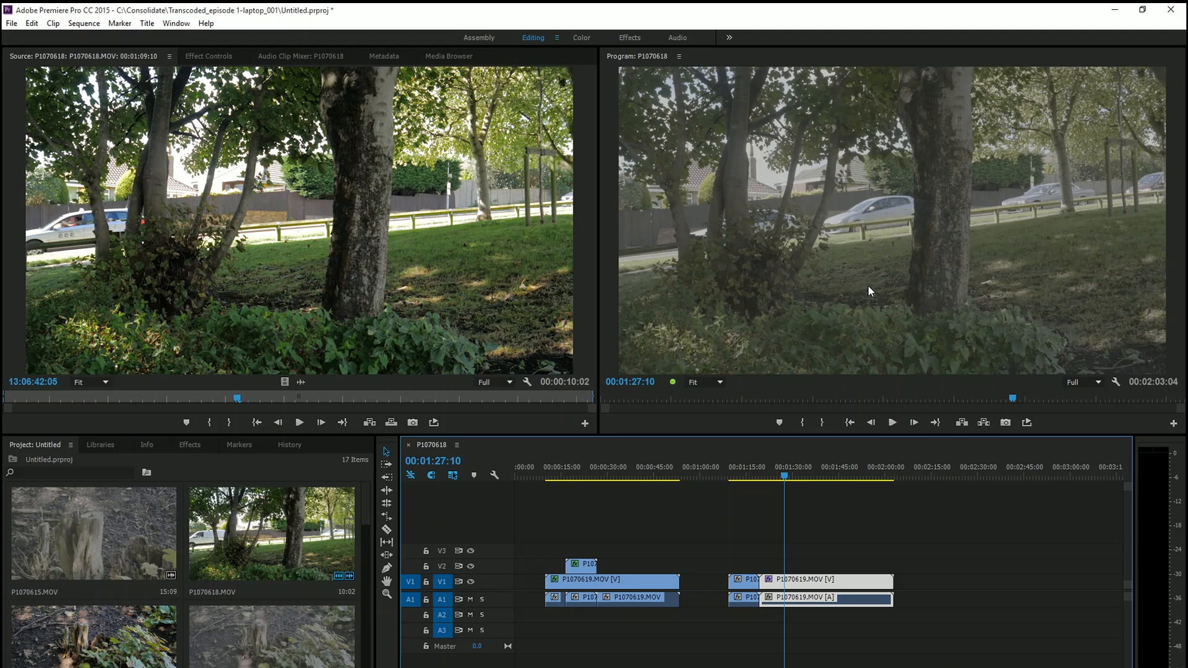
pyautogui.moveTo(584, 41)
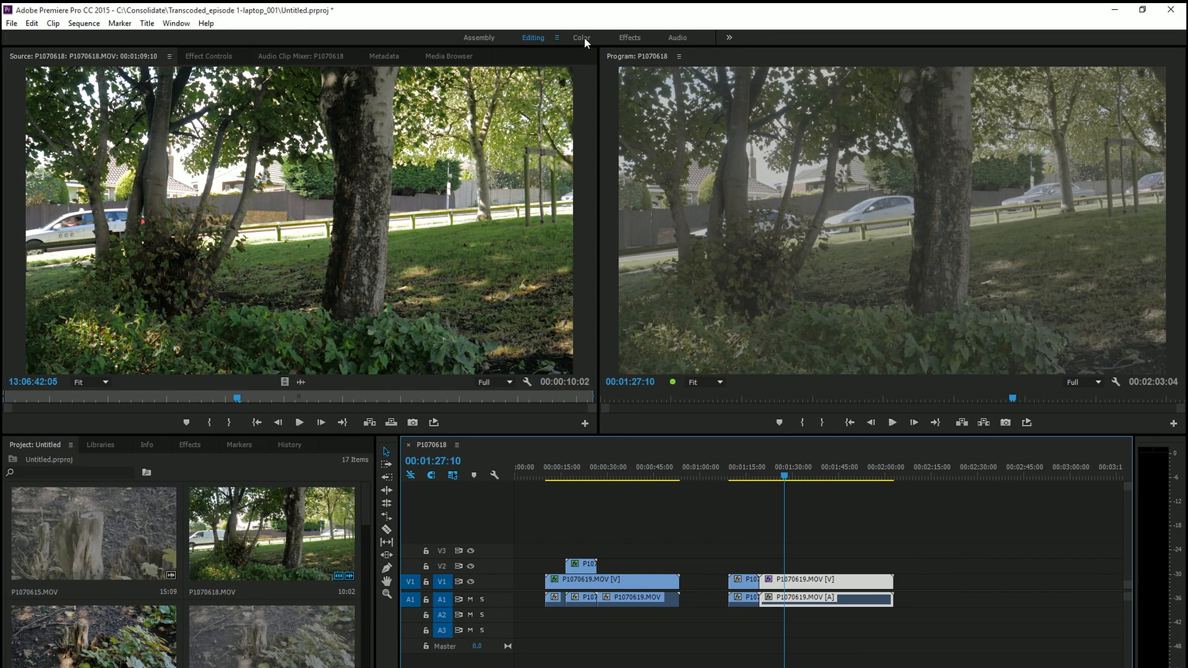
# Switch to the Color workspace and show Lumetri's Basic Correction controls for the flat clip
pyautogui.click(581, 37)
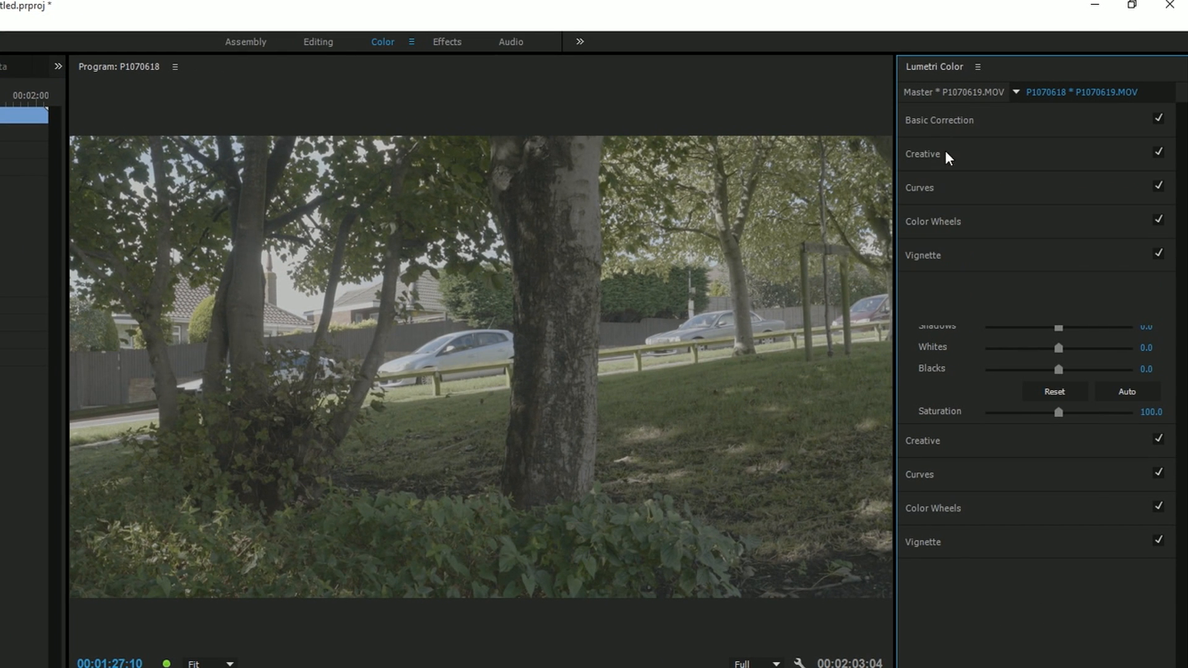
pyautogui.click(939, 120)
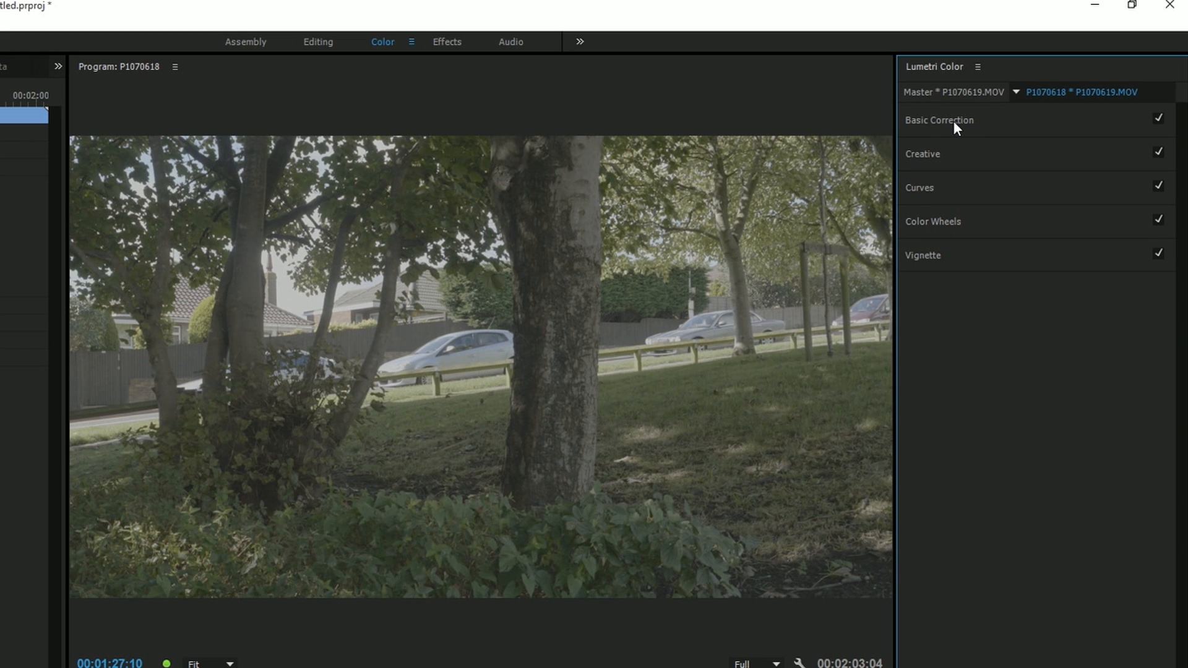
pyautogui.click(939, 119)
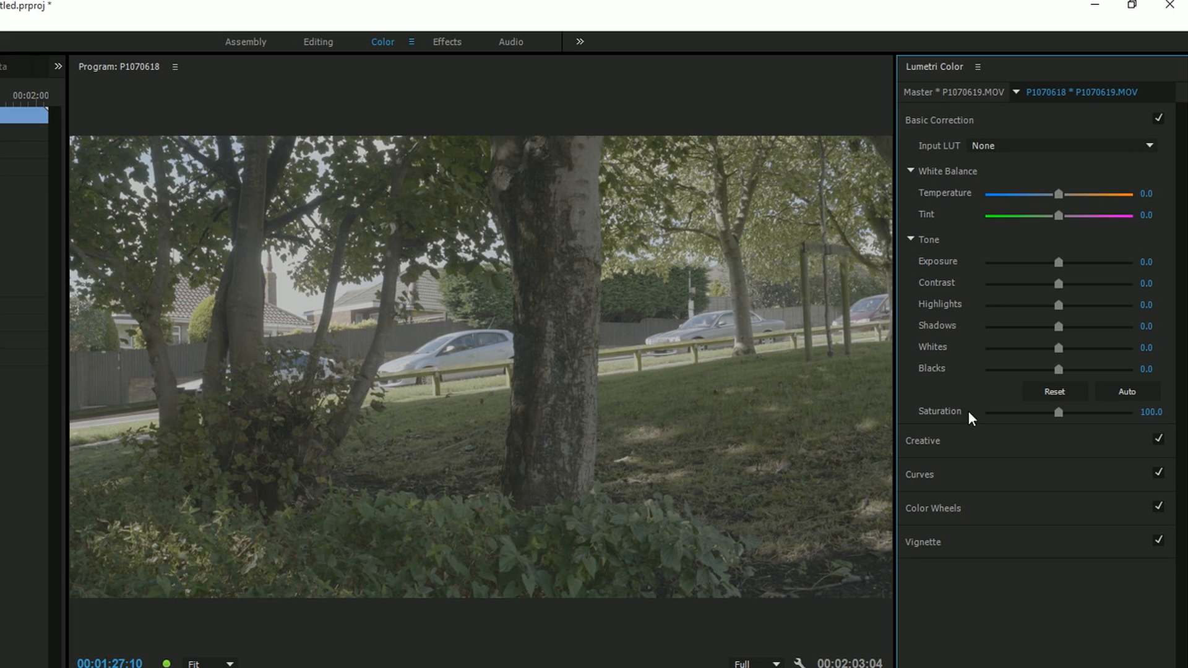
pyautogui.moveTo(1000, 163)
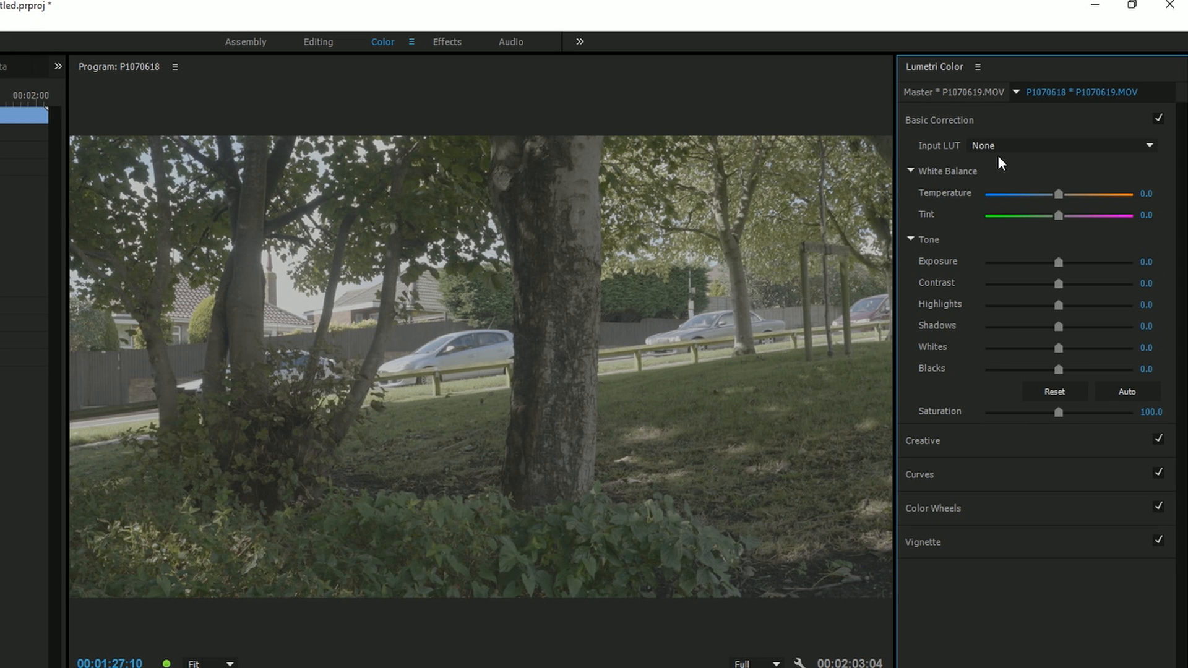
pyautogui.moveTo(931, 156)
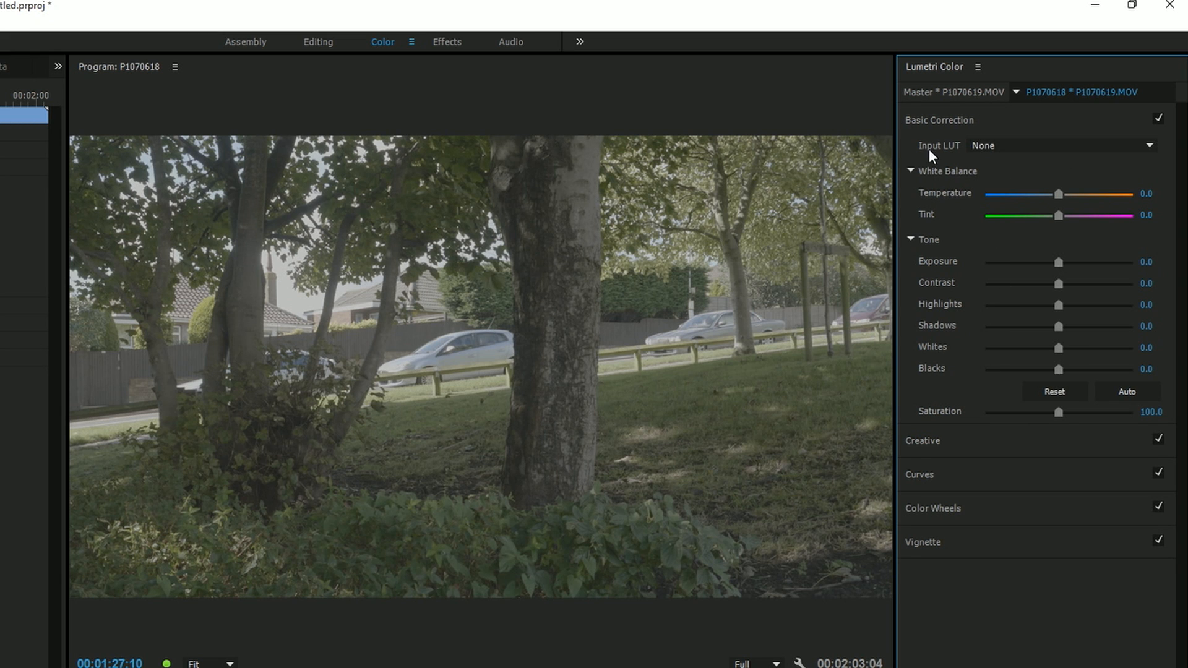
pyautogui.moveTo(949, 156)
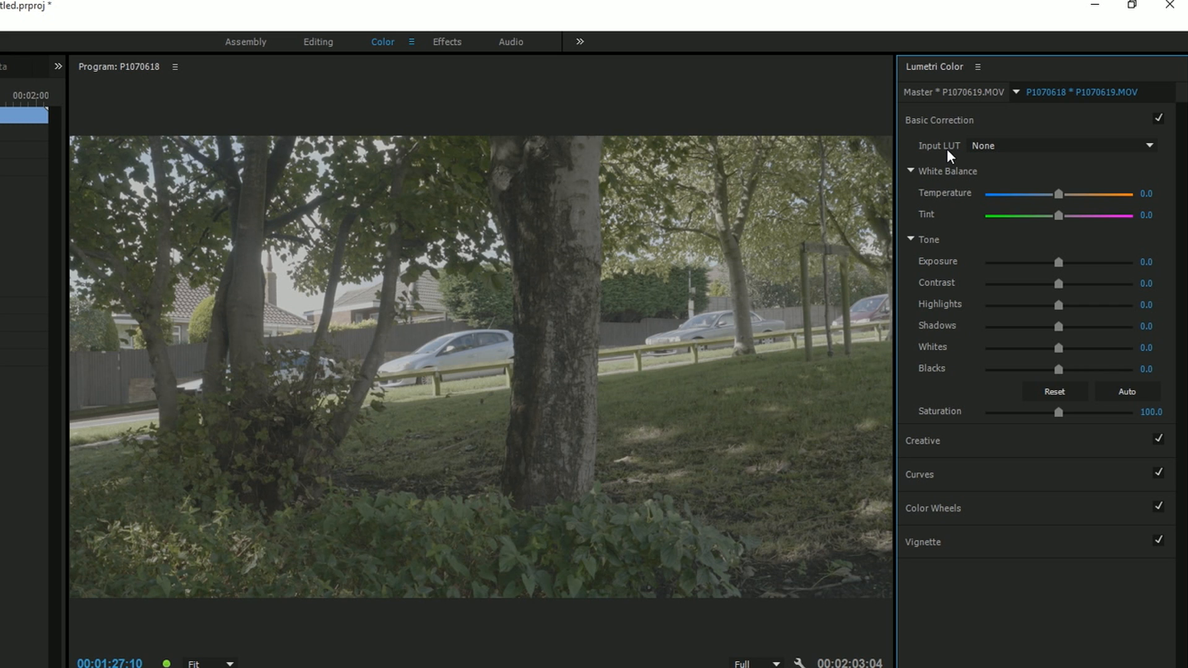
pyautogui.moveTo(935, 152)
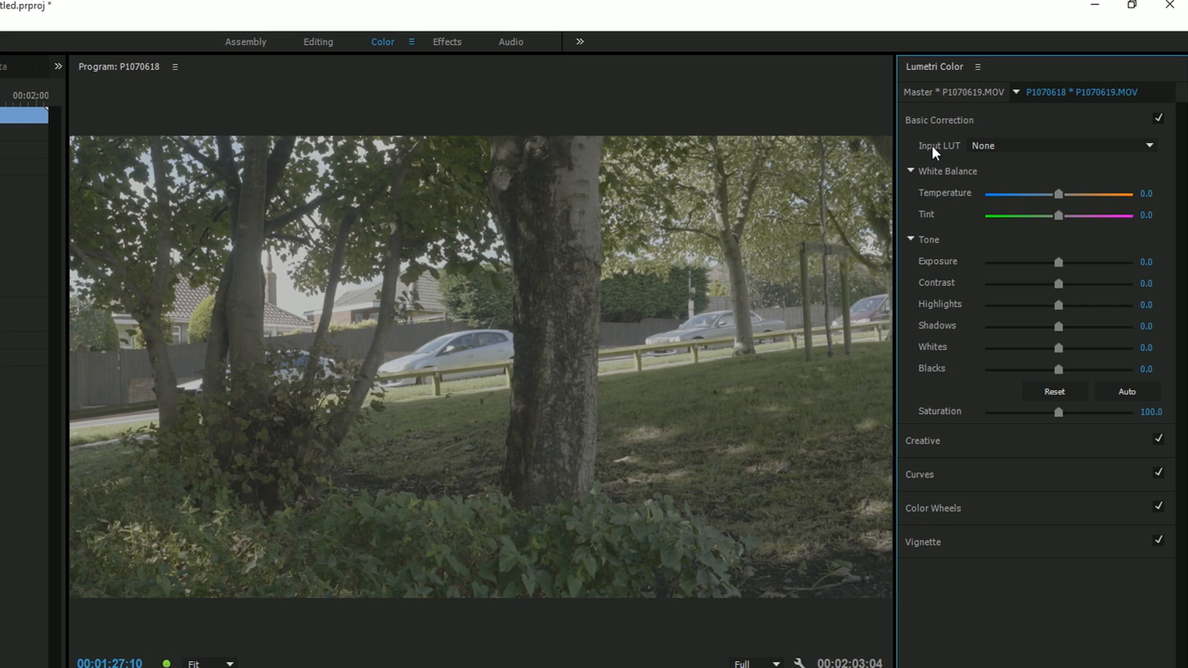
pyautogui.moveTo(888, 254)
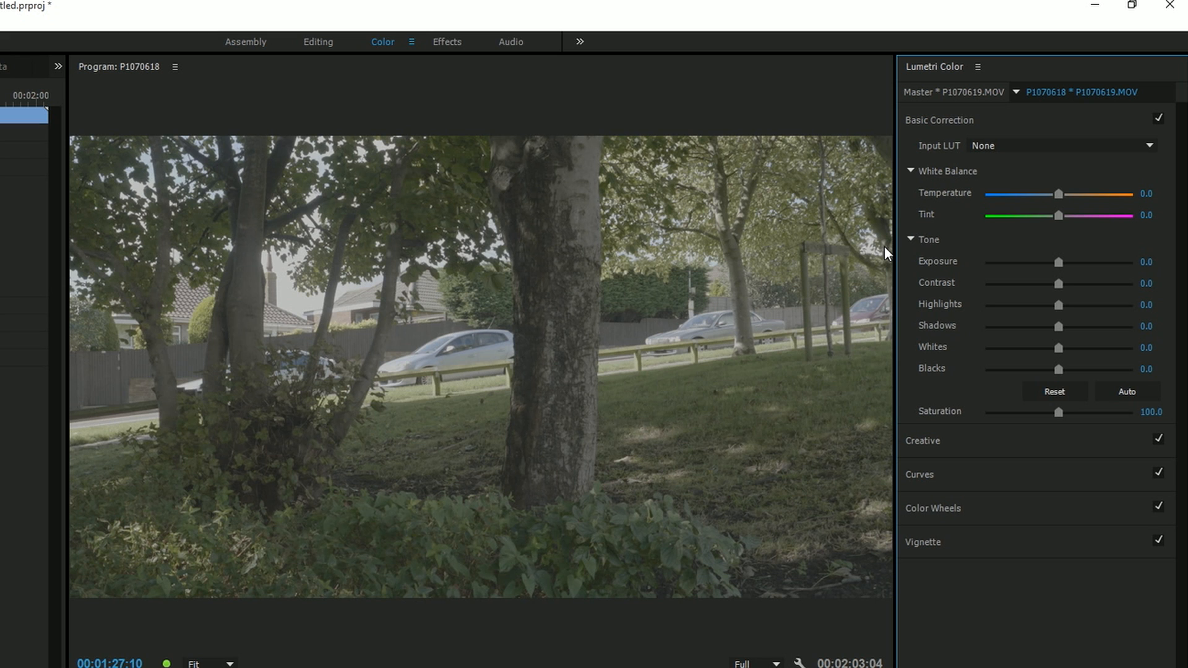
pyautogui.moveTo(968, 155)
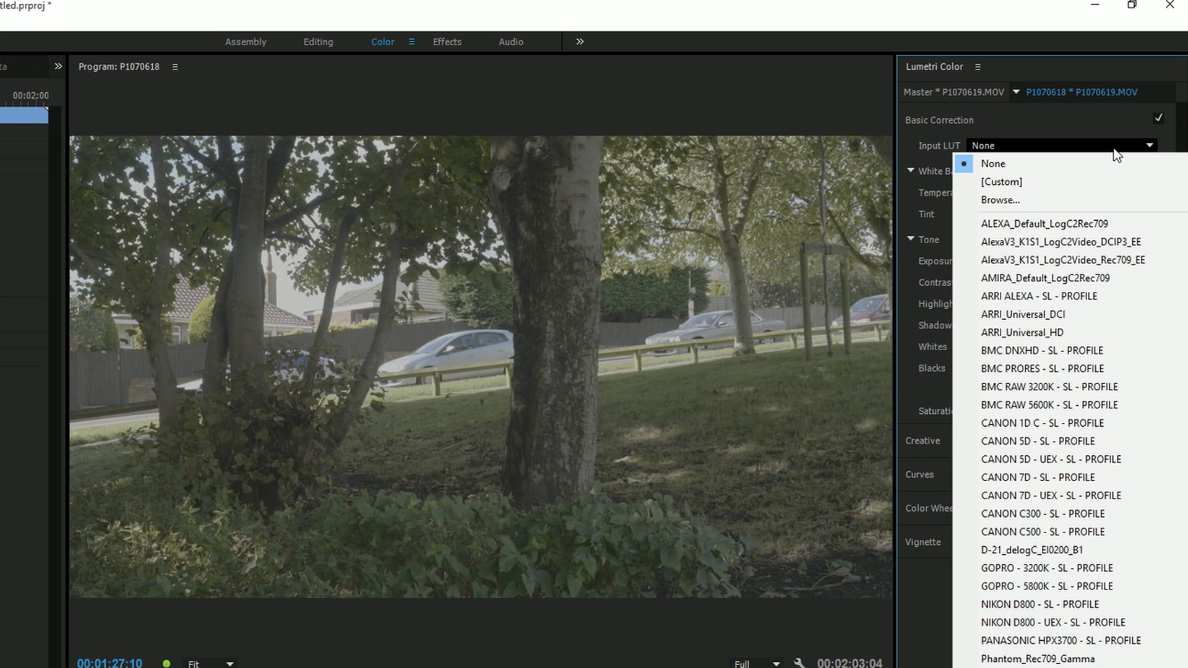
pyautogui.moveTo(1131, 319)
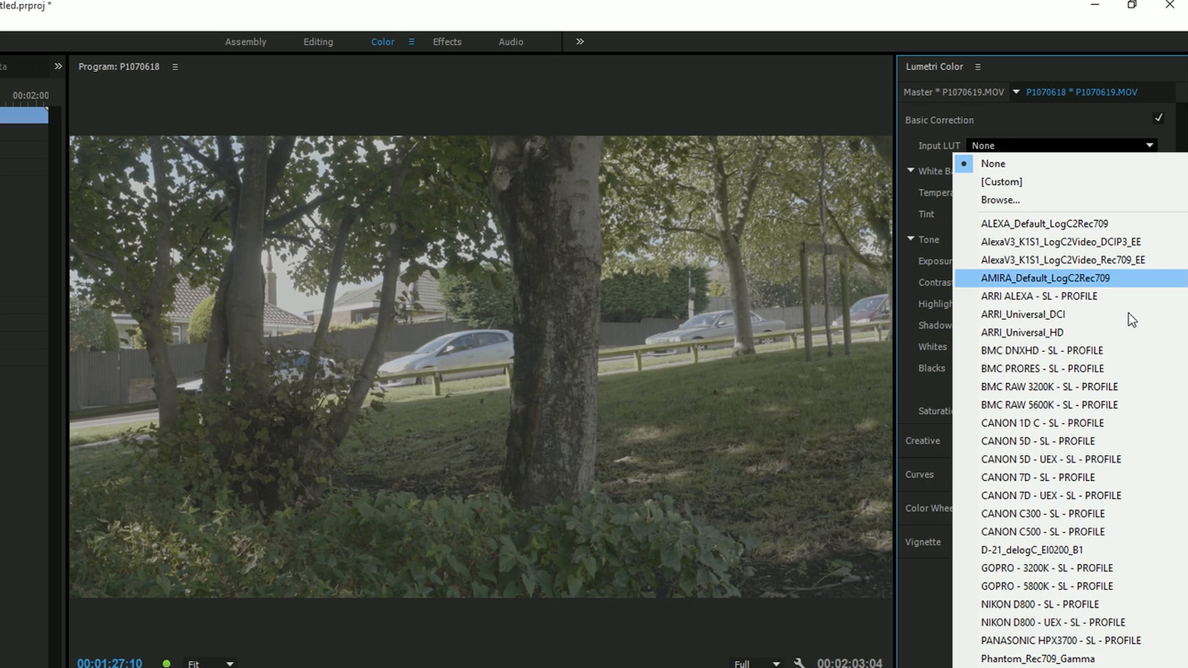
pyautogui.moveTo(1073, 303)
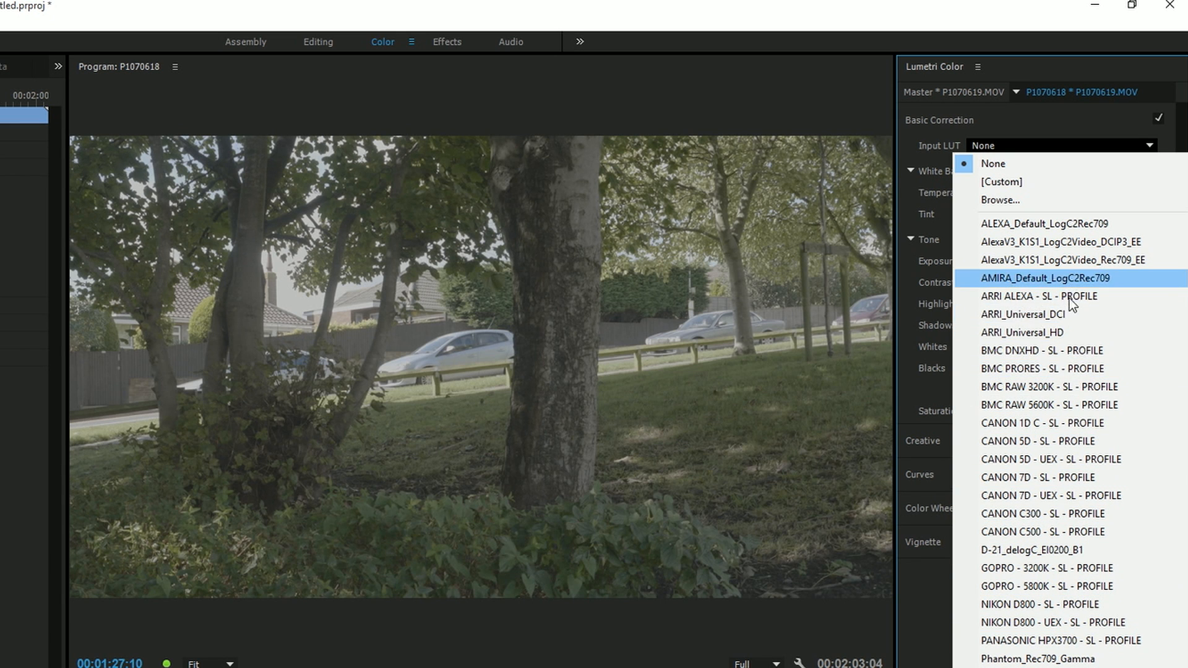
# Try the ARRI ALEXA and CANON C300 SL input LUTs, then browse for a LUT file on disk
pyautogui.click(1043, 368)
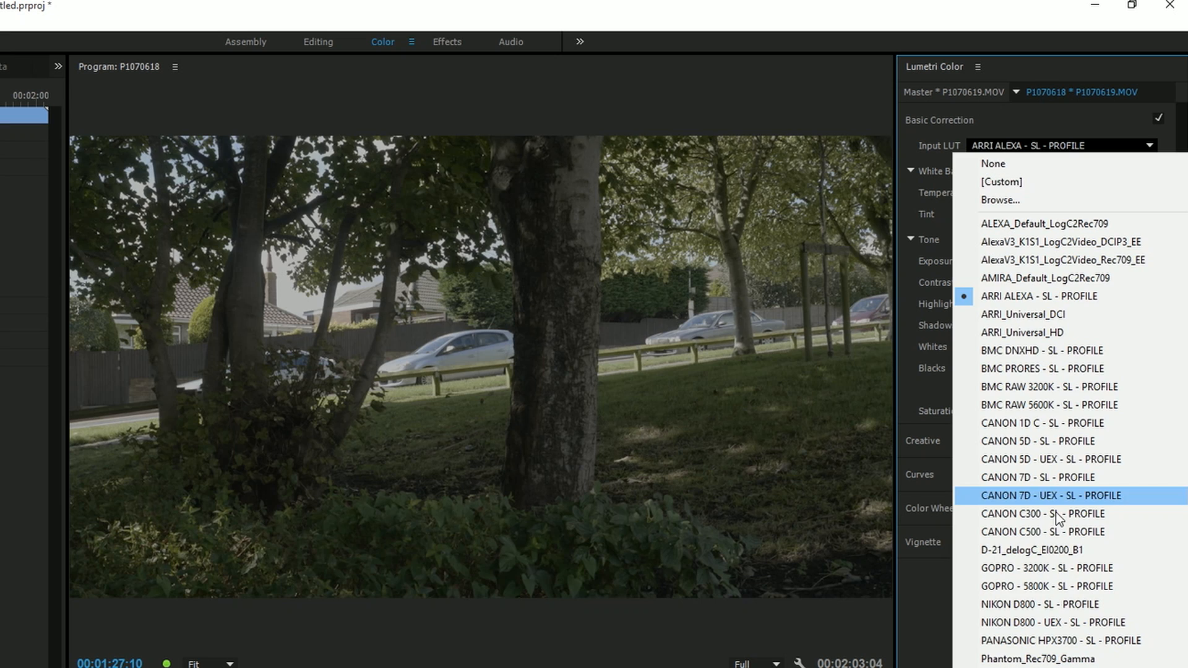
pyautogui.click(1044, 513)
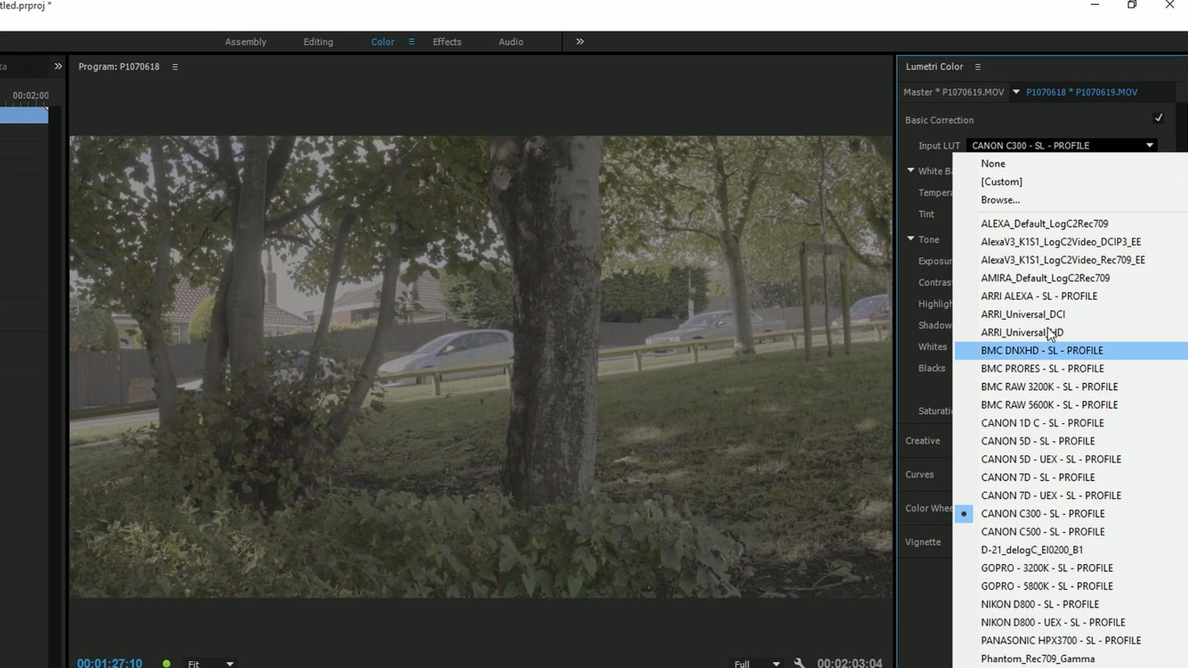
pyautogui.click(1039, 296)
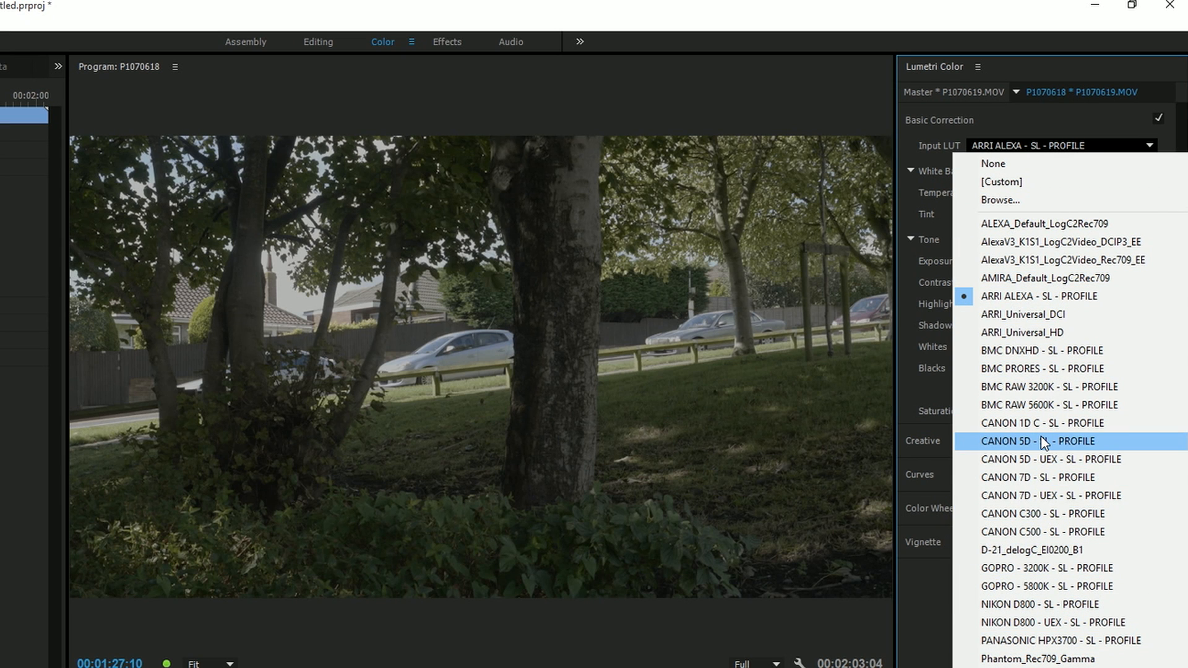
pyautogui.moveTo(1060, 260)
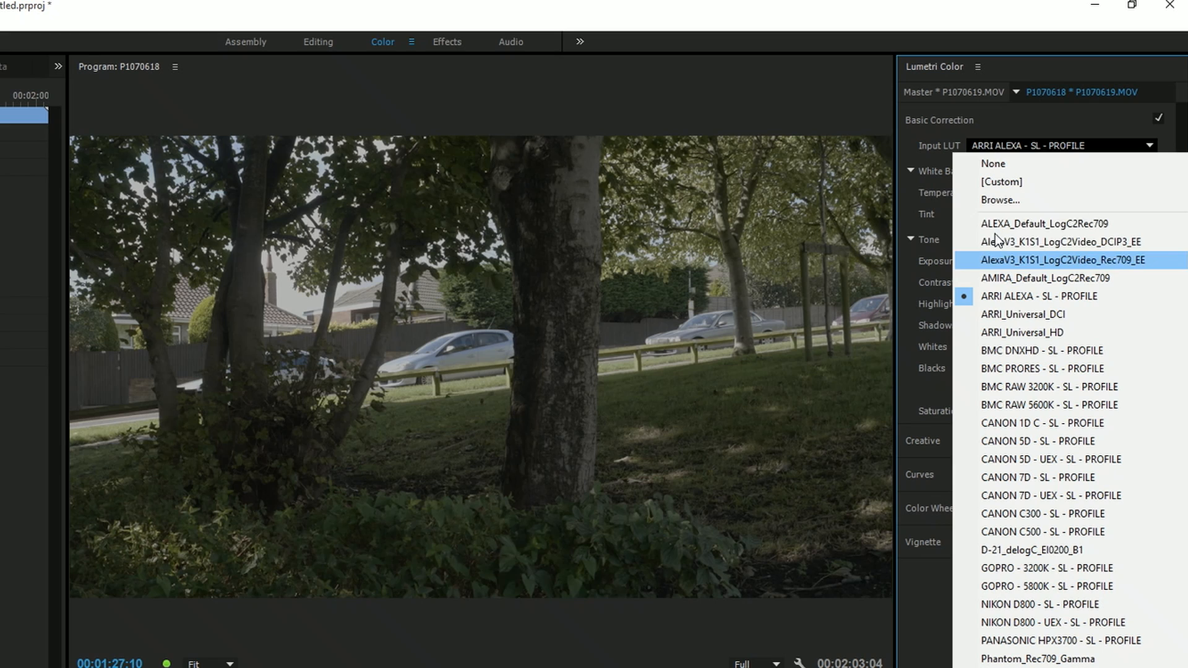
pyautogui.click(1000, 199)
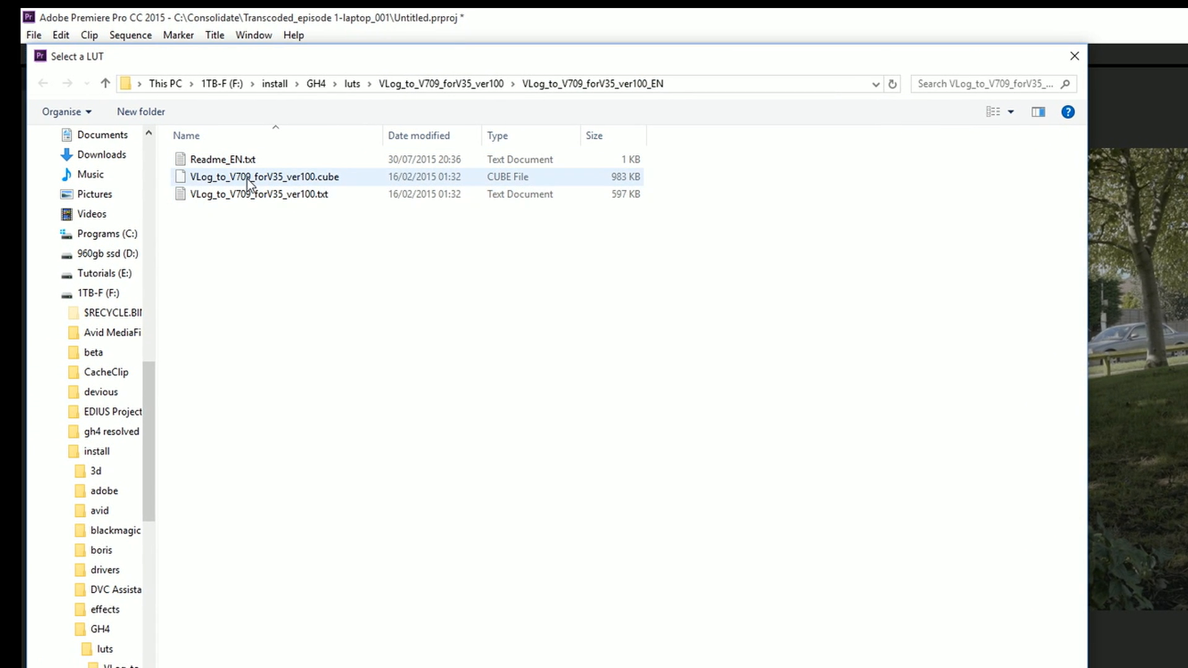
pyautogui.click(258, 176)
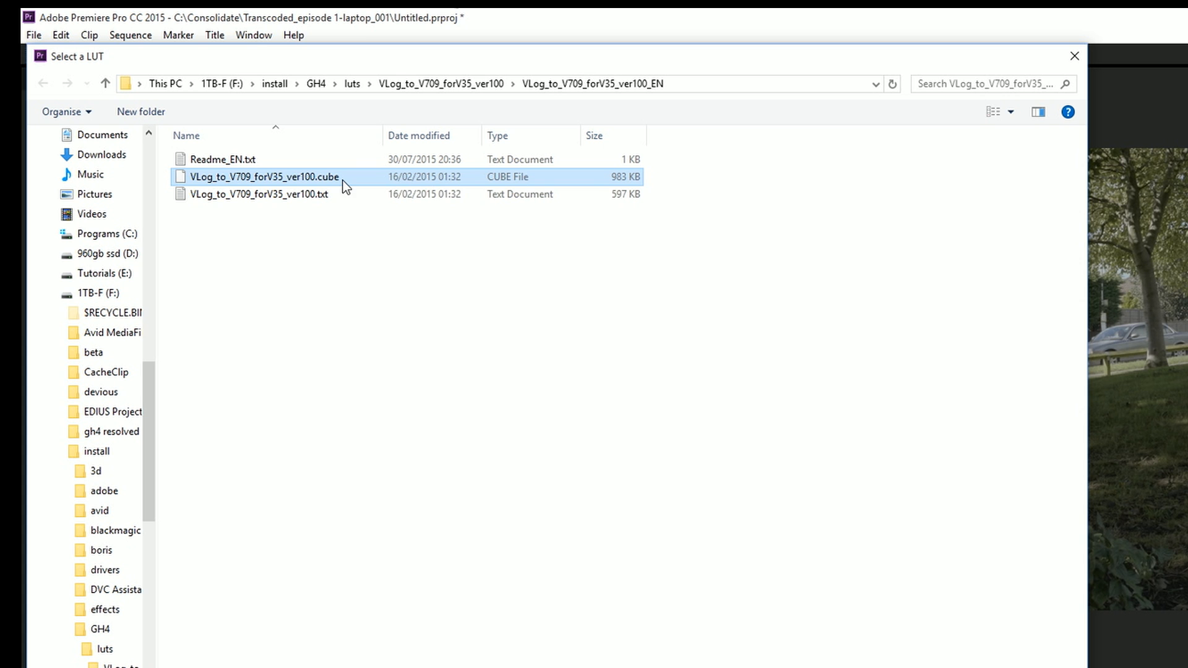
pyautogui.doubleClick(266, 176)
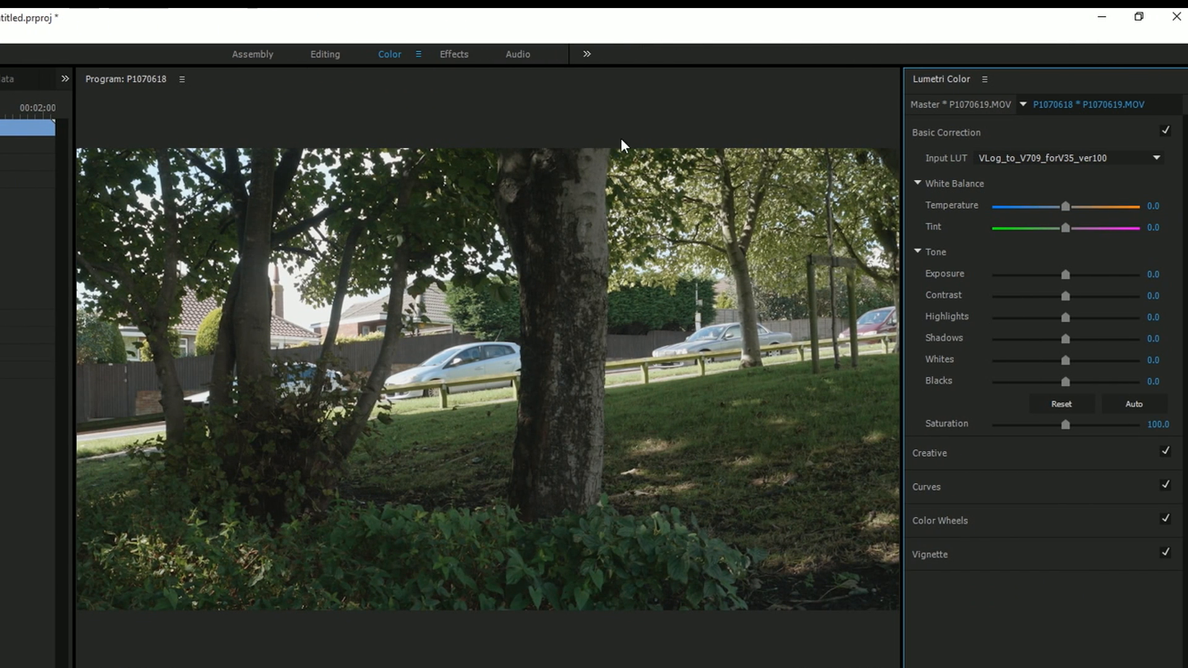
pyautogui.moveTo(464, 335)
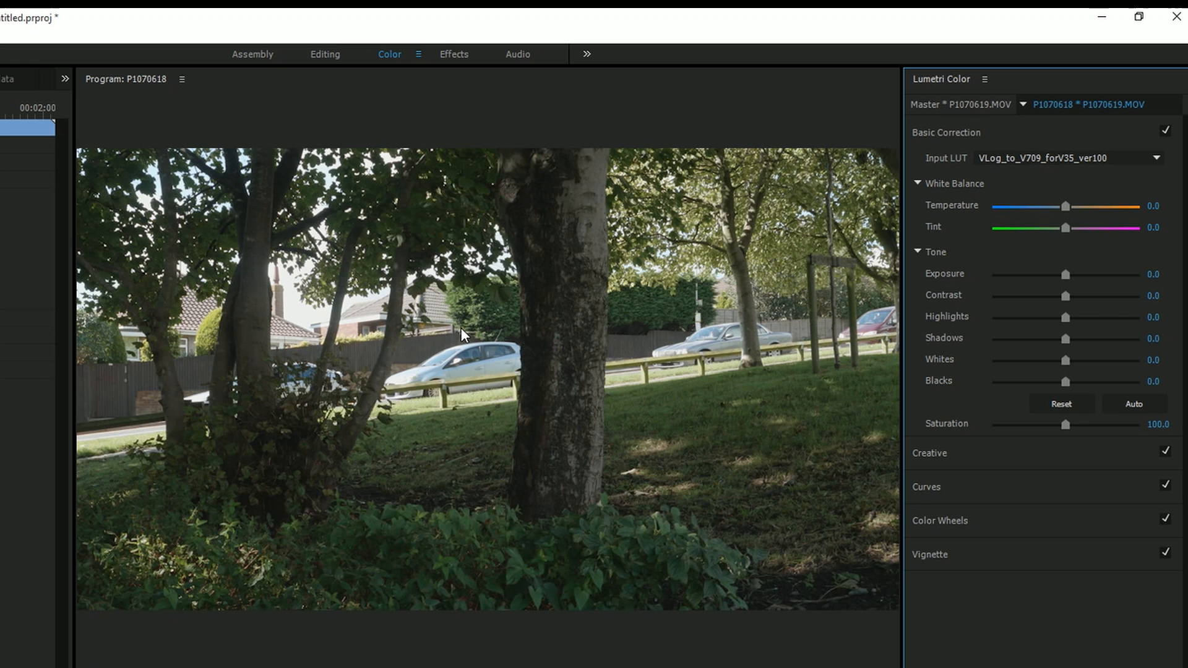
pyautogui.moveTo(973, 318)
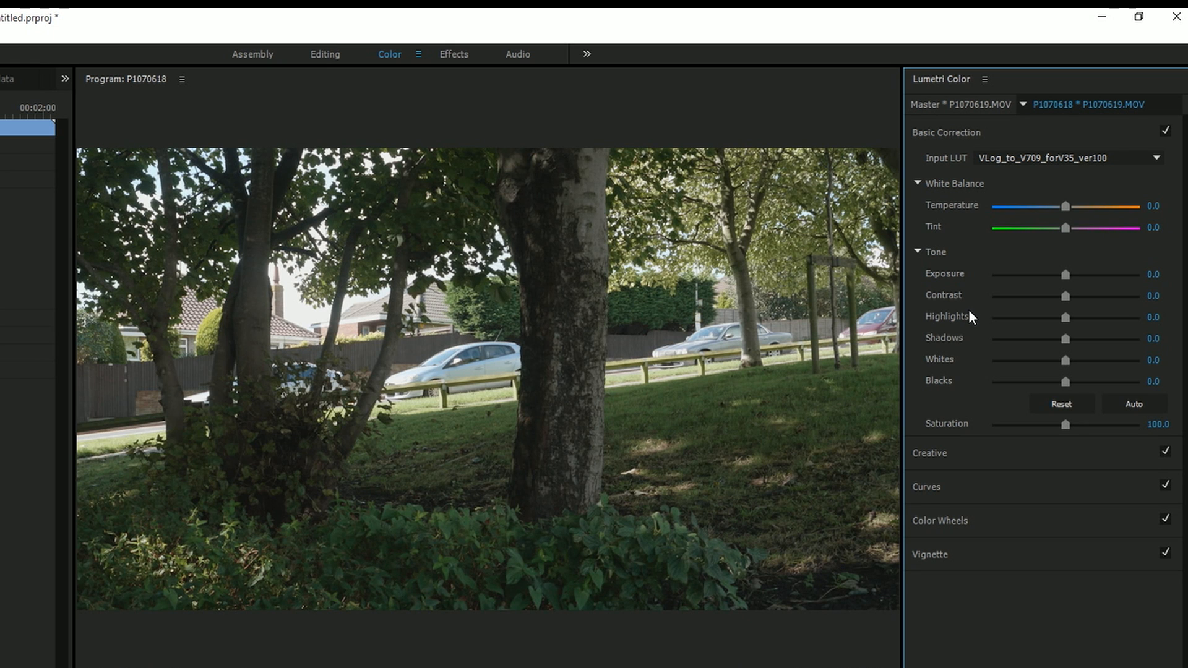
pyautogui.moveTo(705, 474)
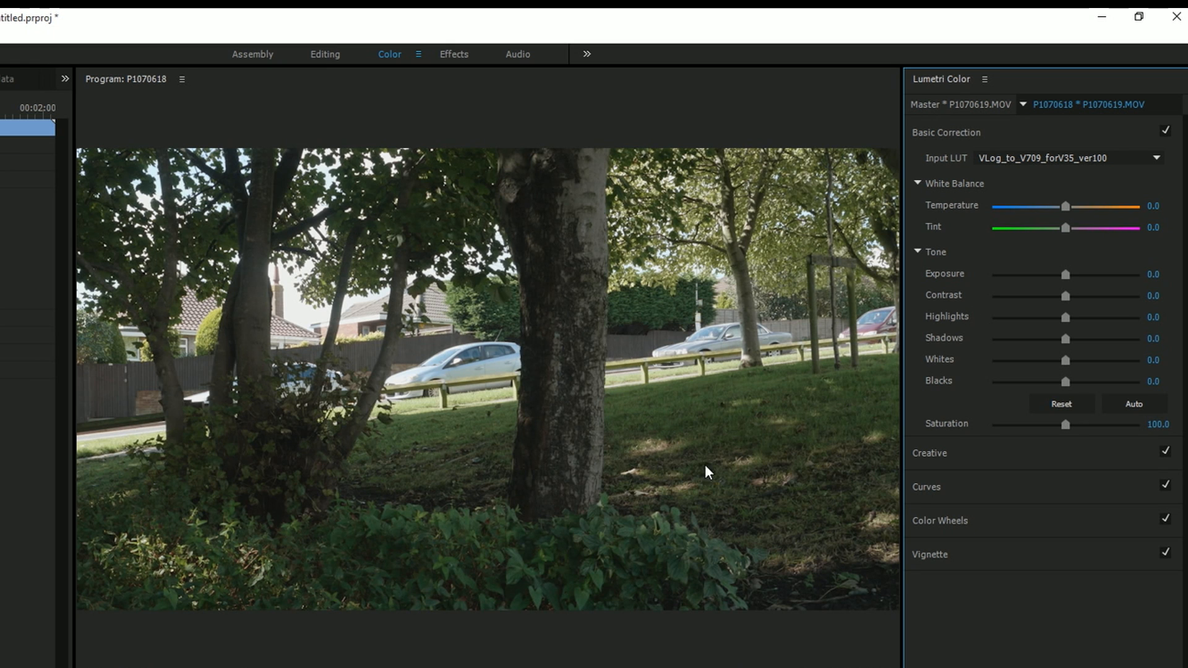
pyautogui.click(1167, 132)
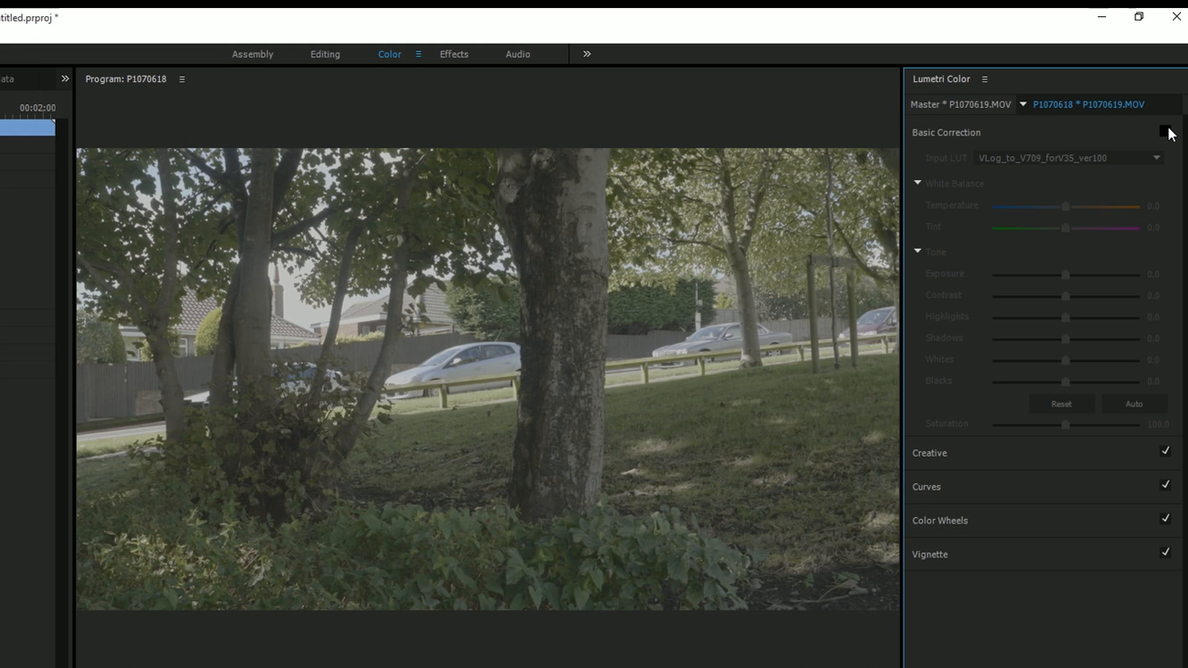
pyautogui.click(1165, 132)
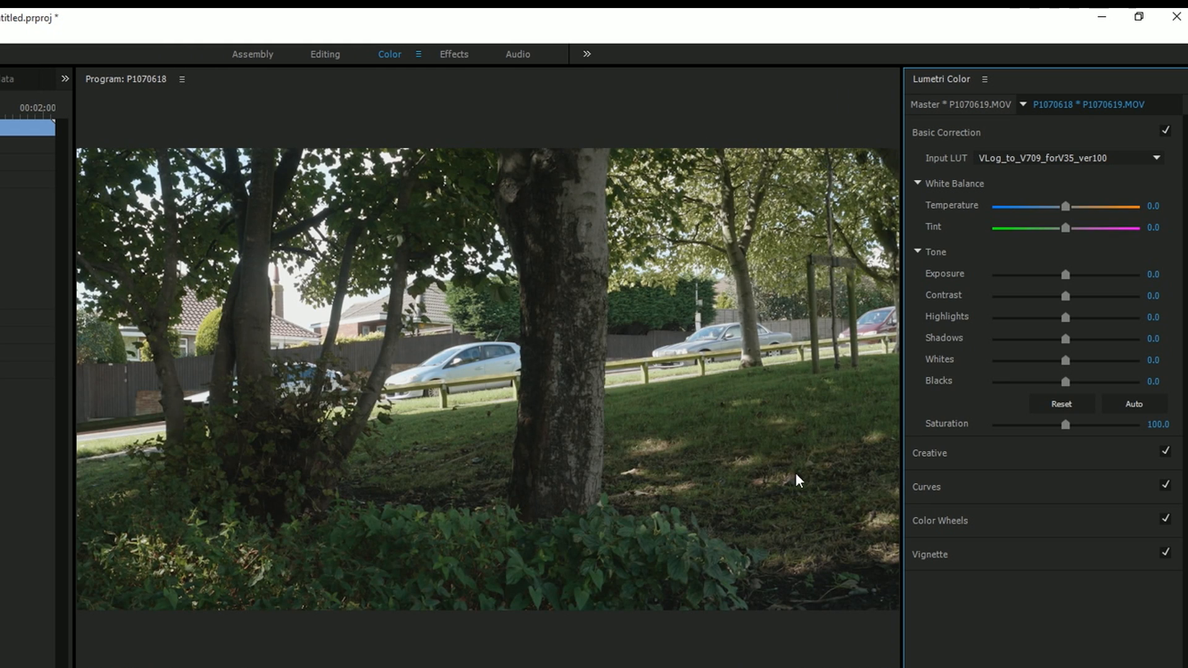
pyautogui.moveTo(337, 62)
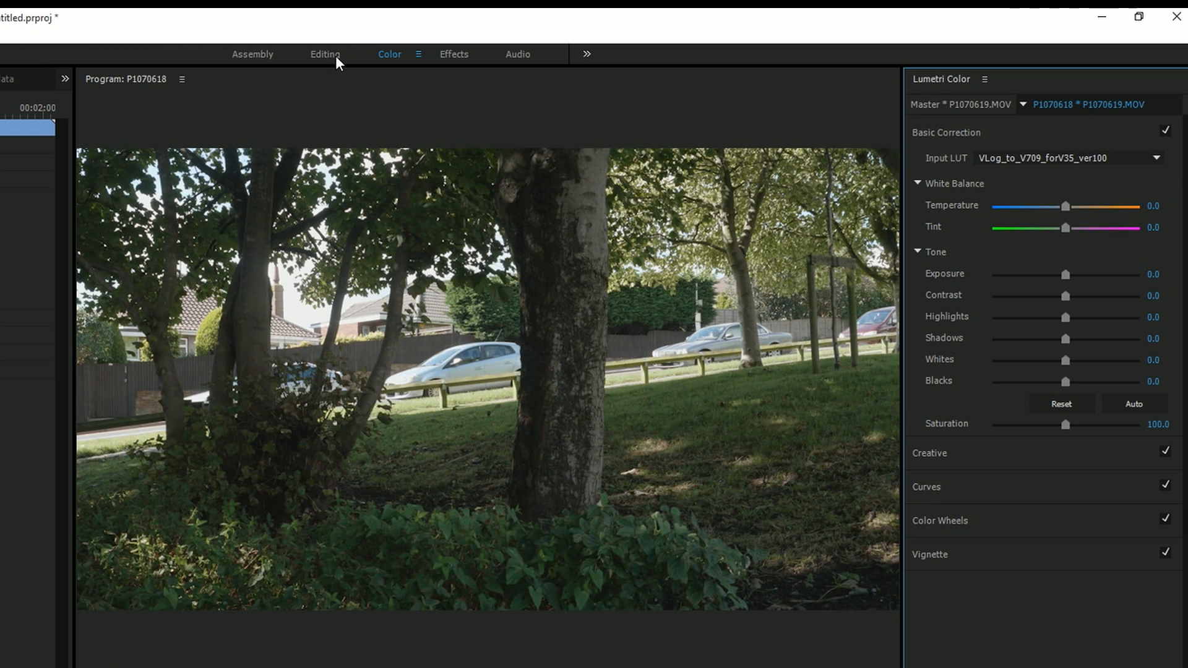
# Switch to the Editing workspace to compare source and graded views, then back to Color
pyautogui.click(327, 54)
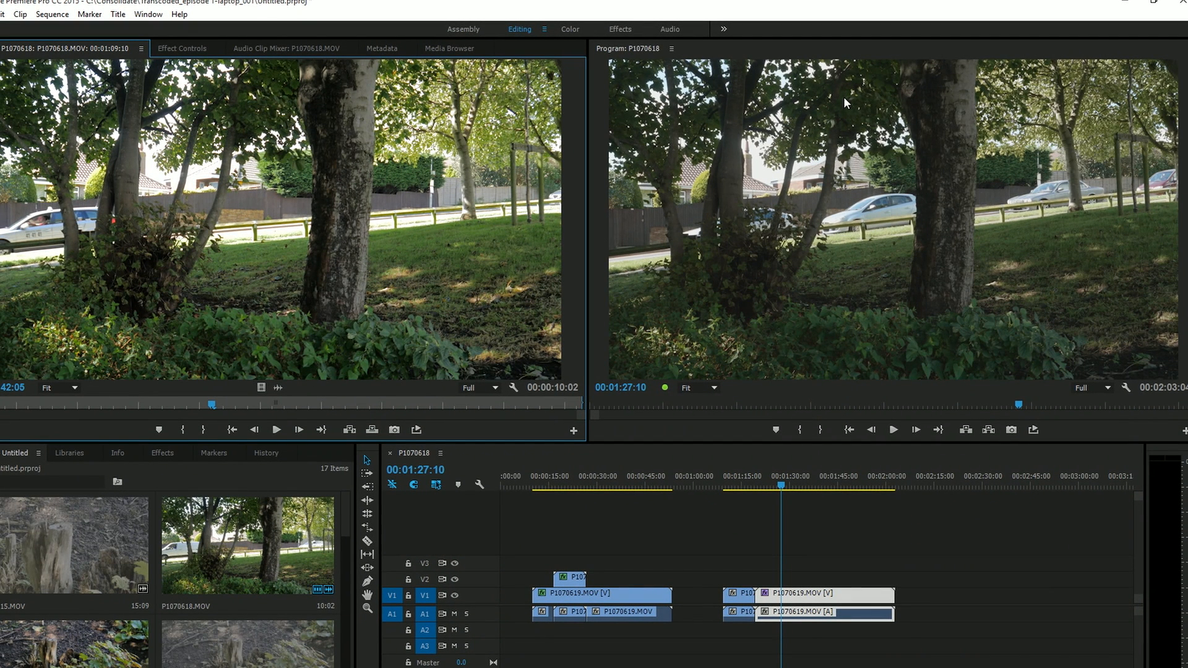
pyautogui.moveTo(195, 220)
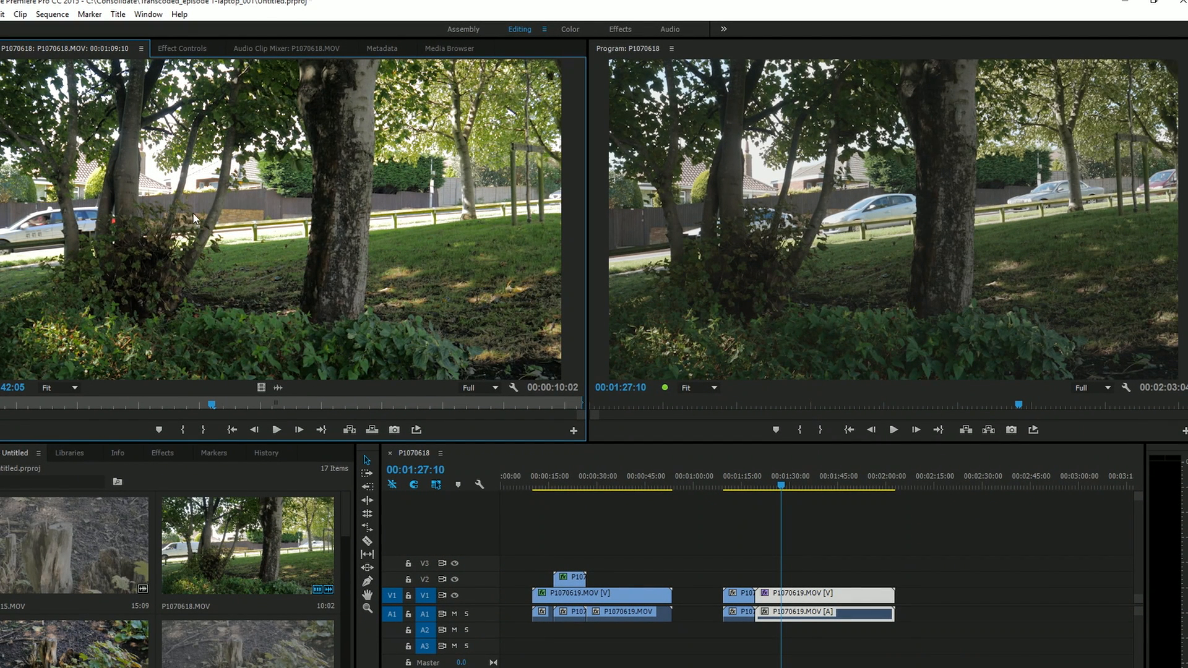
pyautogui.moveTo(476, 324)
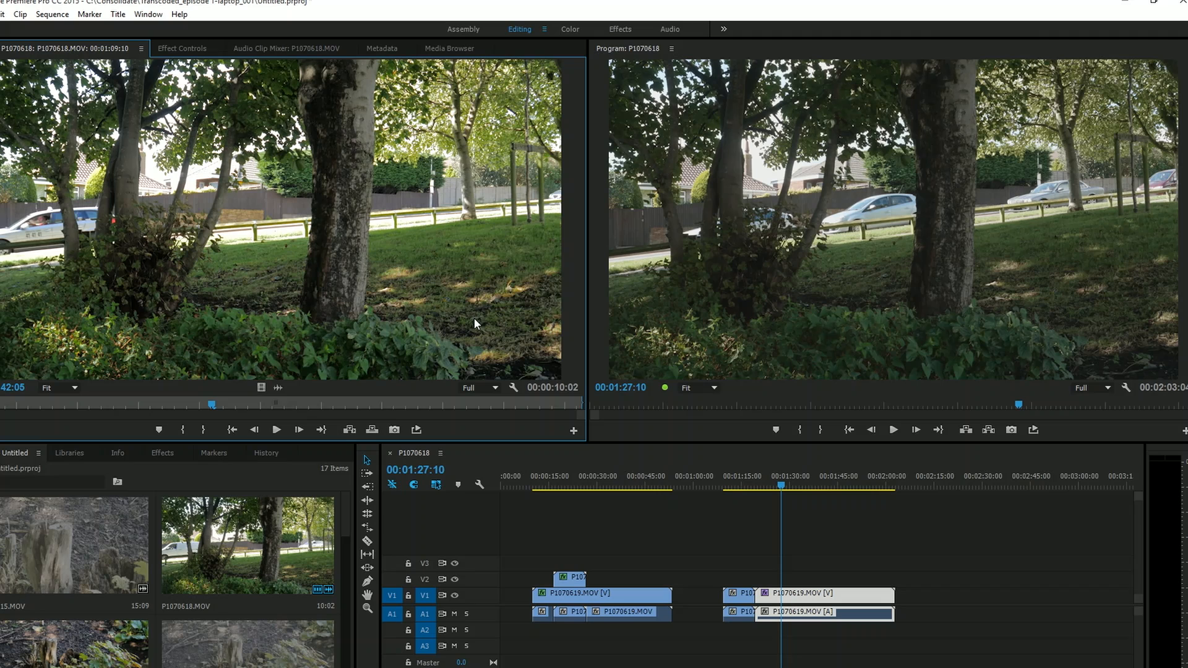
pyautogui.moveTo(475, 310)
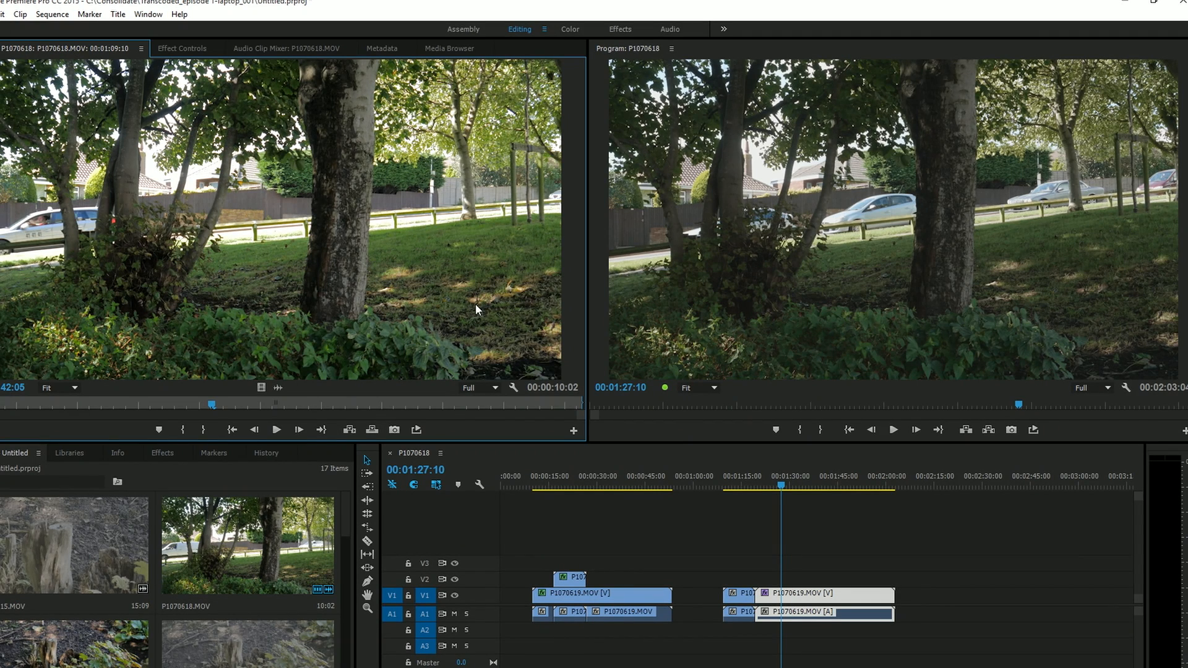
pyautogui.moveTo(318, 342)
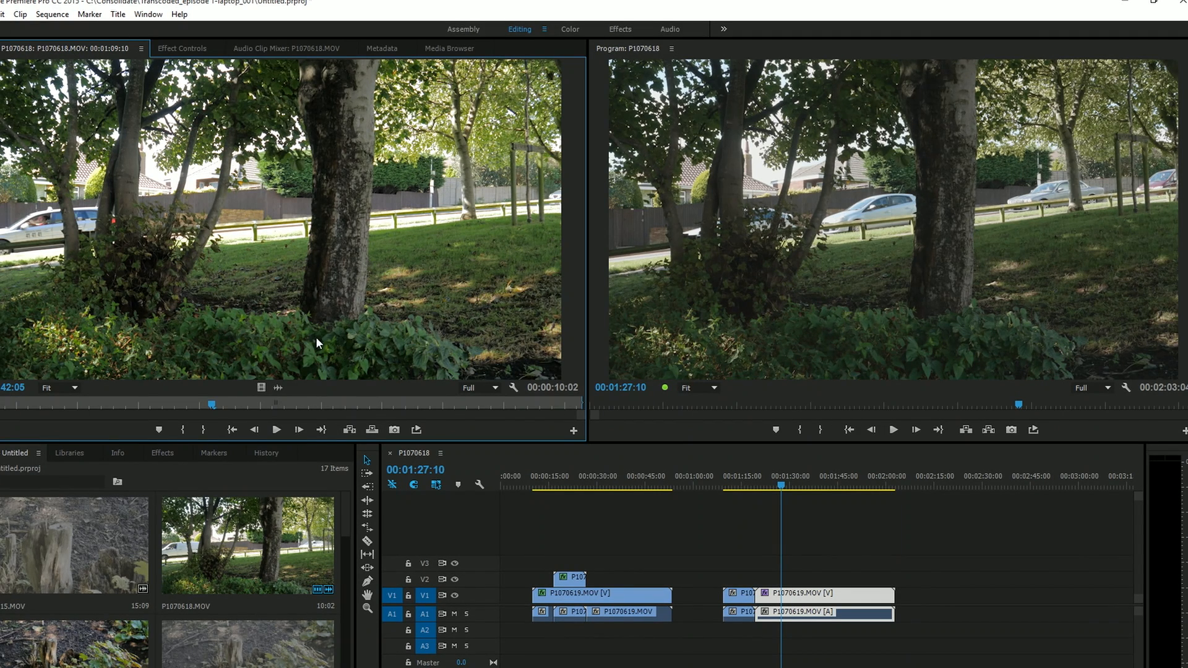
pyautogui.moveTo(1041, 500)
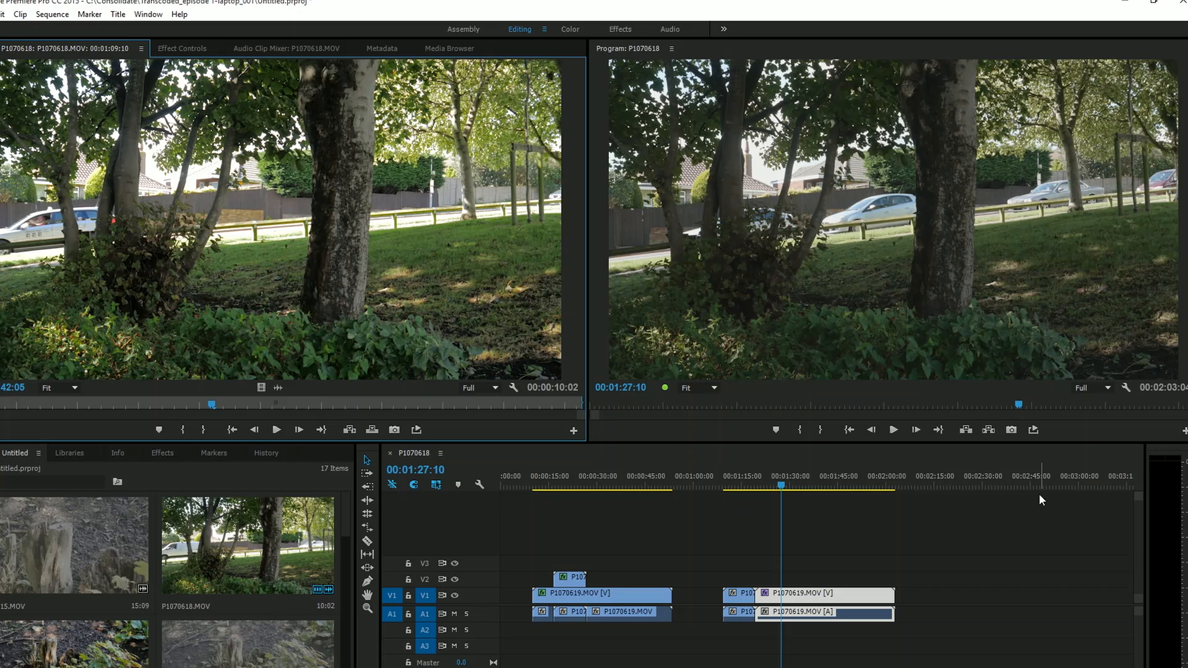
pyautogui.click(570, 29)
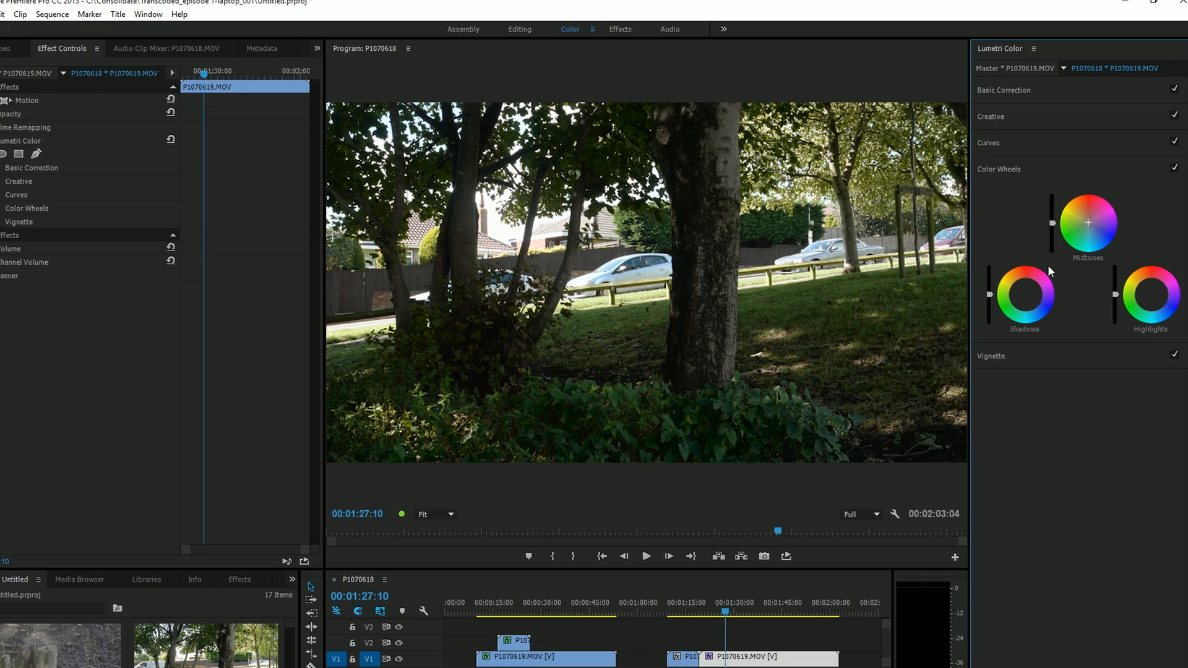
pyautogui.moveTo(1023, 287)
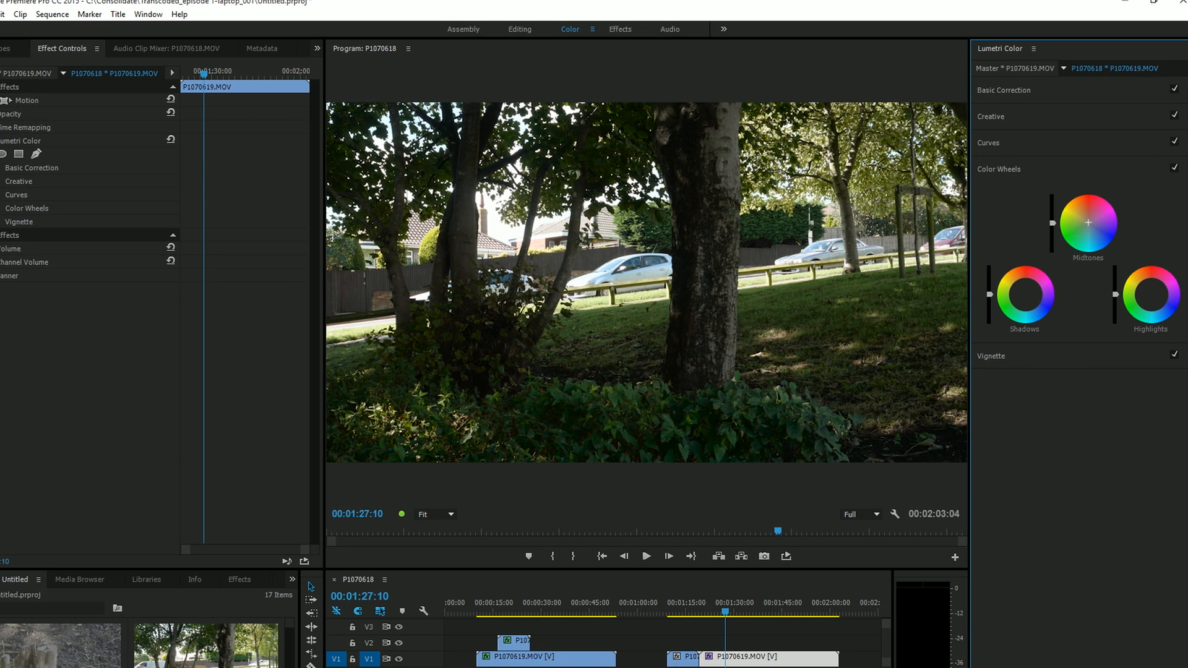
# Switch off the Lumetri grade on the clip and search the video effects for 'fast'
pyautogui.click(1005, 91)
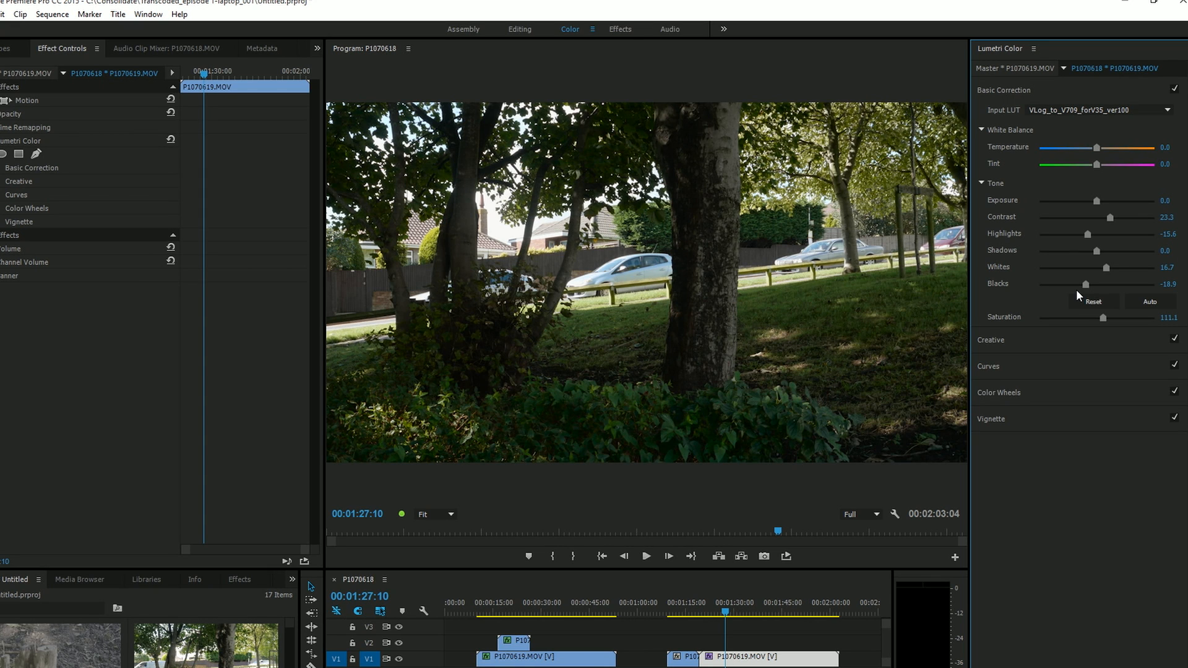
pyautogui.moveTo(1073, 386)
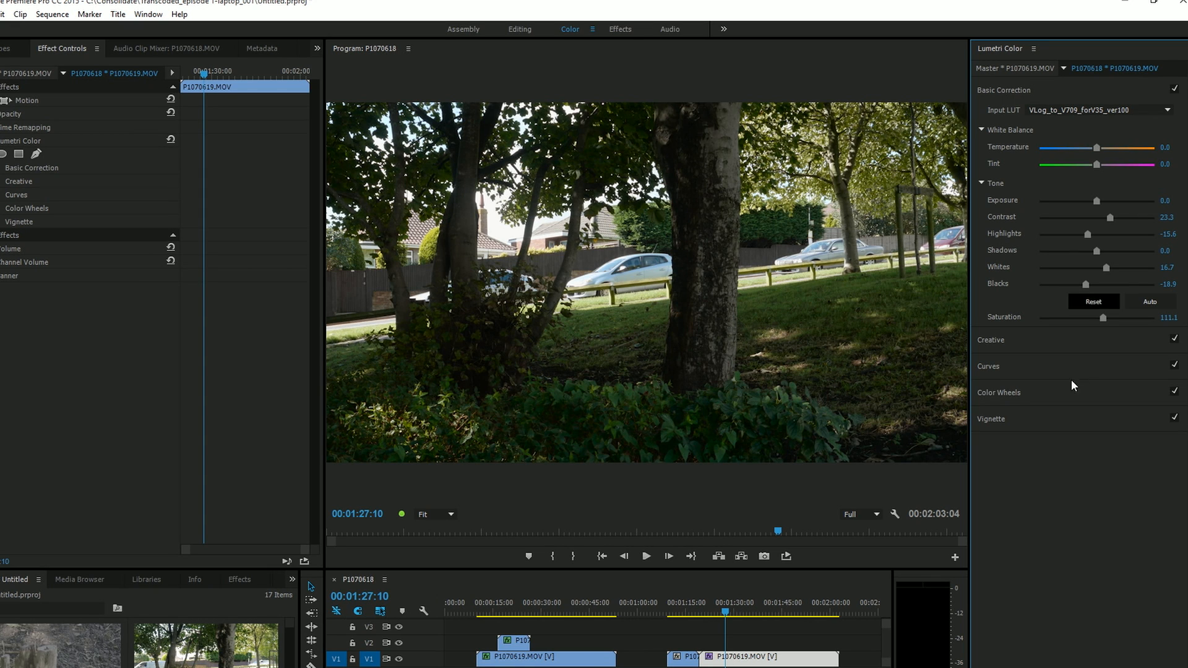
pyautogui.moveTo(1086, 229)
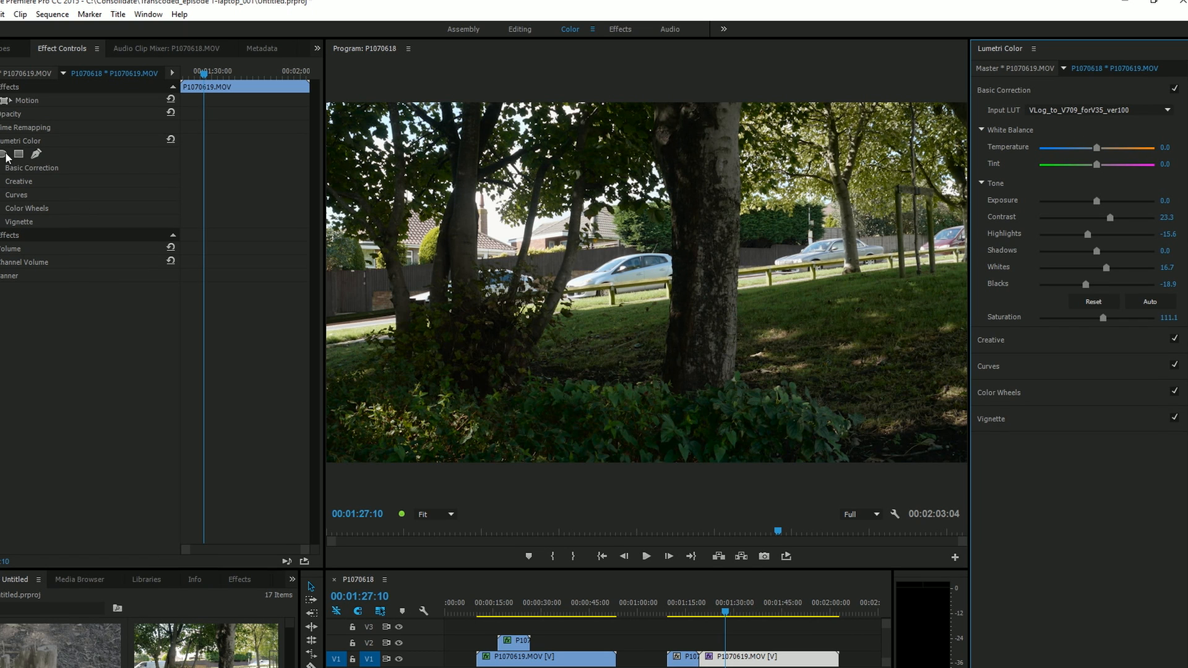
pyautogui.click(266, 554)
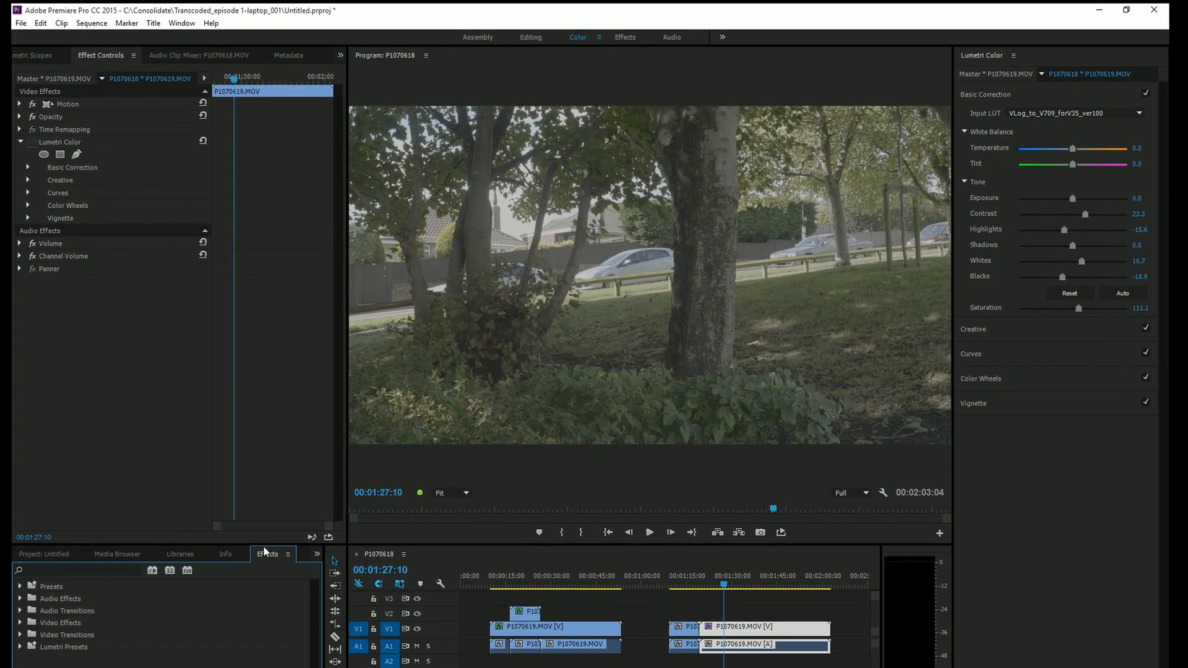
pyautogui.click(20, 622)
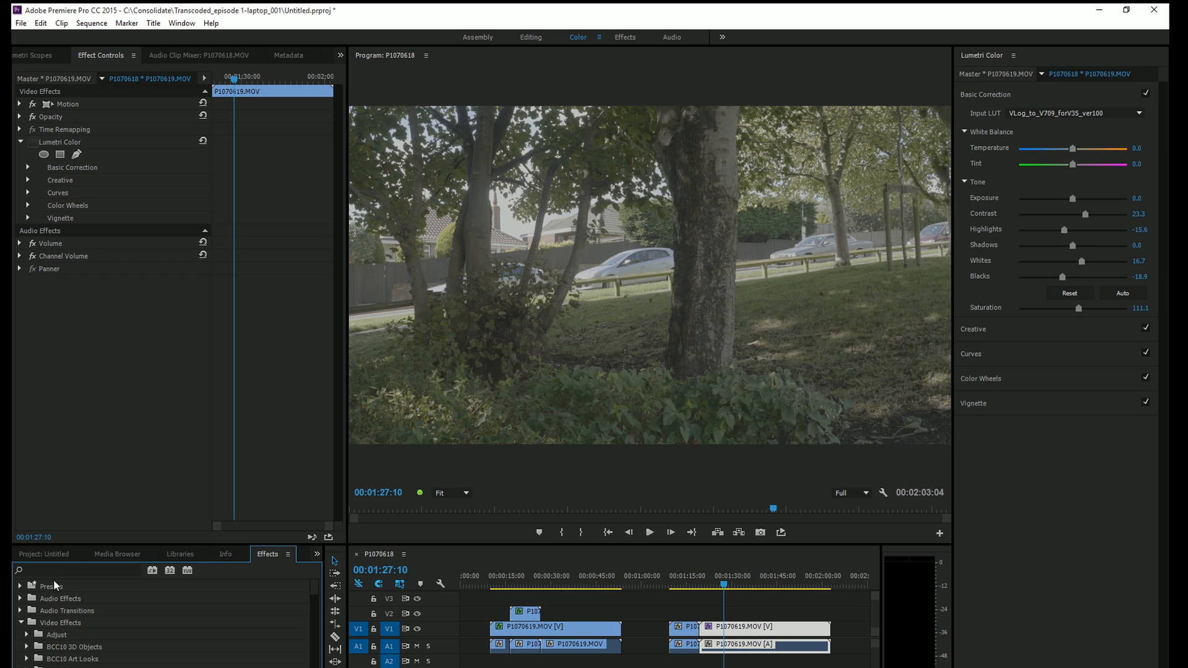
pyautogui.write('fast')
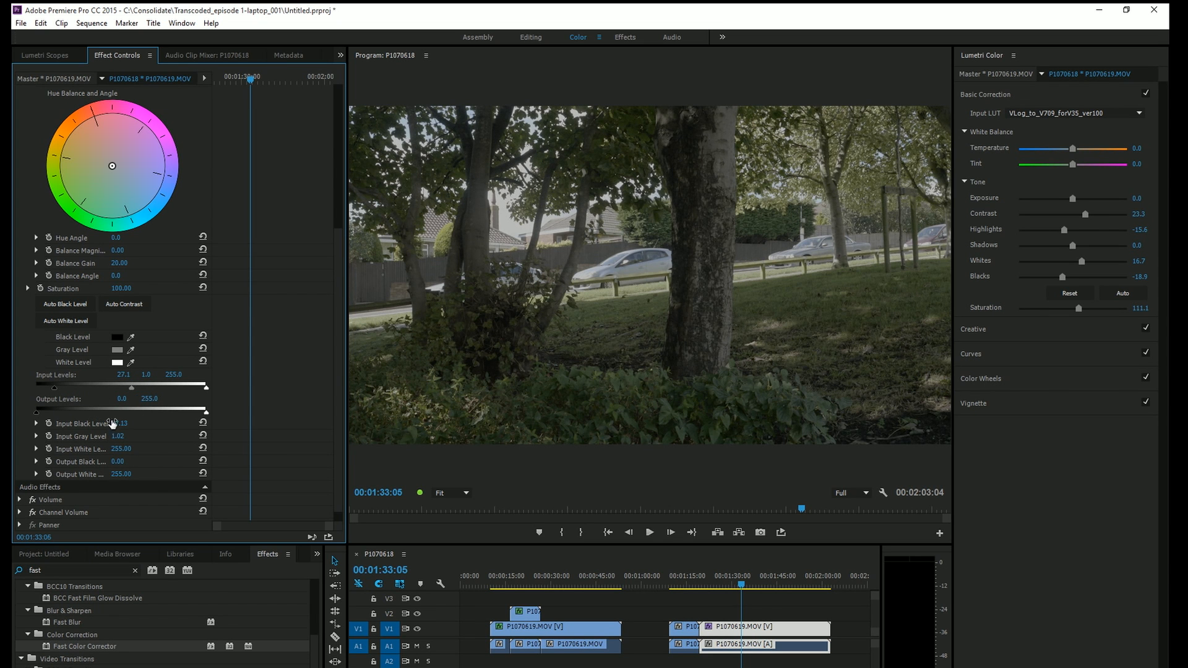
# Raise Fast Color Corrector's input black level and warm the hue balance toward yellow, comparing shots
pyautogui.click(124, 304)
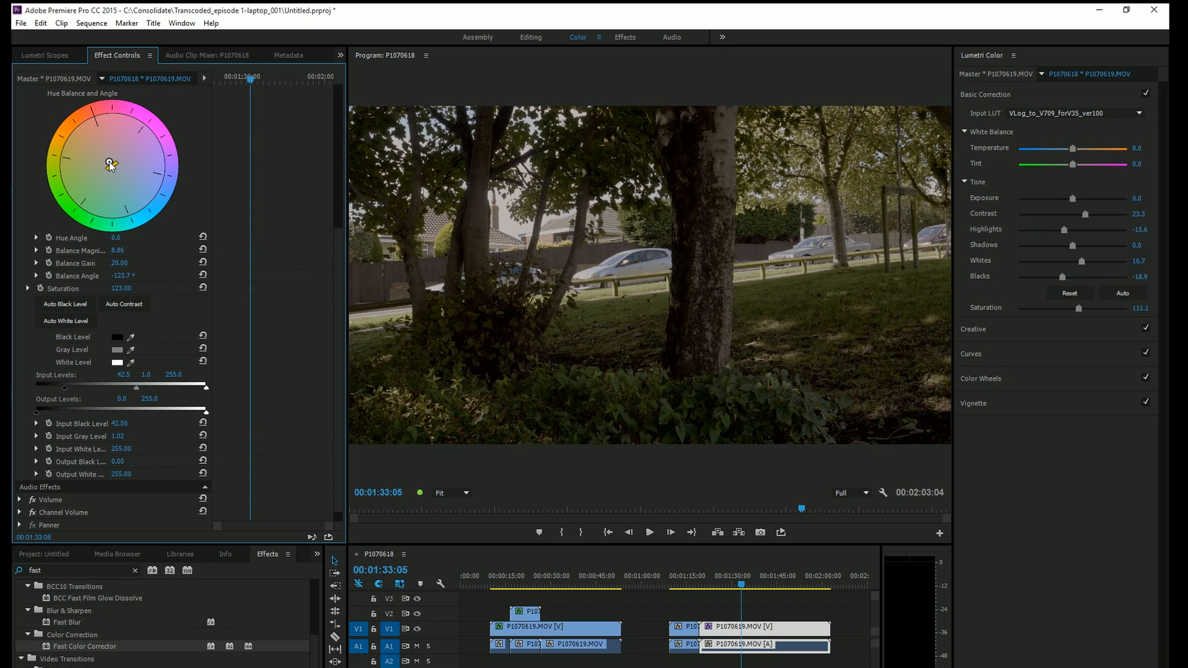
pyautogui.moveTo(110, 165); pyautogui.dragTo(106, 163)
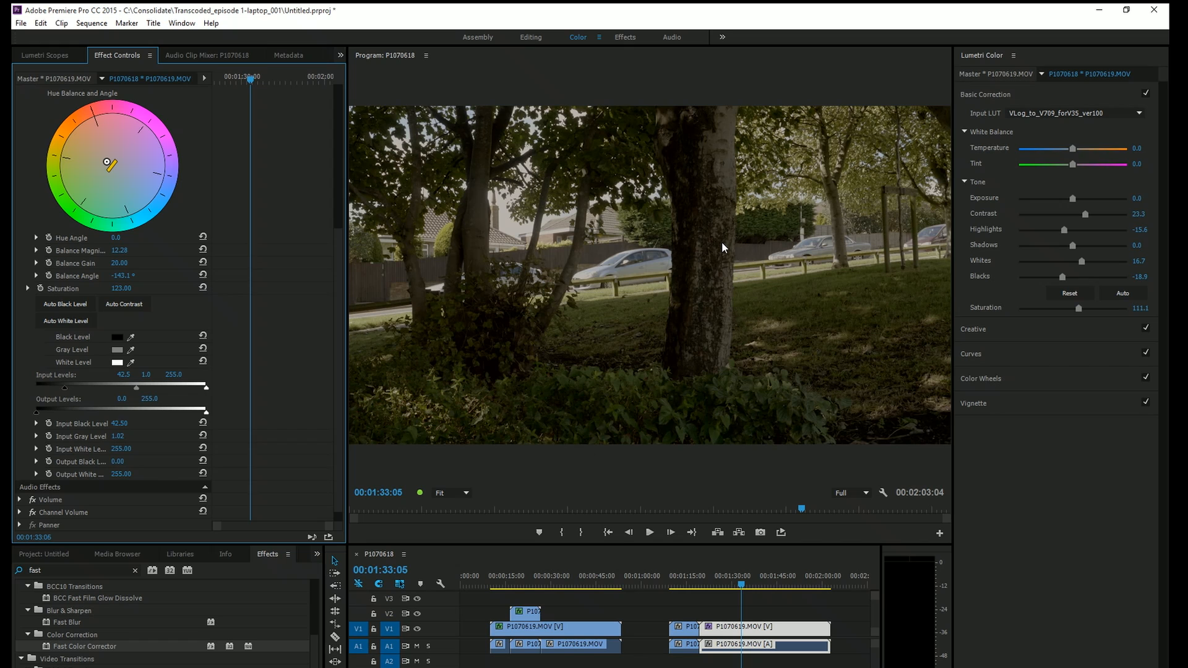
pyautogui.click(729, 584)
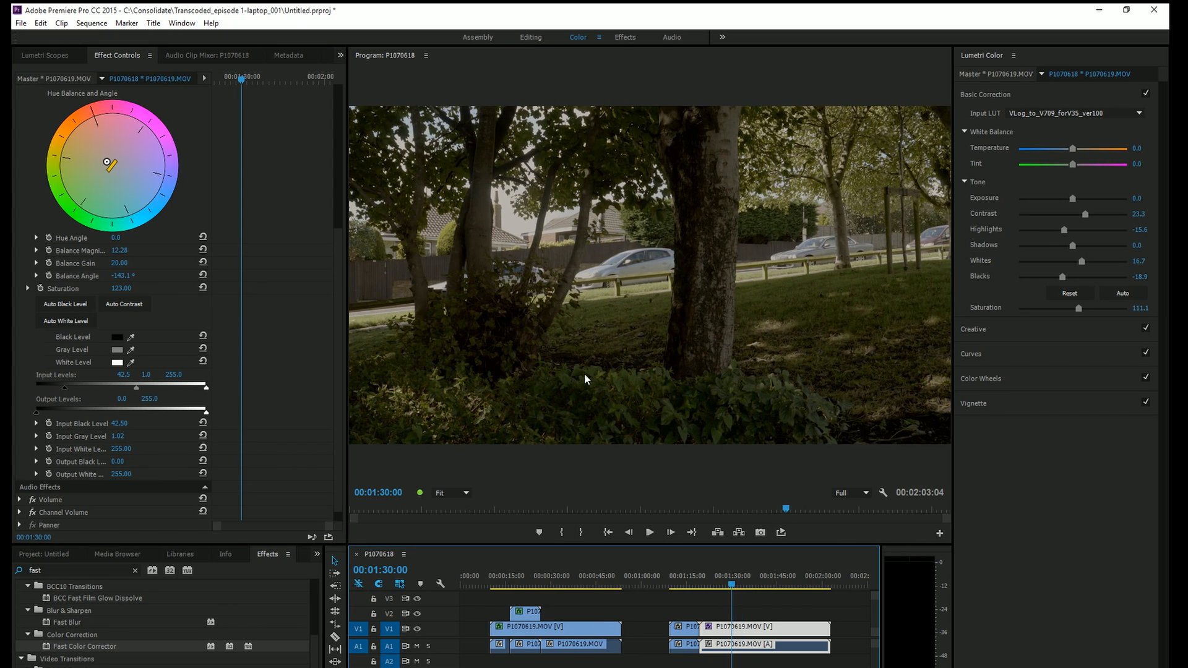
pyautogui.click(536, 578)
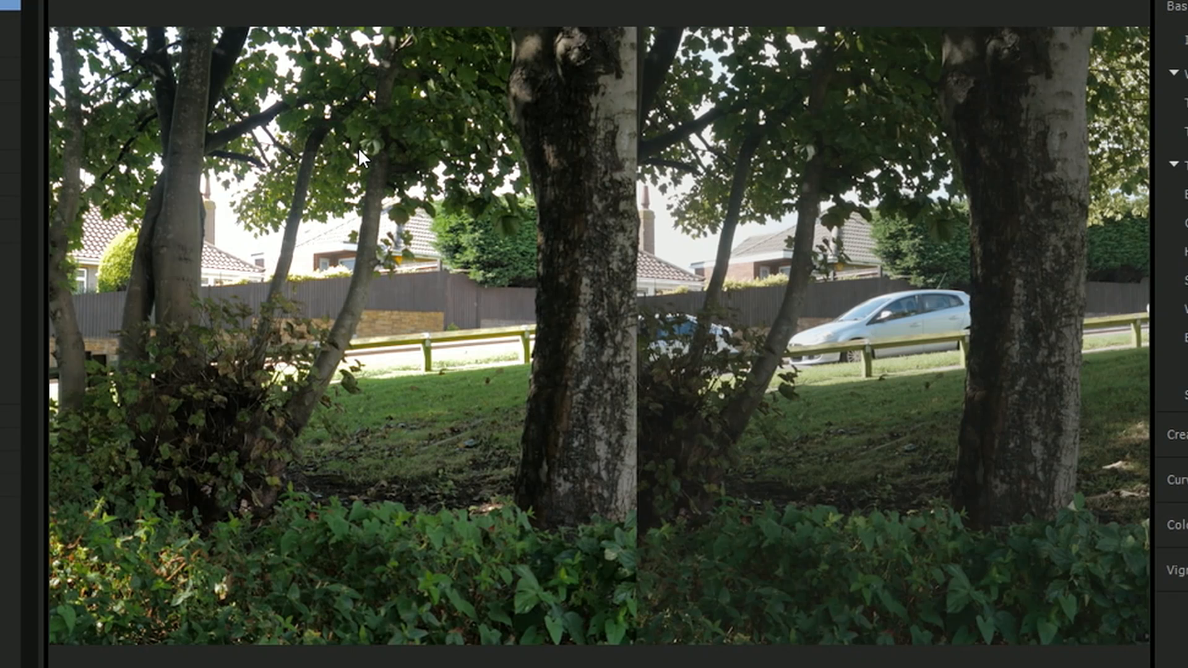
pyautogui.moveTo(1097, 119)
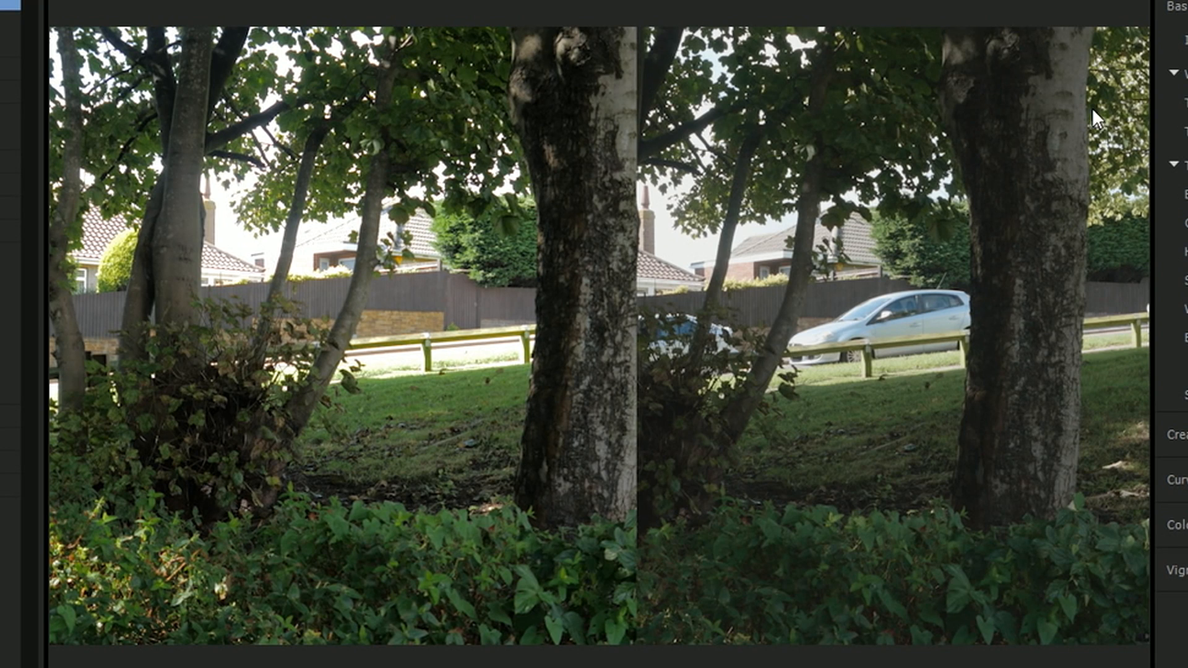
pyautogui.moveTo(784, 360)
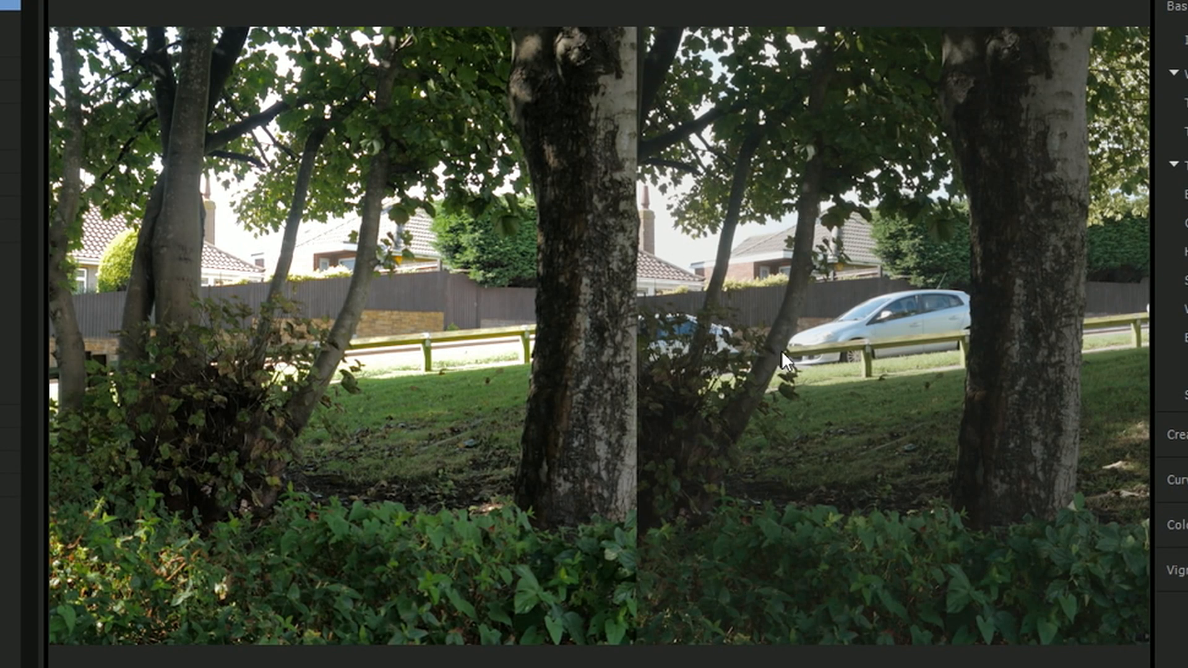
pyautogui.moveTo(824, 265)
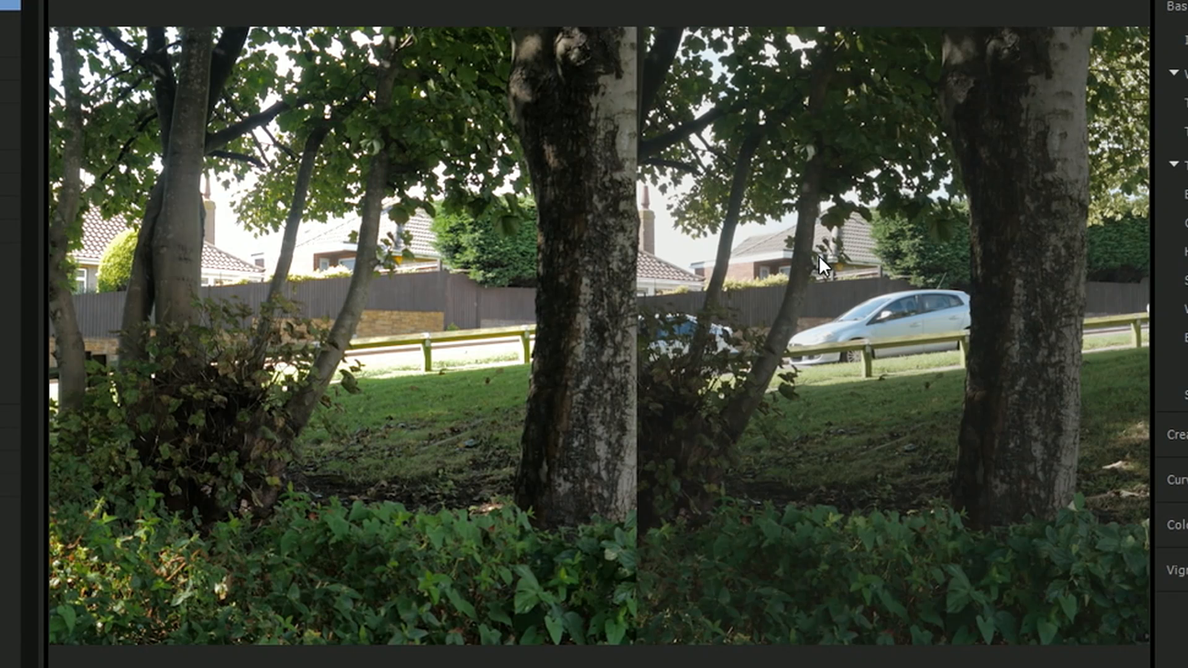
pyautogui.moveTo(477, 560)
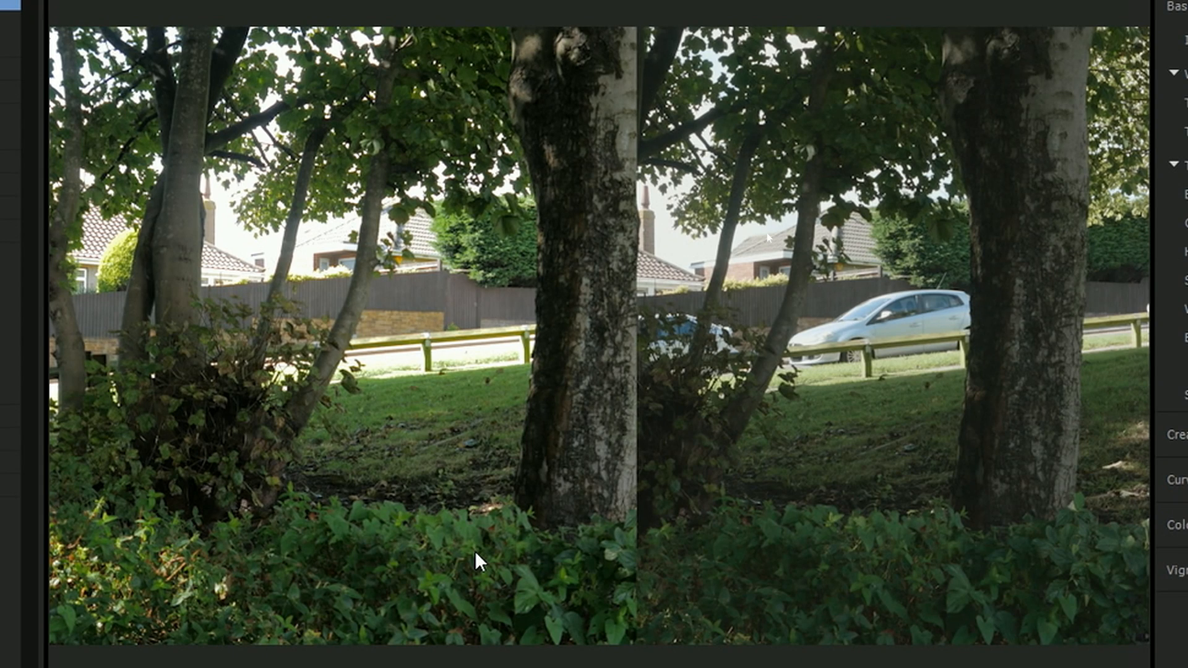
pyautogui.moveTo(330, 296)
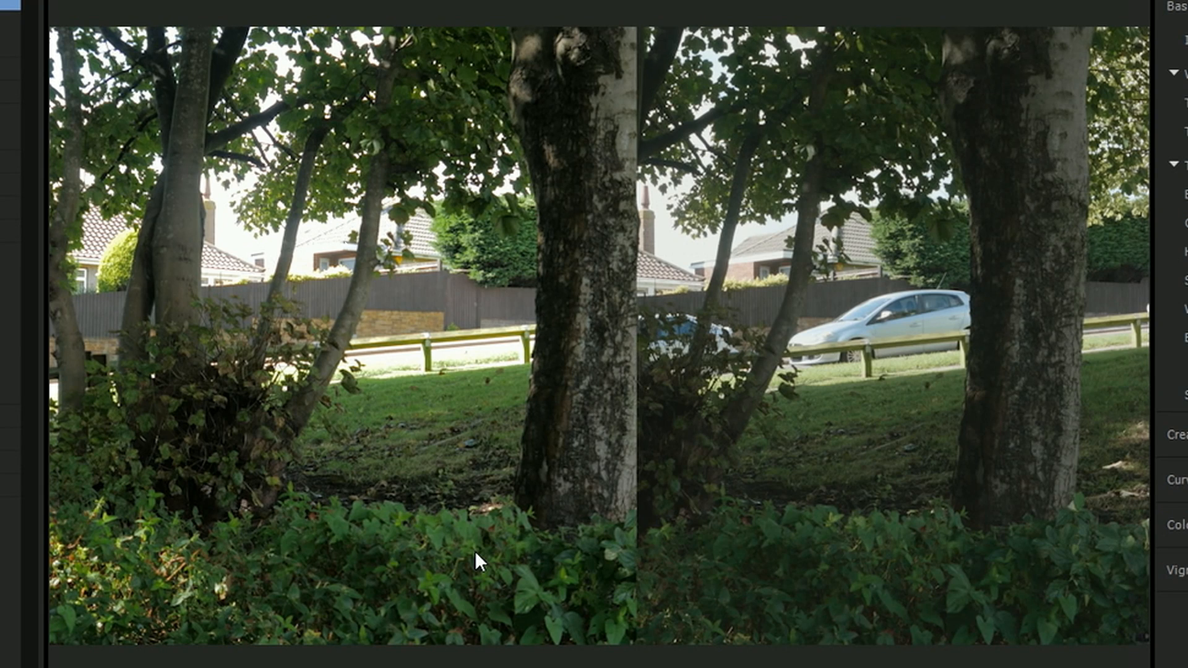
pyautogui.moveTo(797, 237)
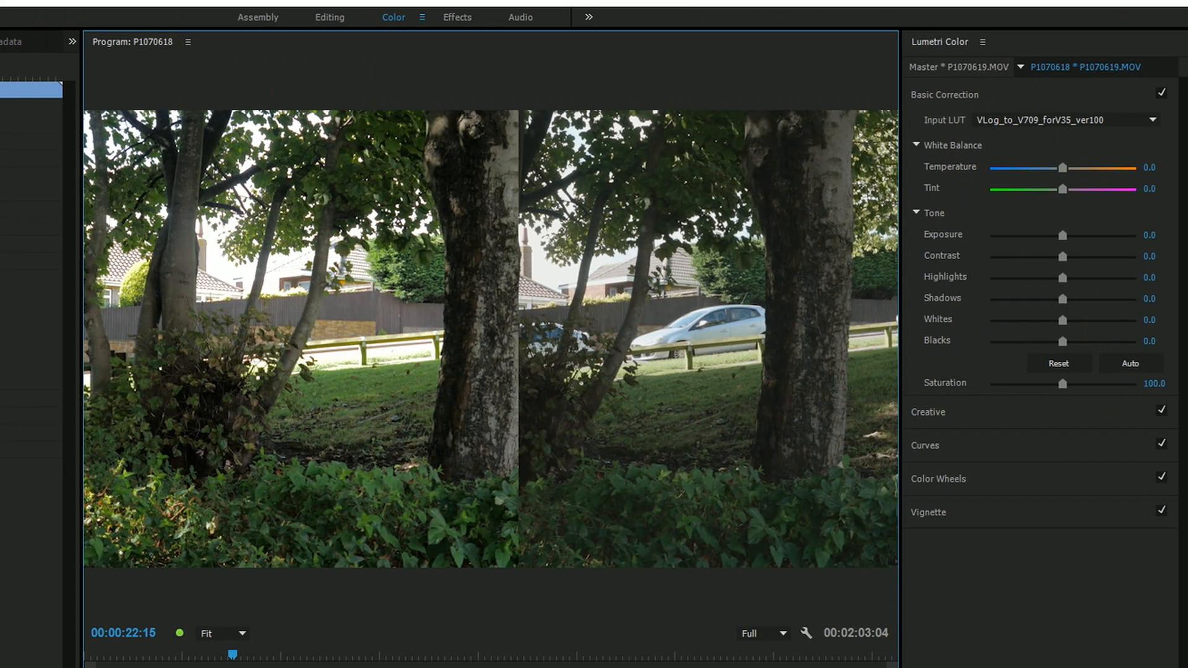
# Give clip P1070618 whites -40, shadows 12.2 and blacks -21.1 in Basic Correction
pyautogui.click(1064, 120)
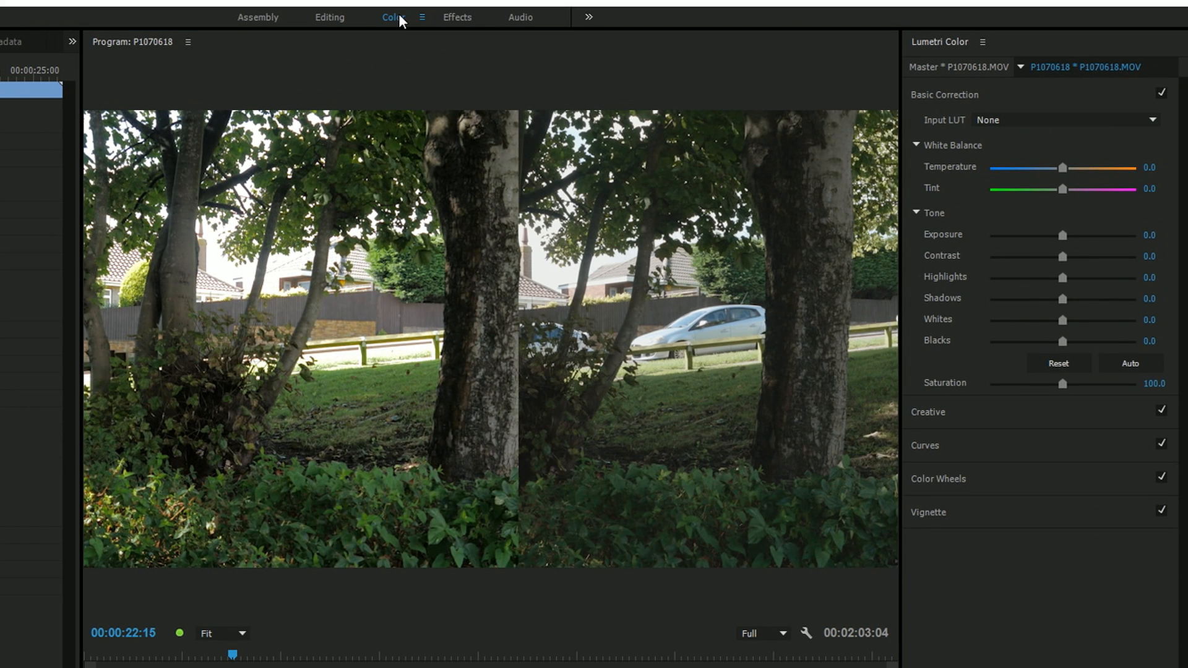
pyautogui.moveTo(327, 210)
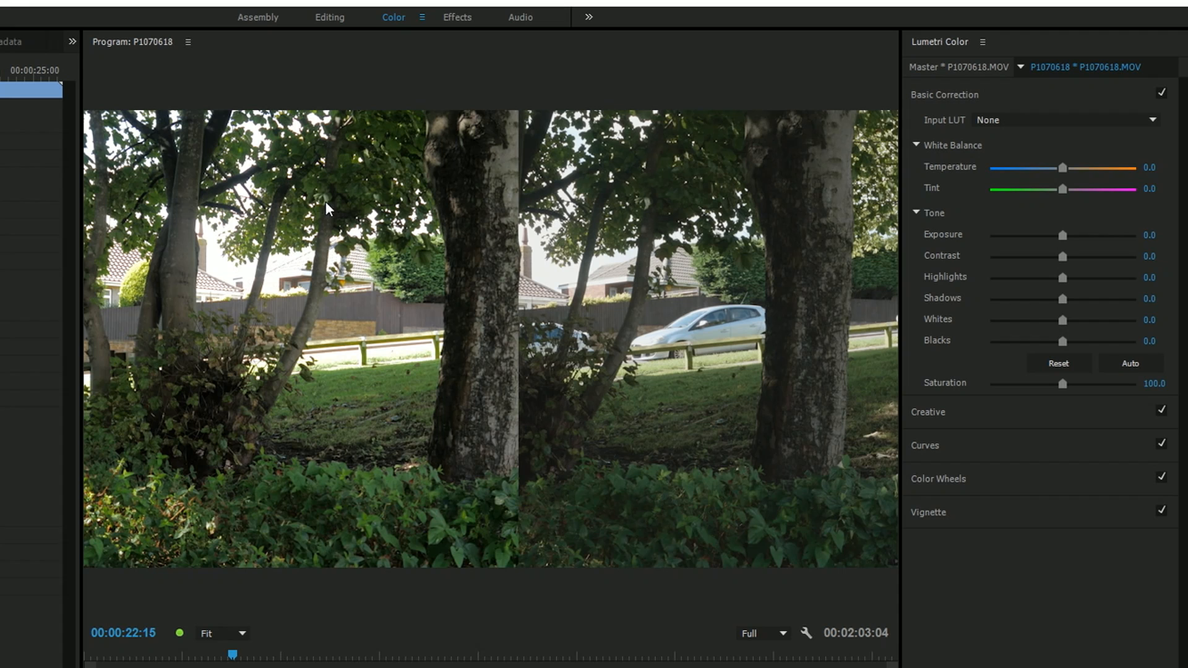
pyautogui.moveTo(281, 267)
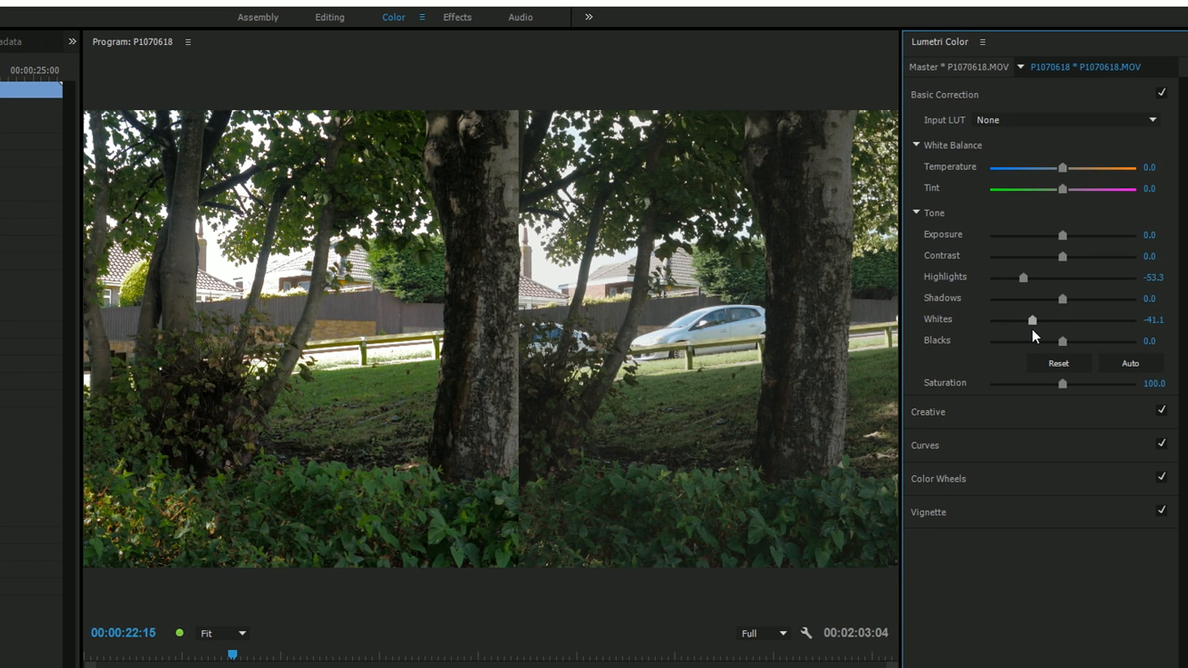
pyautogui.click(1130, 363)
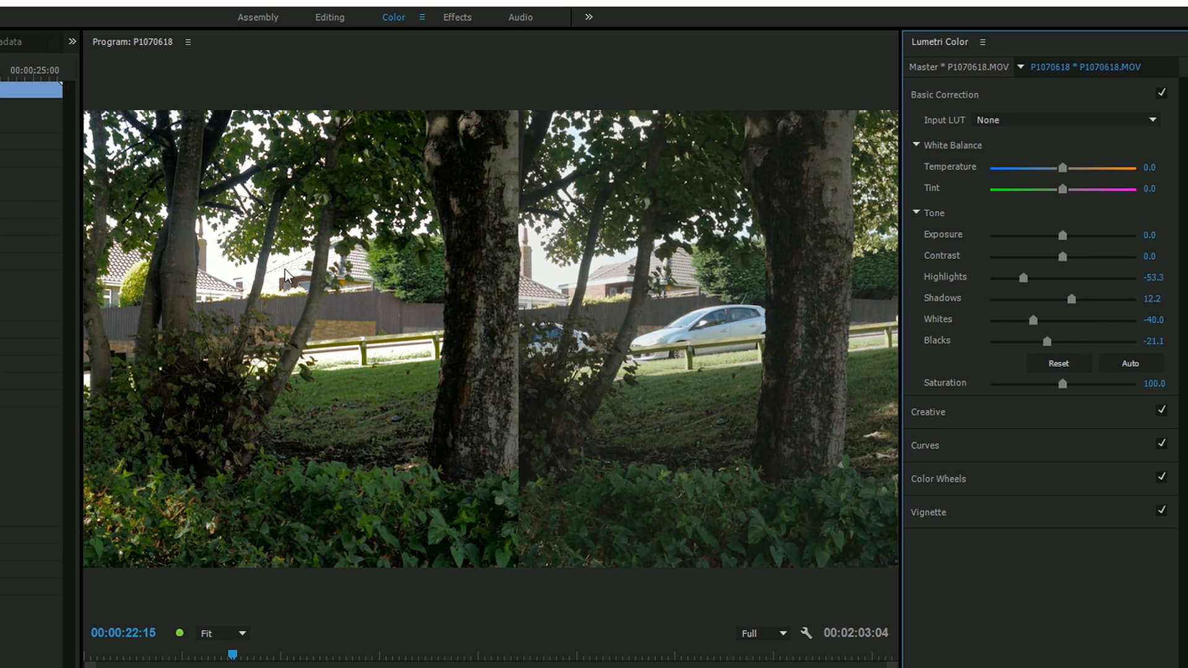
pyautogui.moveTo(250, 292)
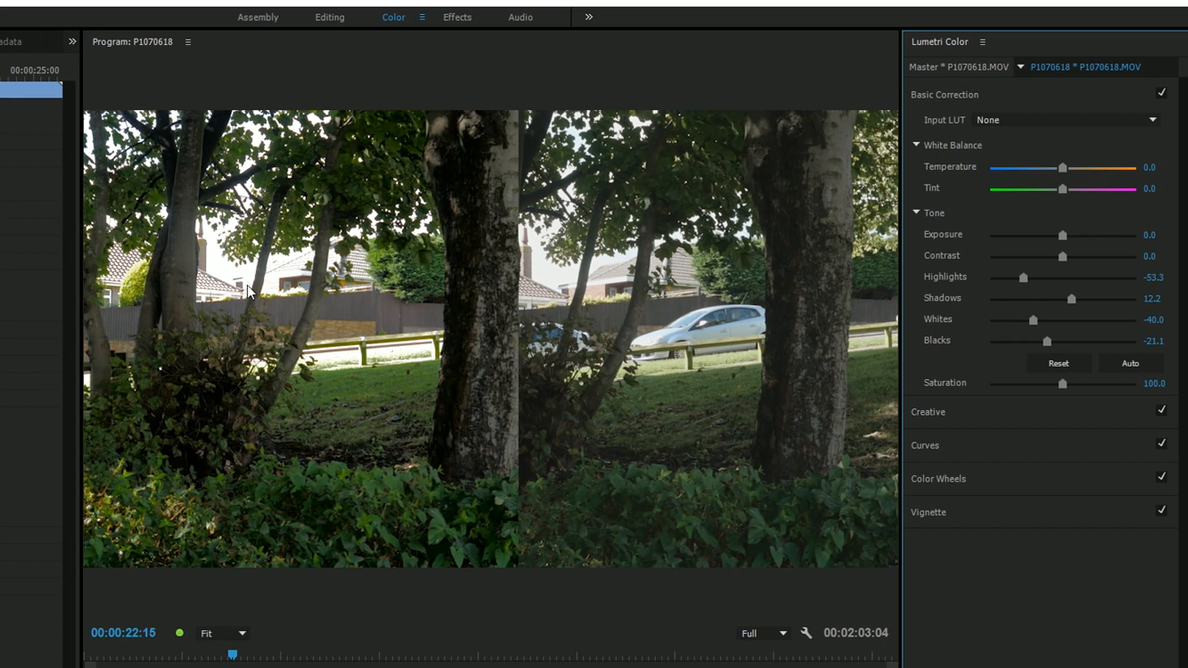
pyautogui.moveTo(279, 281)
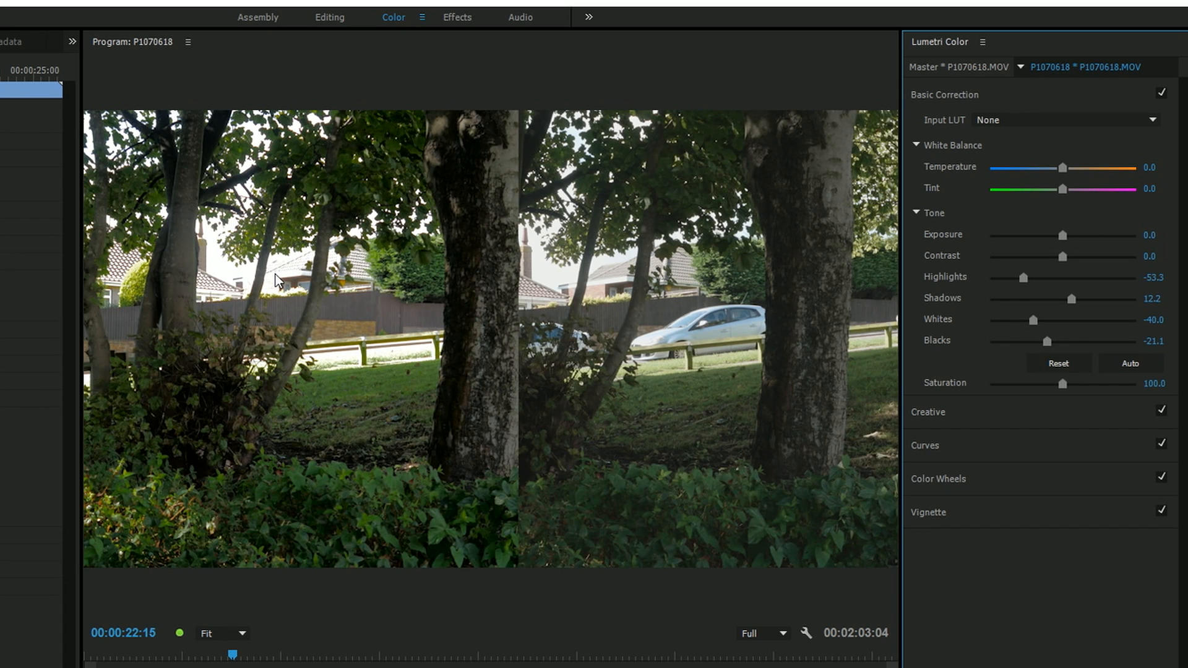
pyautogui.moveTo(656, 273)
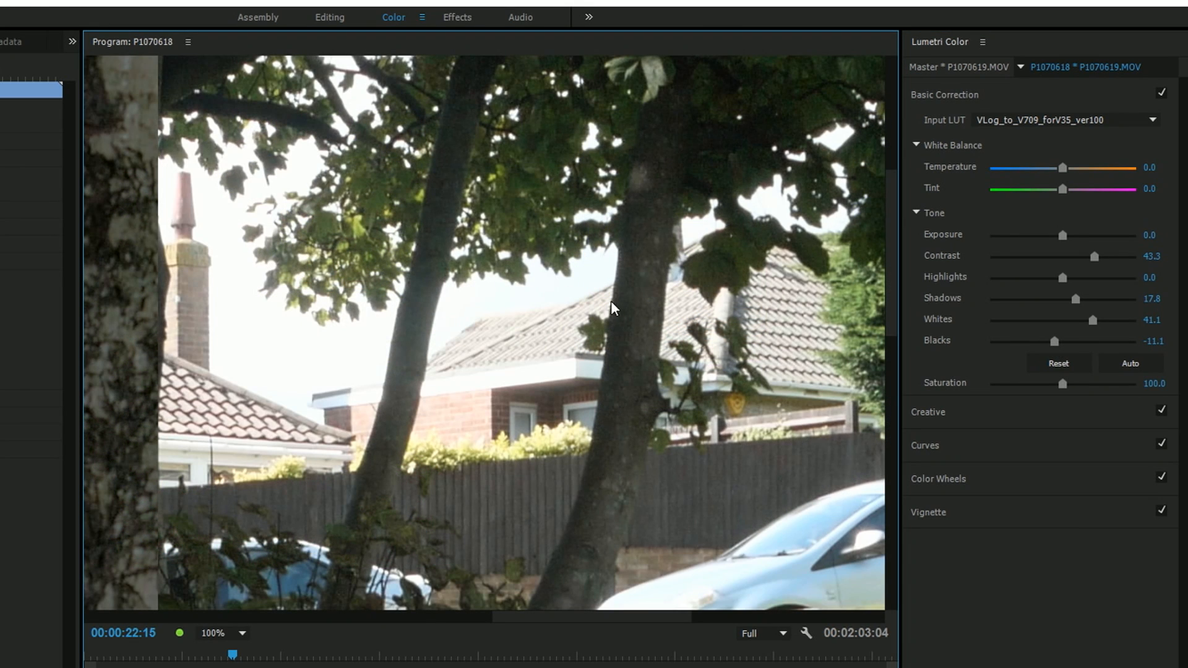
pyautogui.moveTo(378, 443)
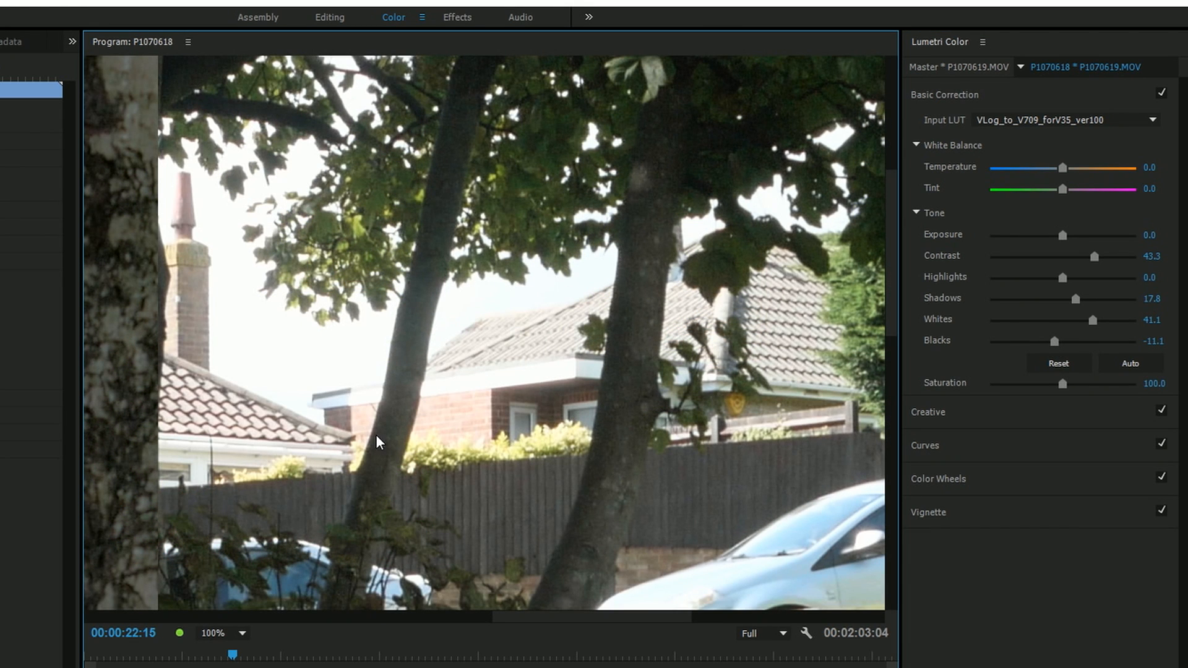
pyautogui.moveTo(570, 351)
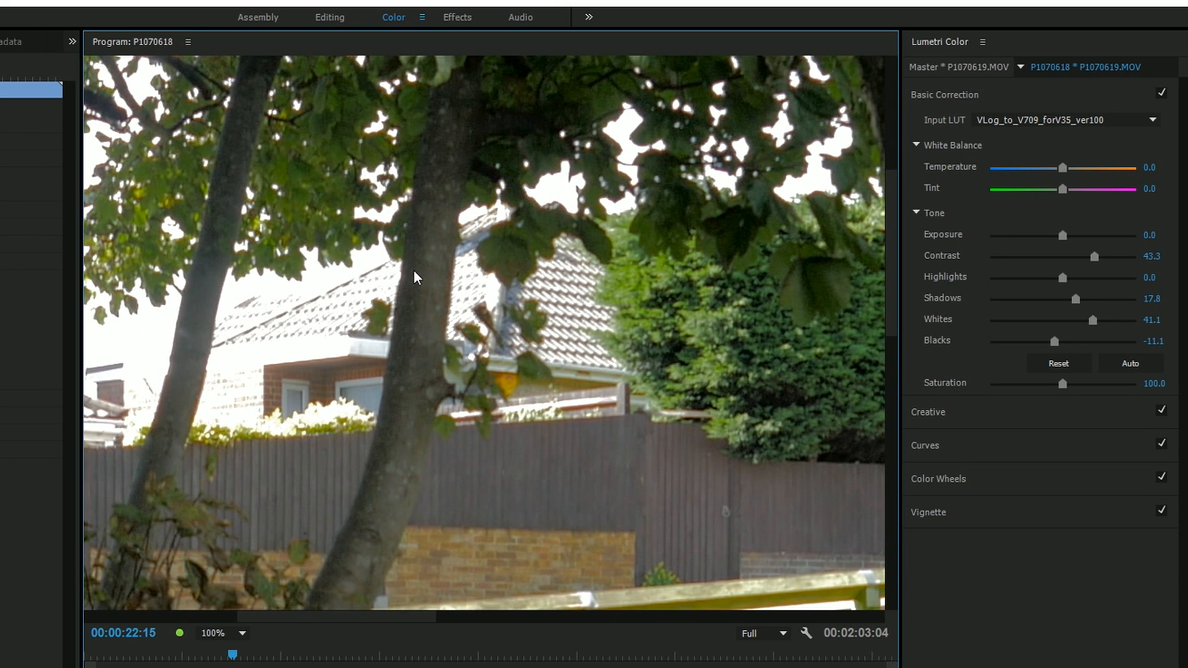
pyautogui.moveTo(436, 313)
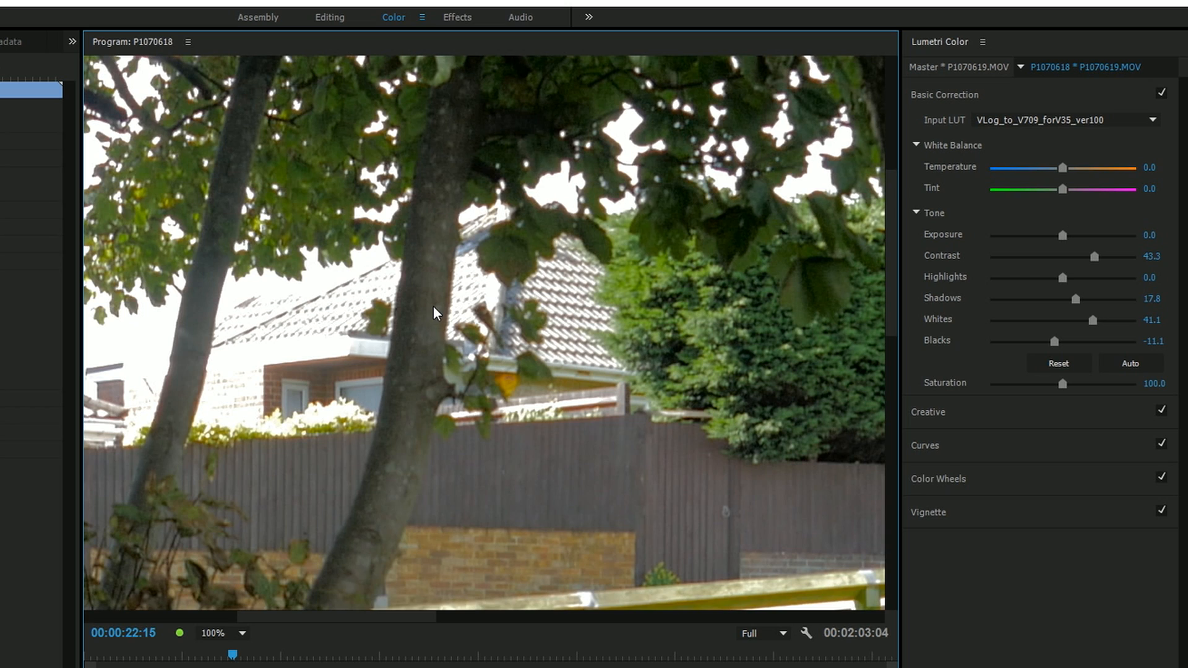
pyautogui.moveTo(246, 661)
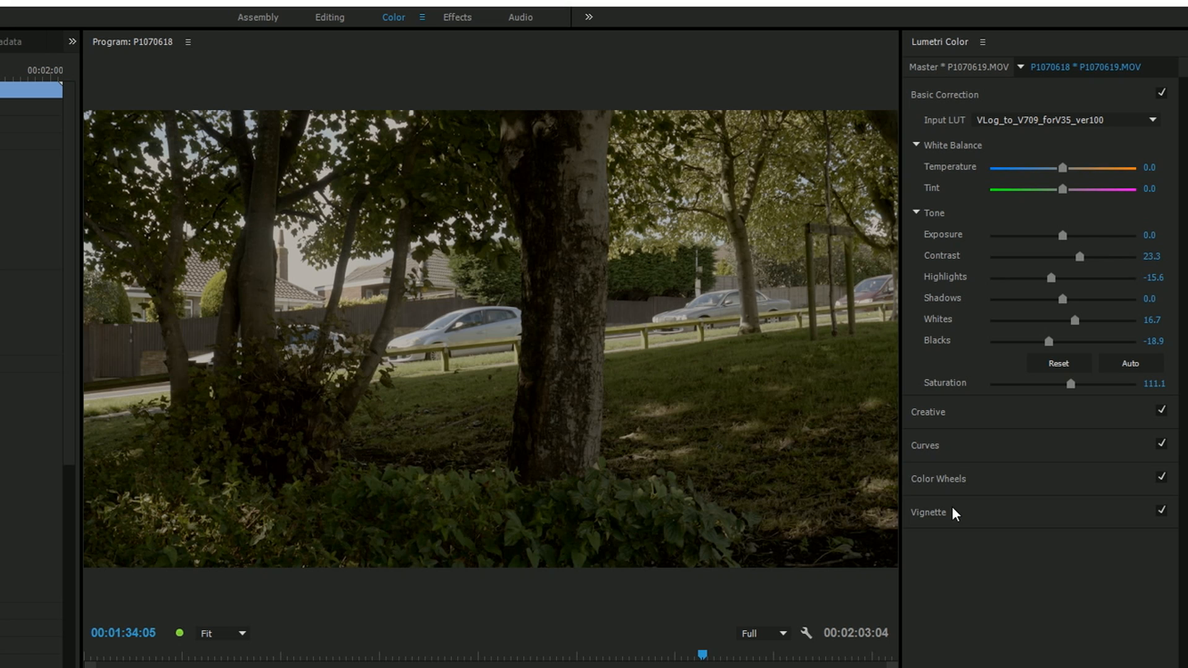
pyautogui.moveTo(1009, 139)
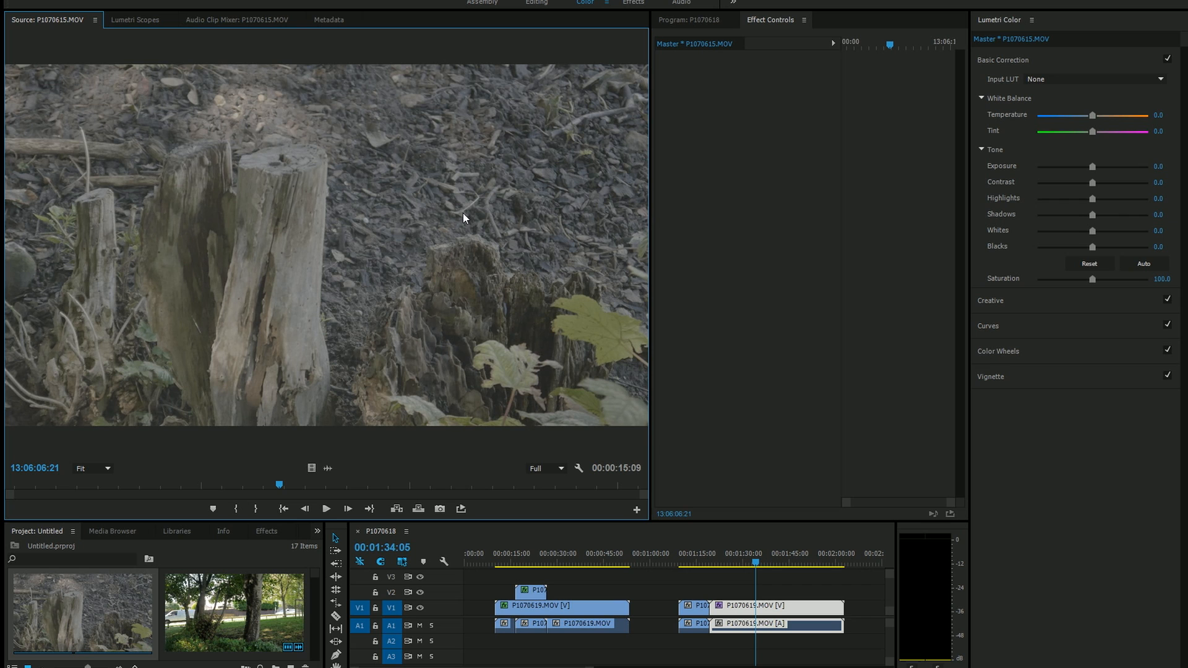
pyautogui.moveTo(267, 533)
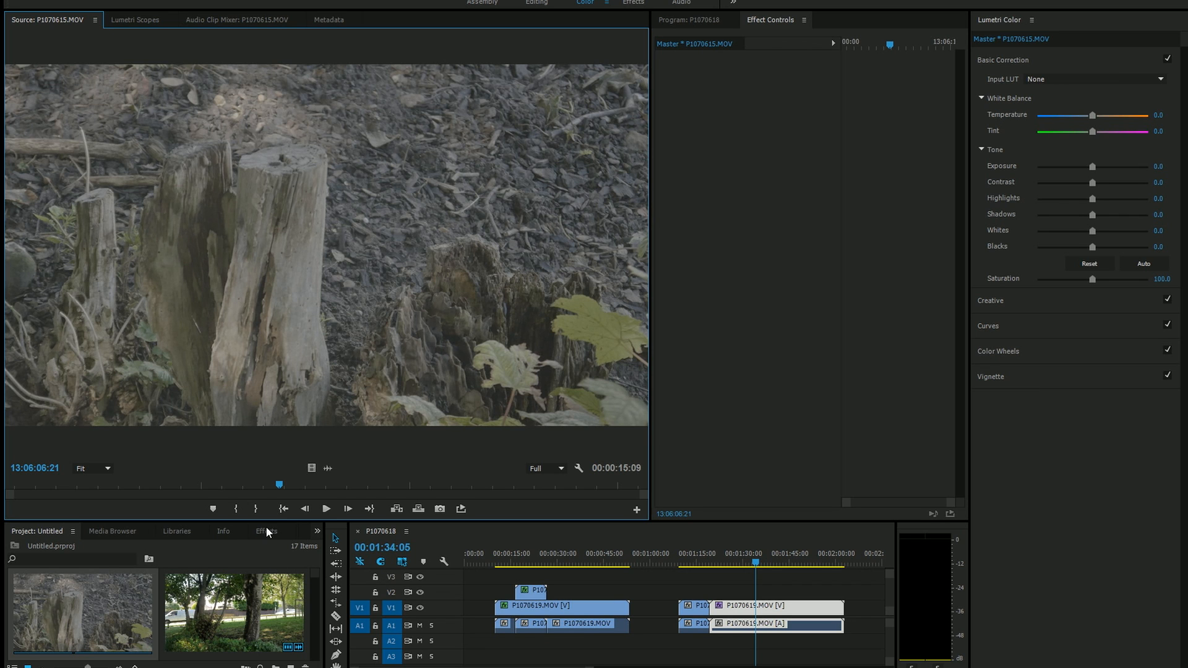
# Add Lumetri Color to the P1070615 master clip and show its Basic Correction settings
pyautogui.click(266, 531)
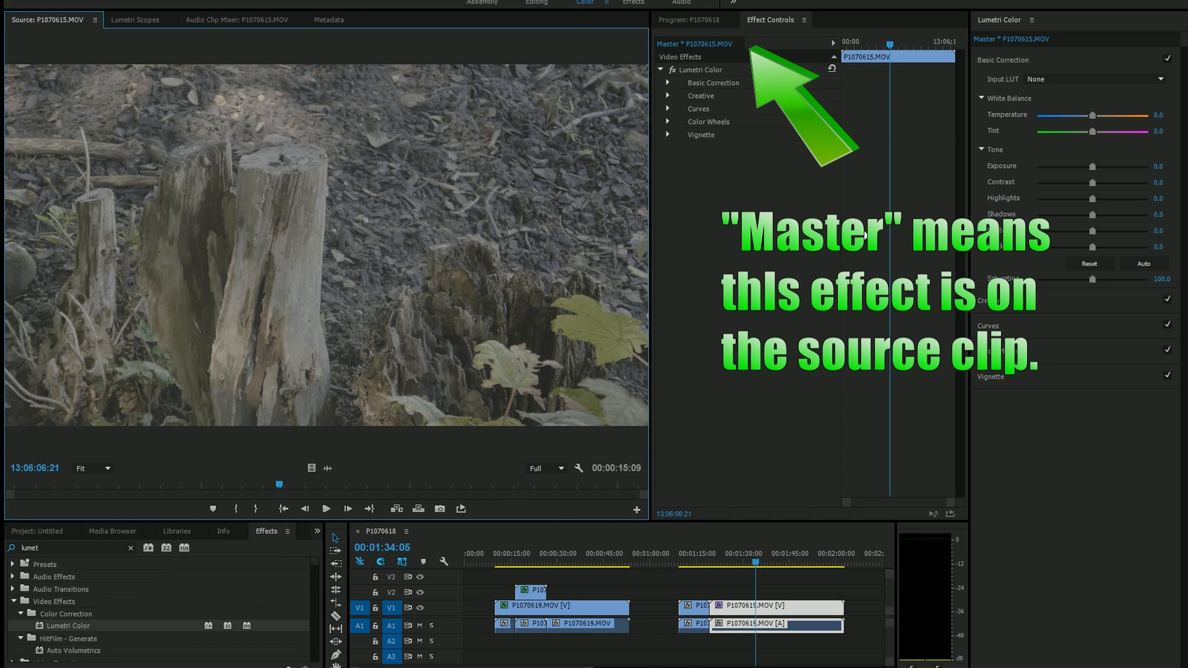
pyautogui.moveTo(701, 83)
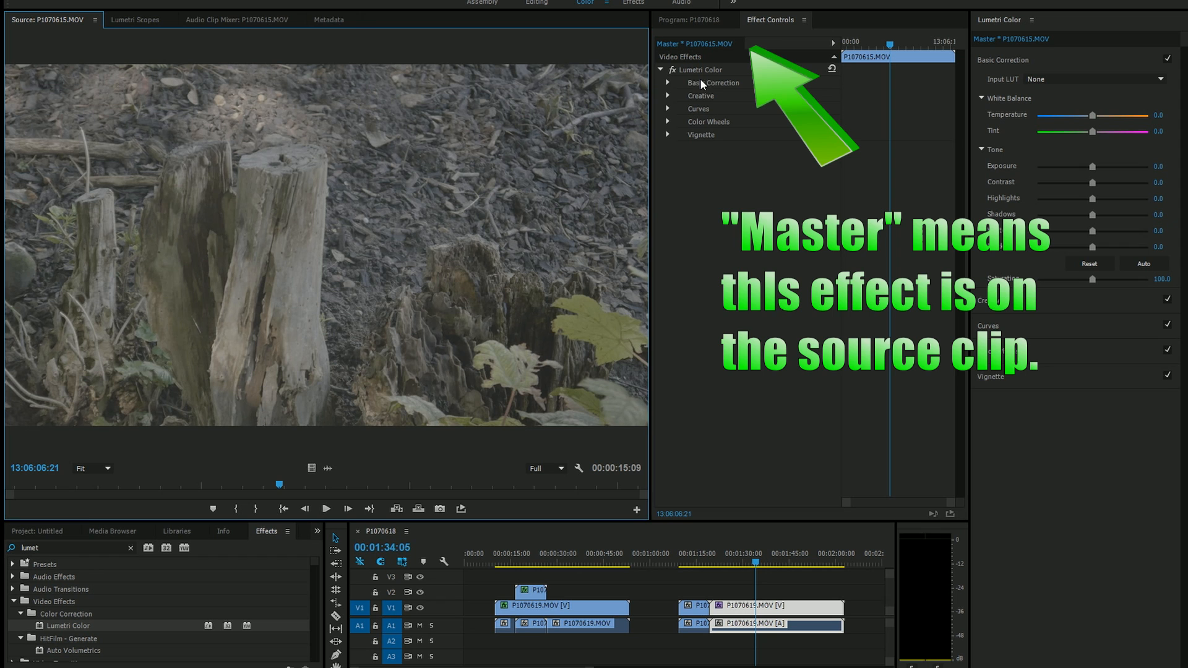
pyautogui.click(669, 83)
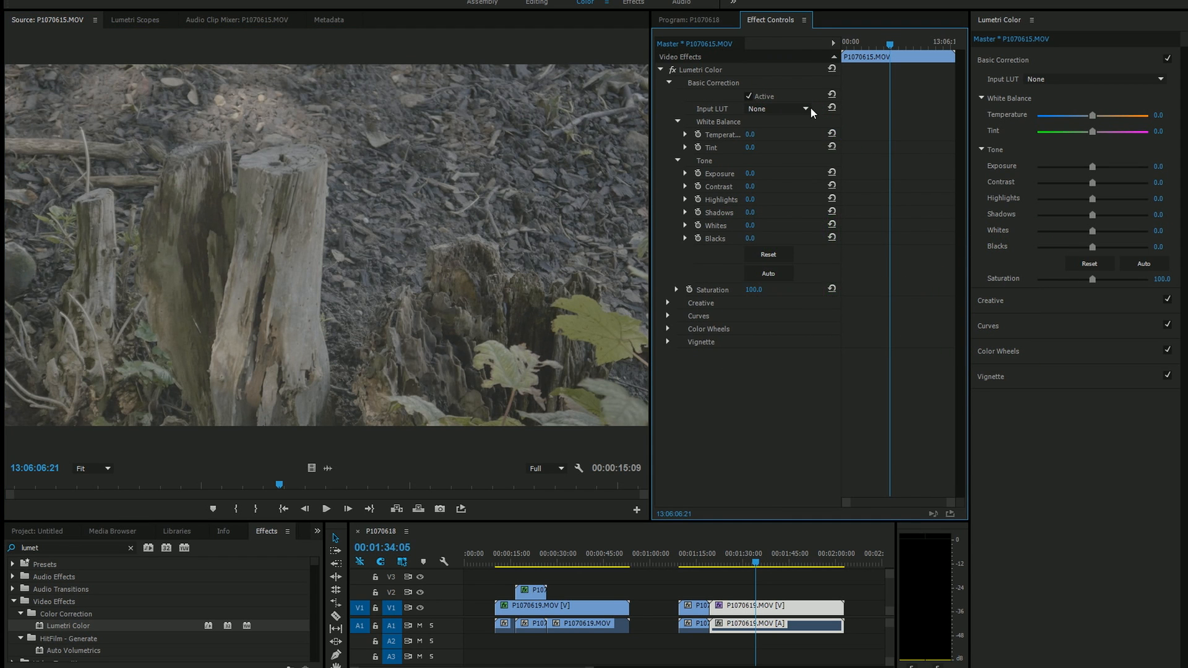
# Set the master clip's input LUT to the VLog_to_V709_forV35_ver100 cube file
pyautogui.click(804, 108)
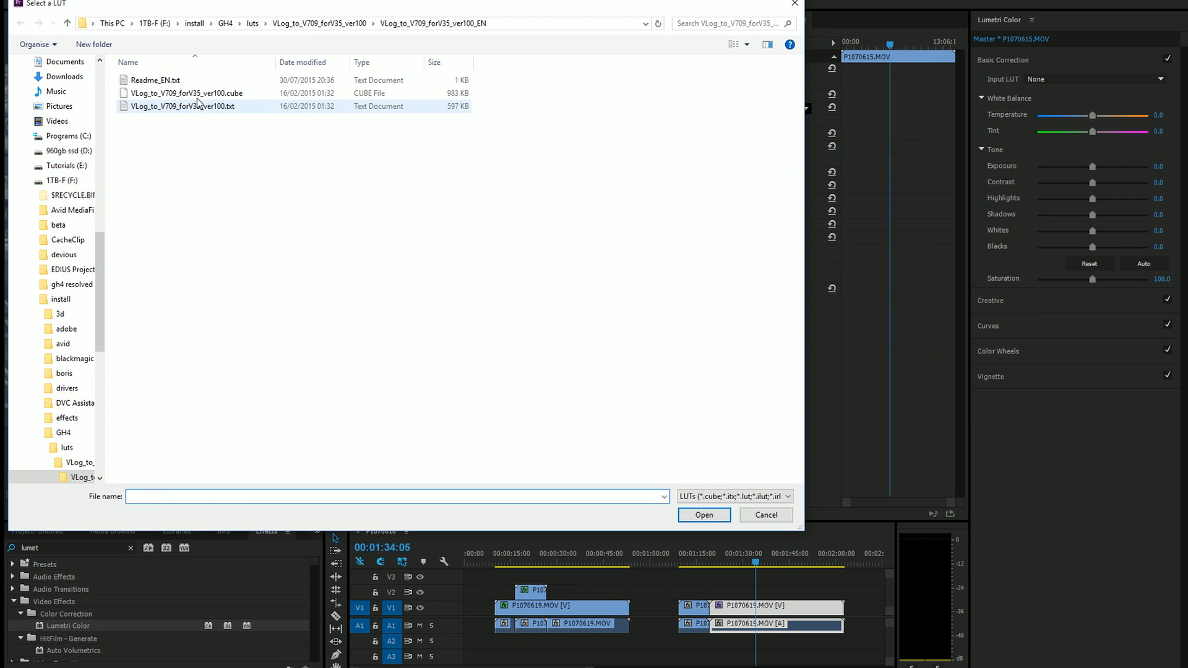
pyautogui.click(703, 514)
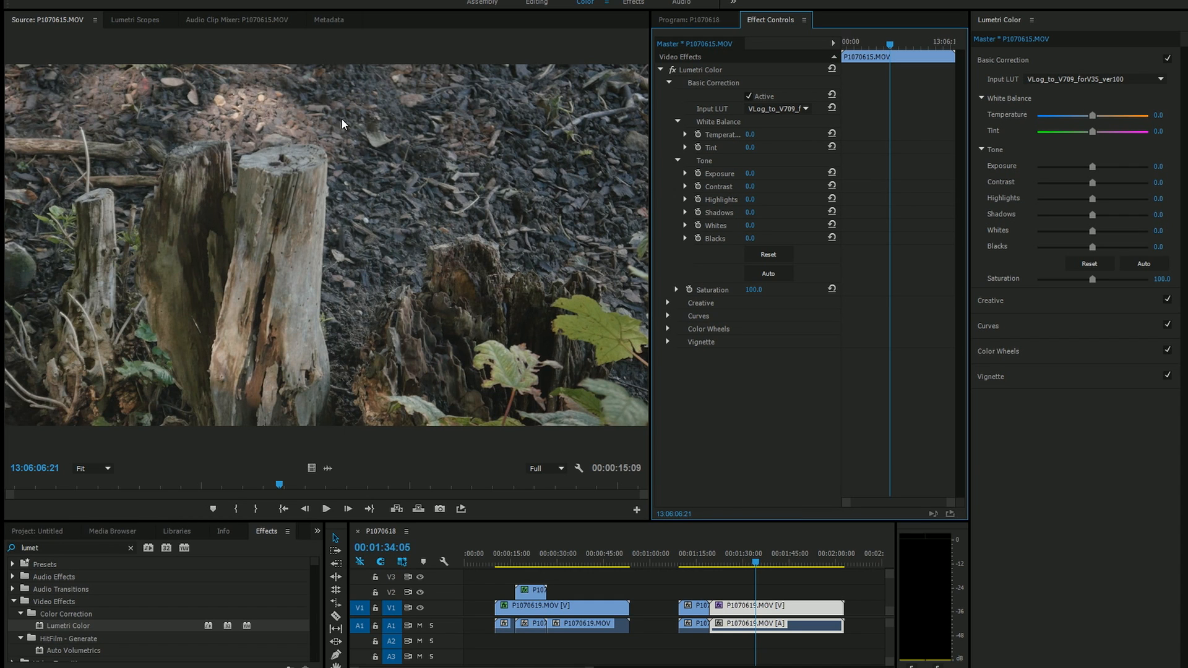
pyautogui.moveTo(88, 496)
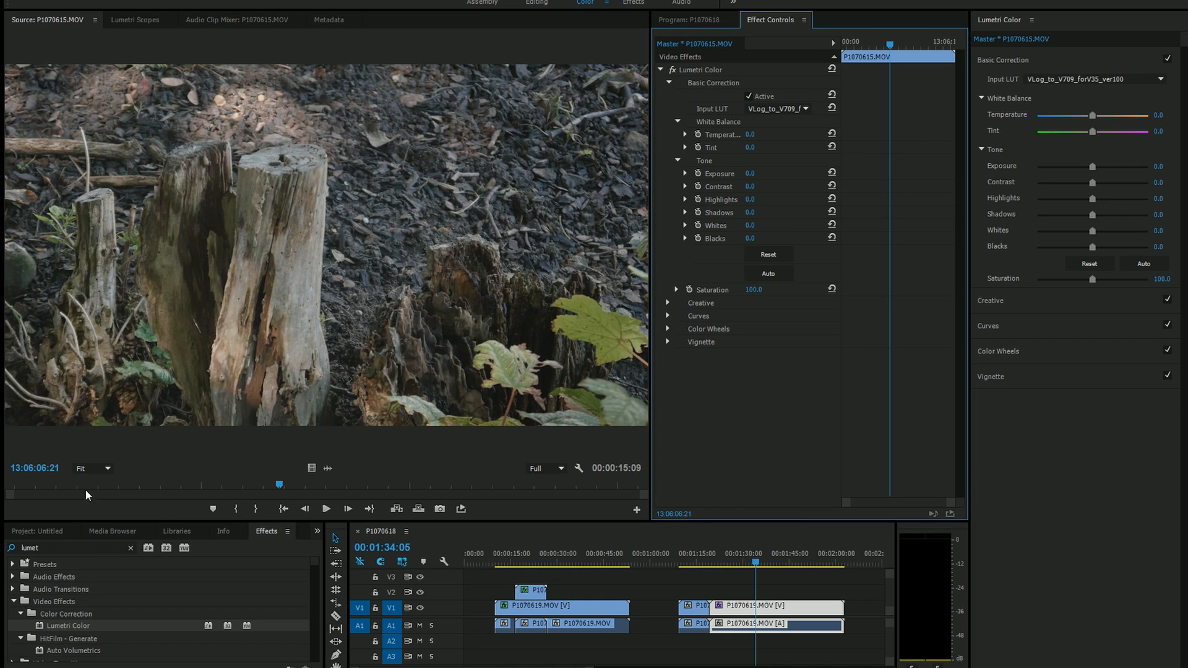
pyautogui.moveTo(195, 506)
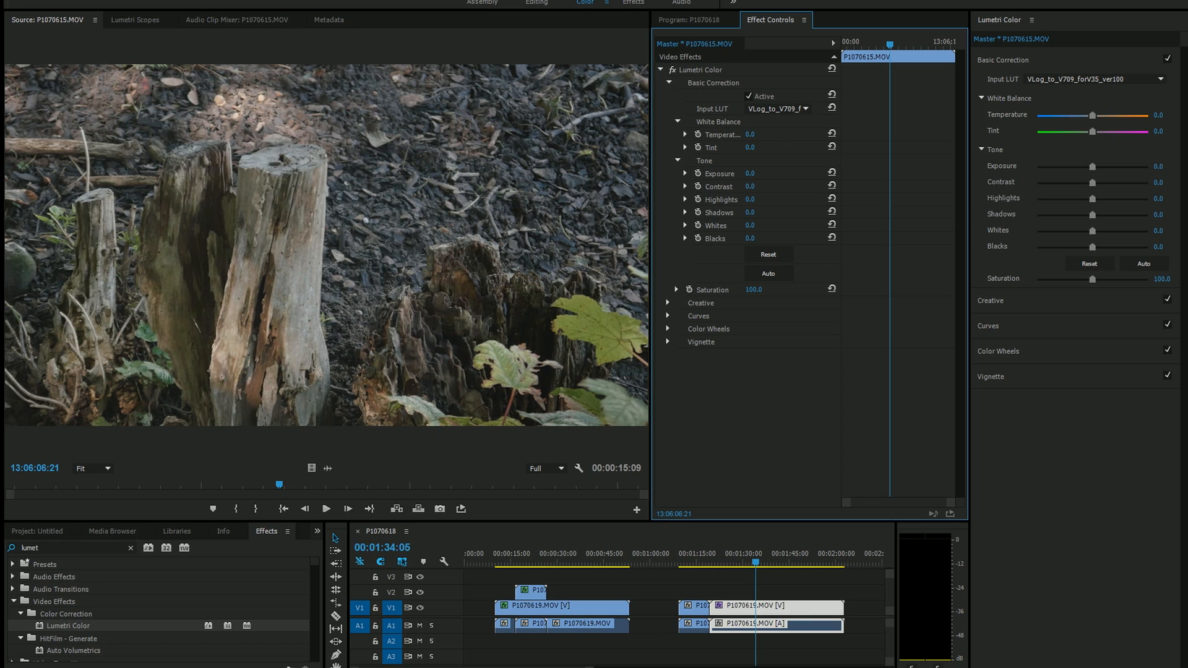
pyautogui.moveTo(323, 253)
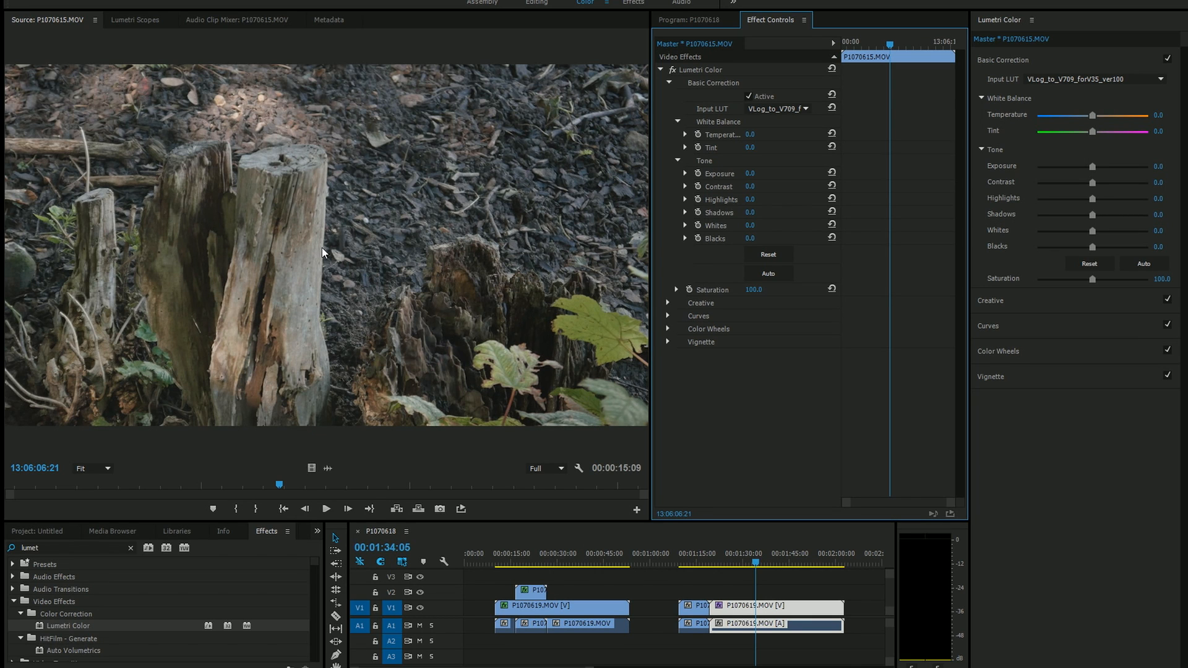
pyautogui.moveTo(337, 230)
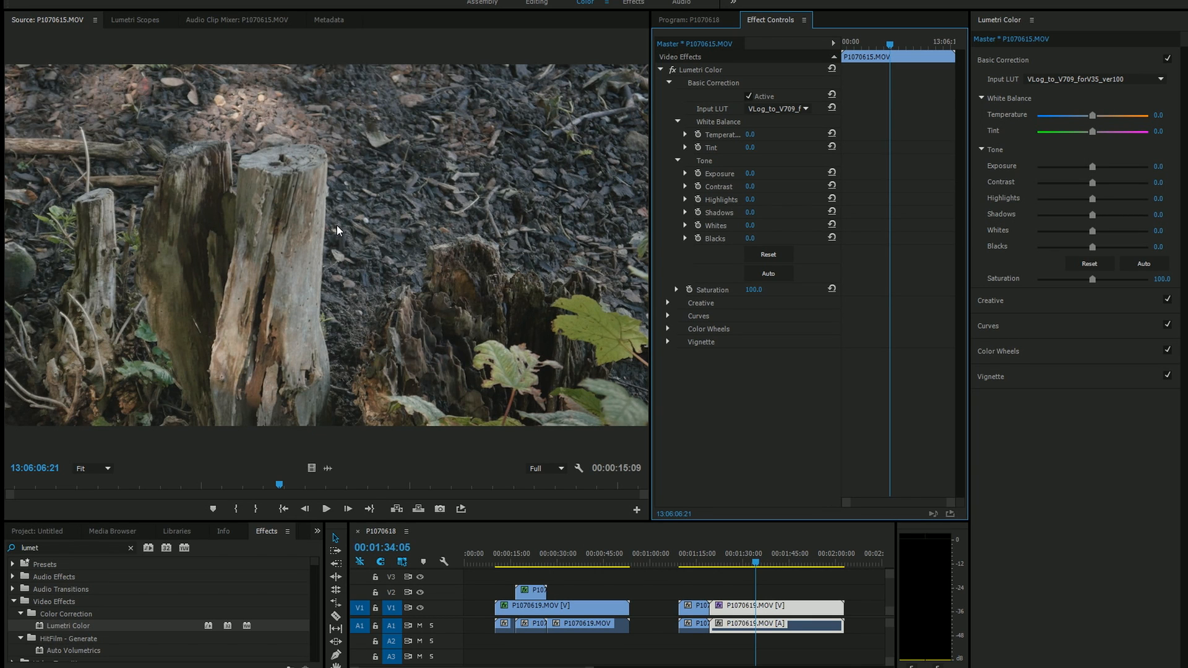
pyautogui.click(327, 510)
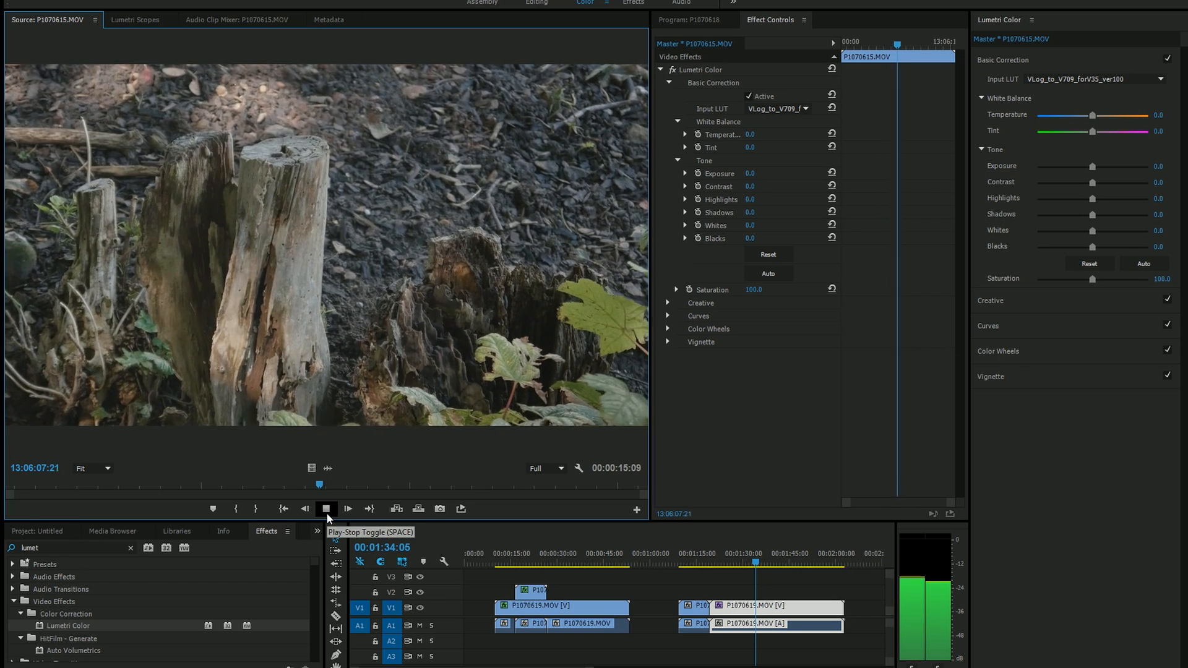
pyautogui.click(327, 509)
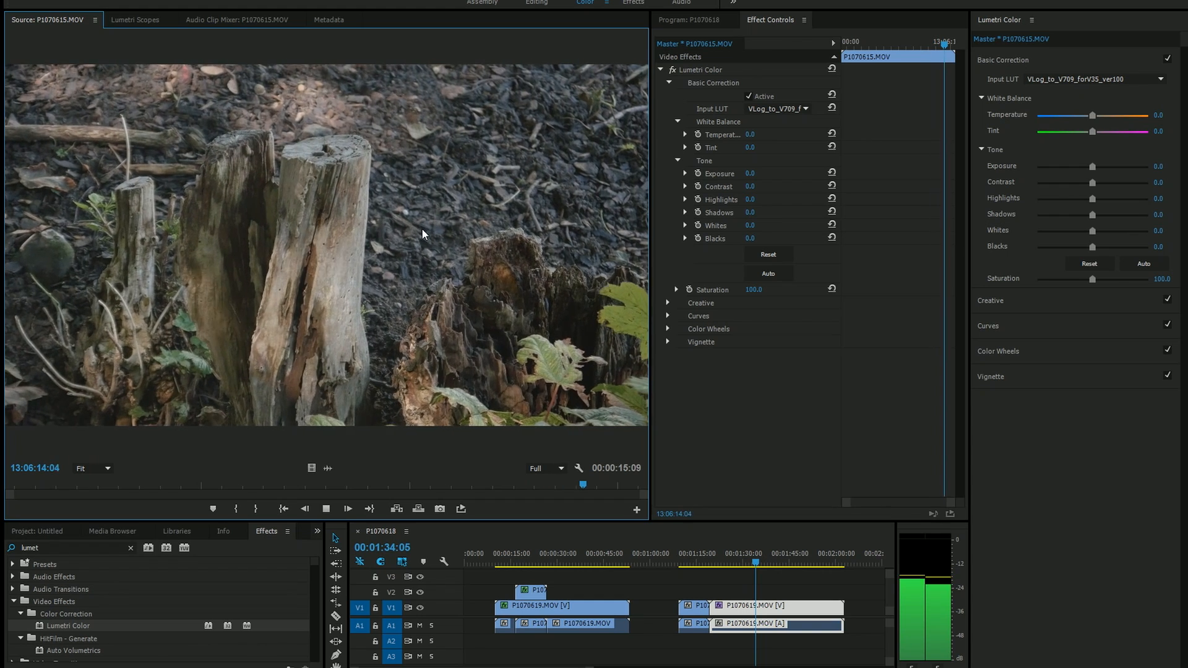
pyautogui.click(348, 509)
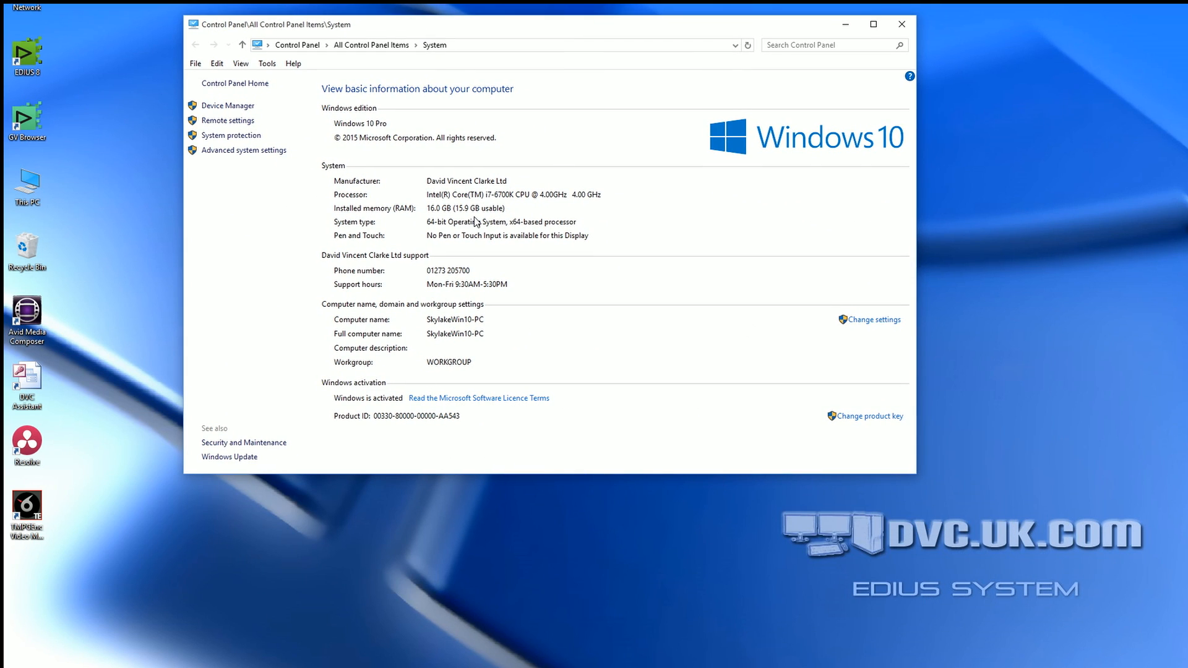
pyautogui.moveTo(504, 473)
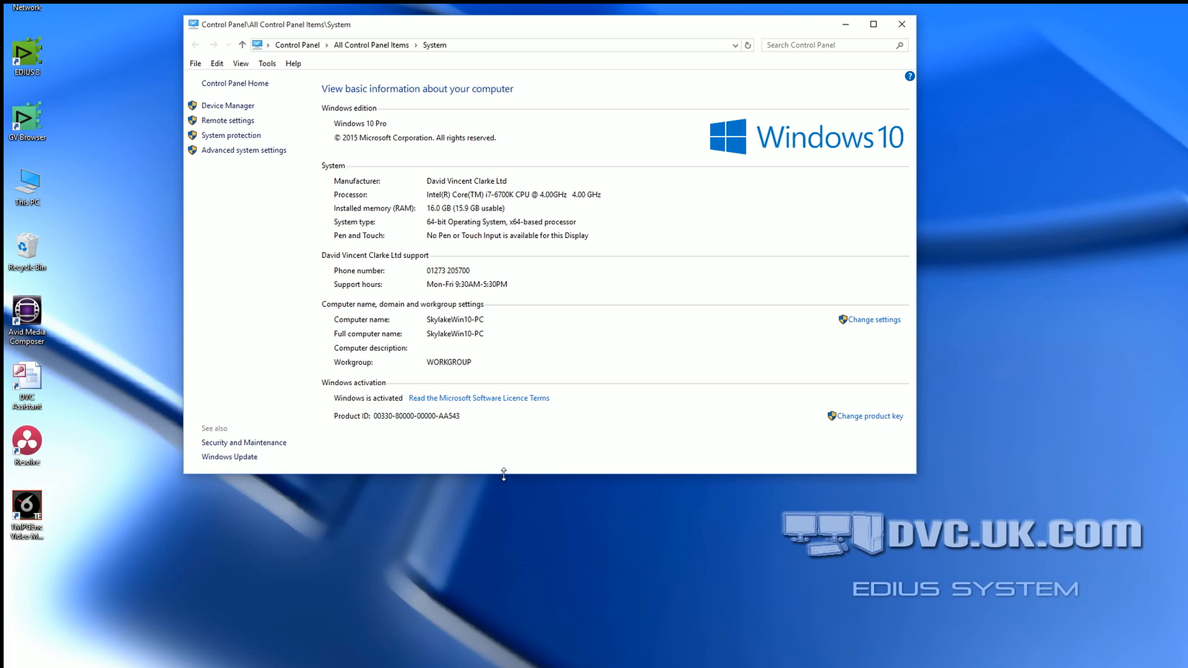
pyautogui.moveTo(457, 600)
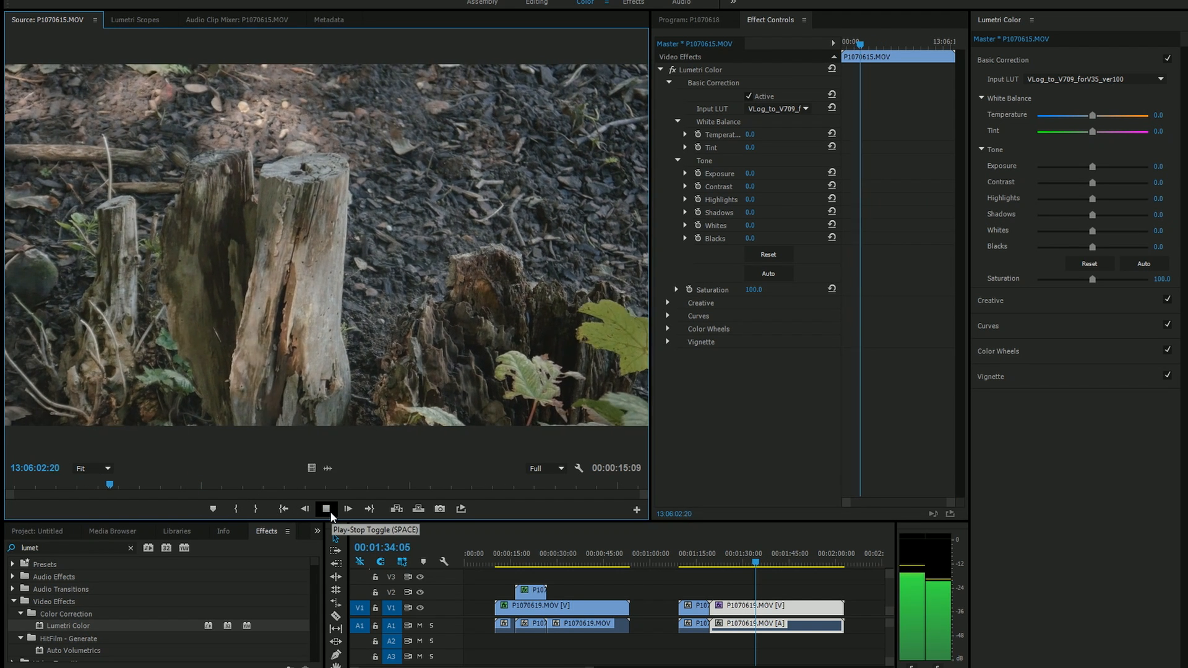
# Stop playback of the LUT-graded P1070615 stump clip in the Source Monitor
pyautogui.click(327, 509)
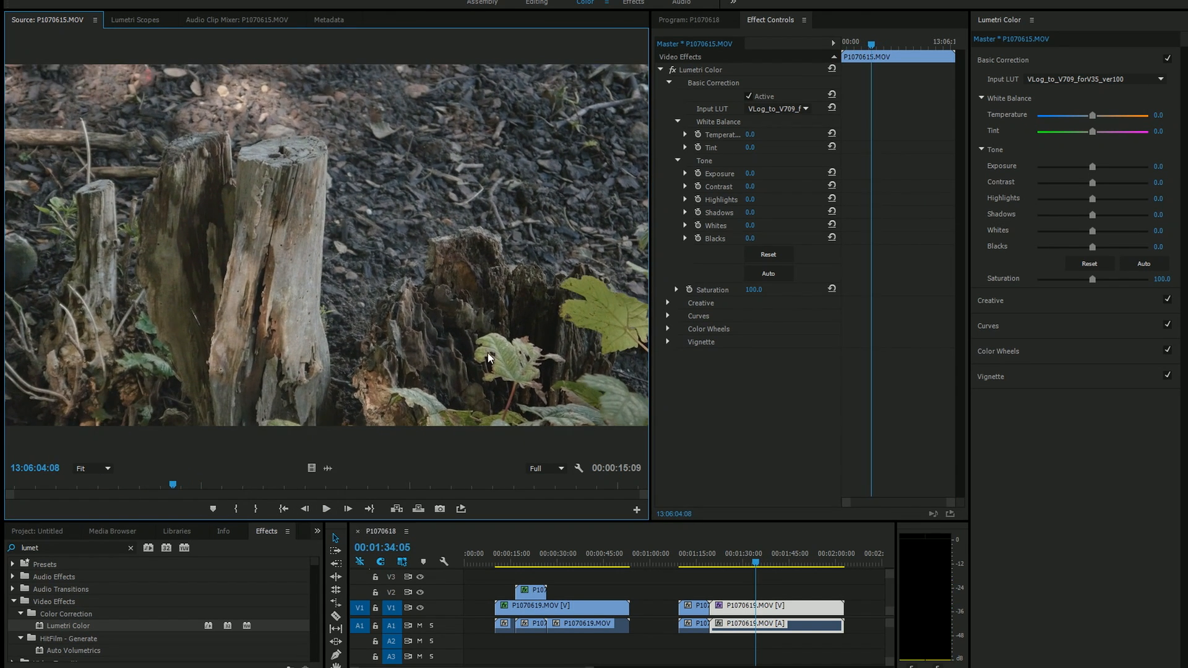
pyautogui.moveTo(504, 261)
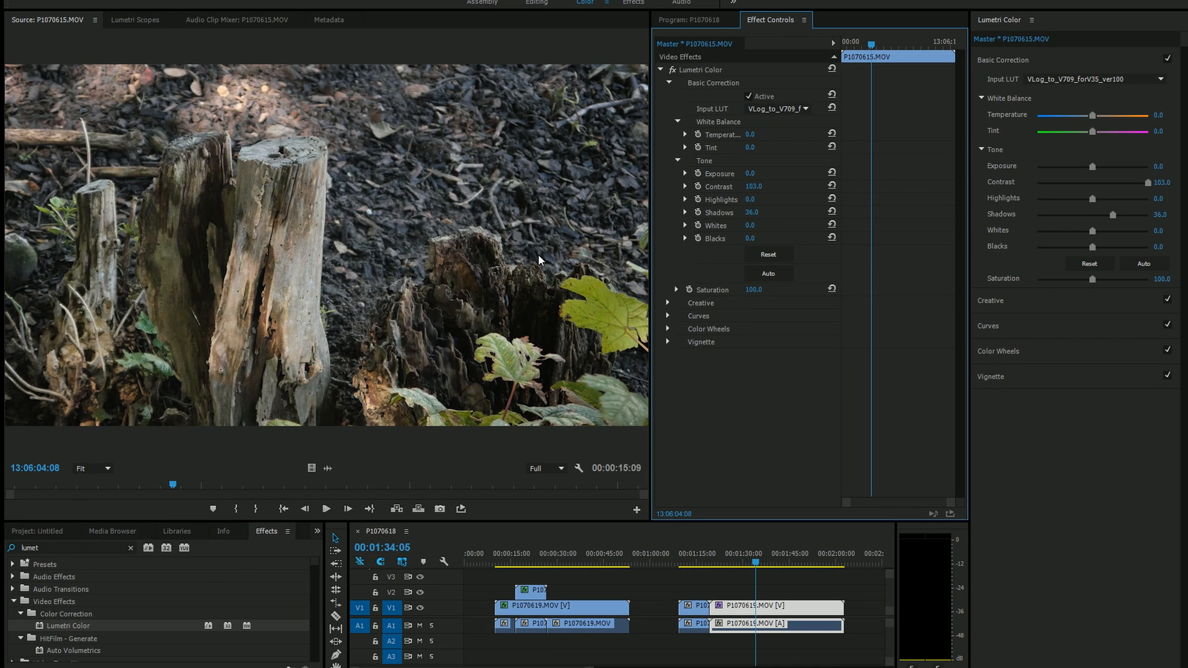
pyautogui.moveTo(797, 122)
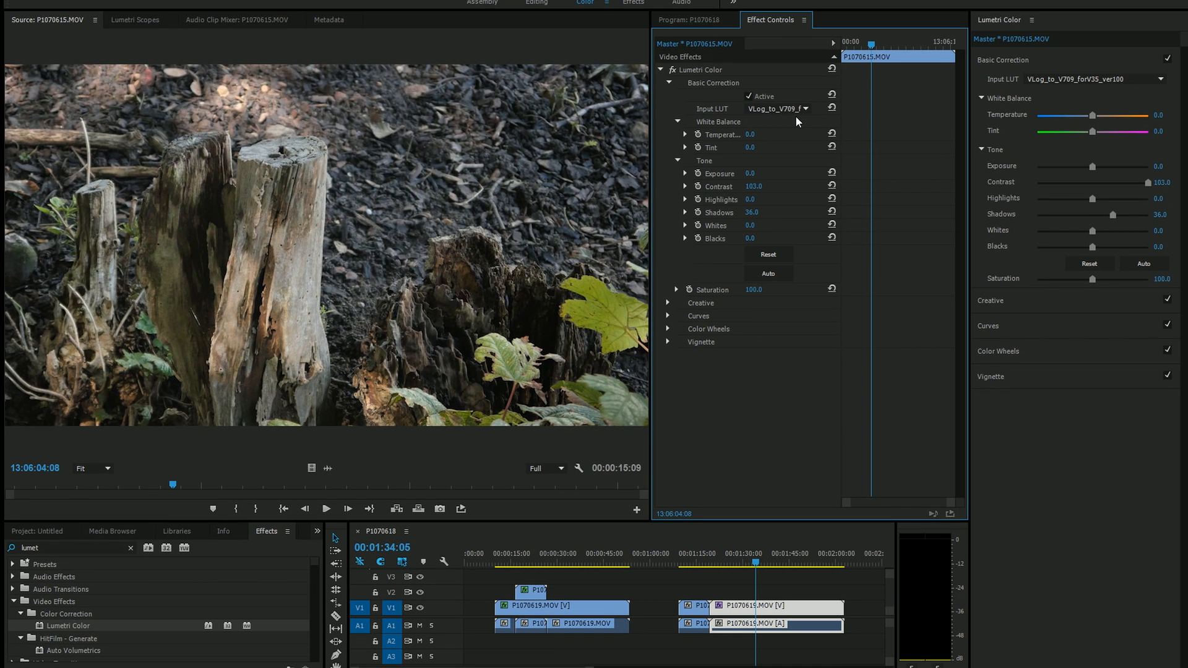
pyautogui.moveTo(689, 237)
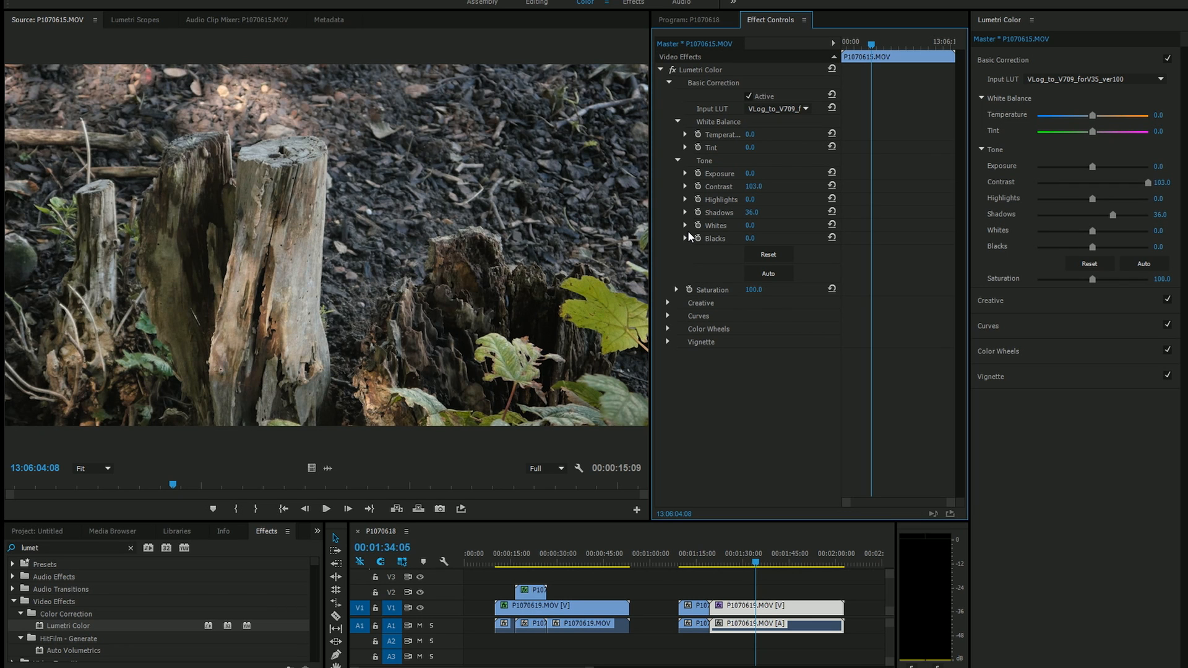